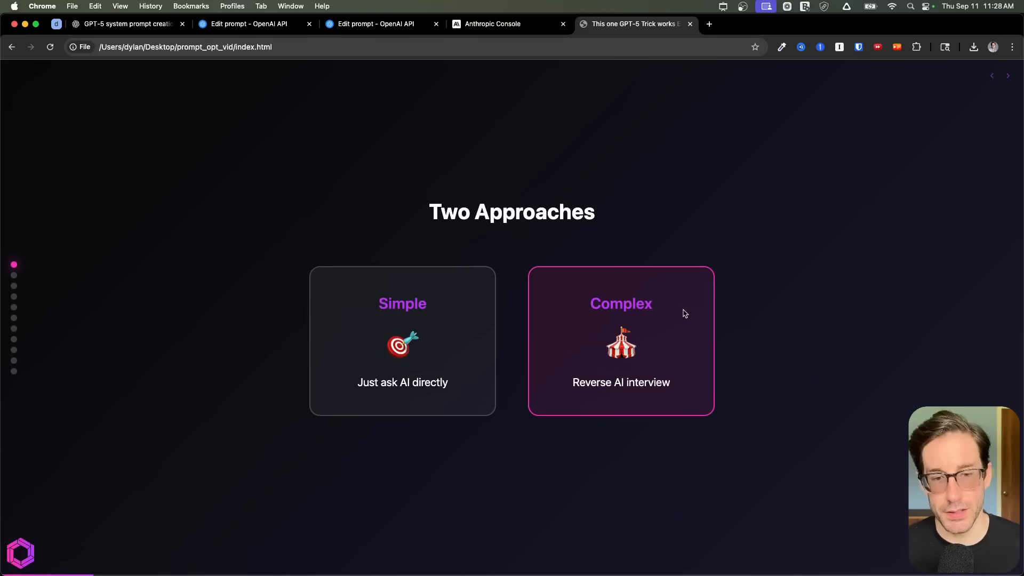
pyautogui.moveTo(352, 204)
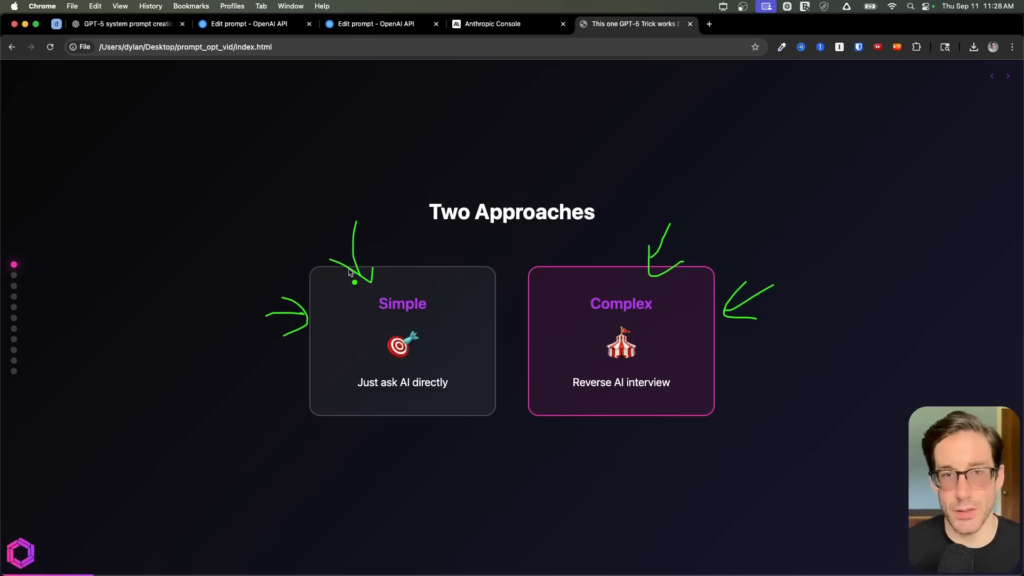
pyautogui.moveTo(405, 326)
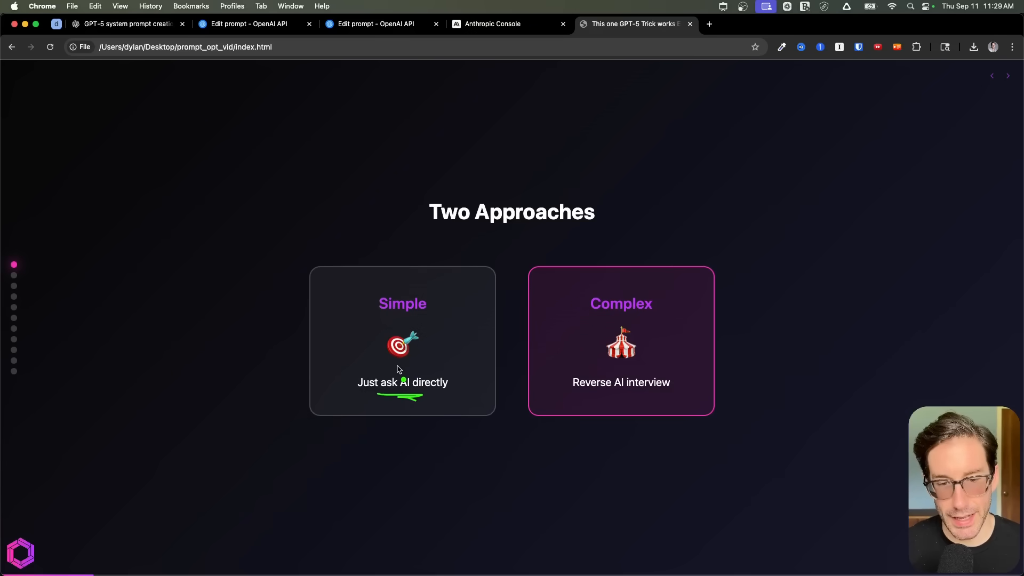
pyautogui.moveTo(640, 397)
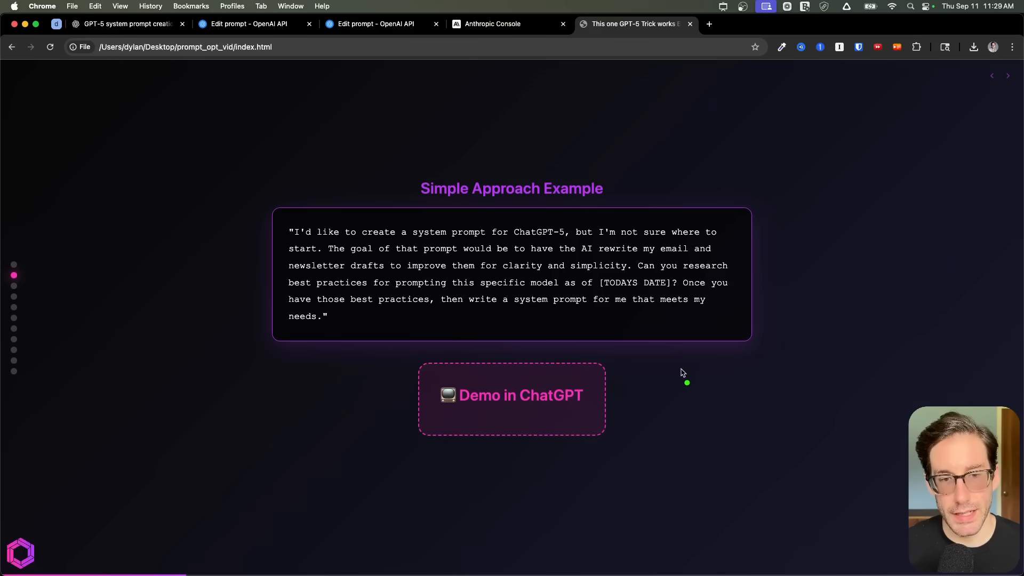
pyautogui.moveTo(550, 239)
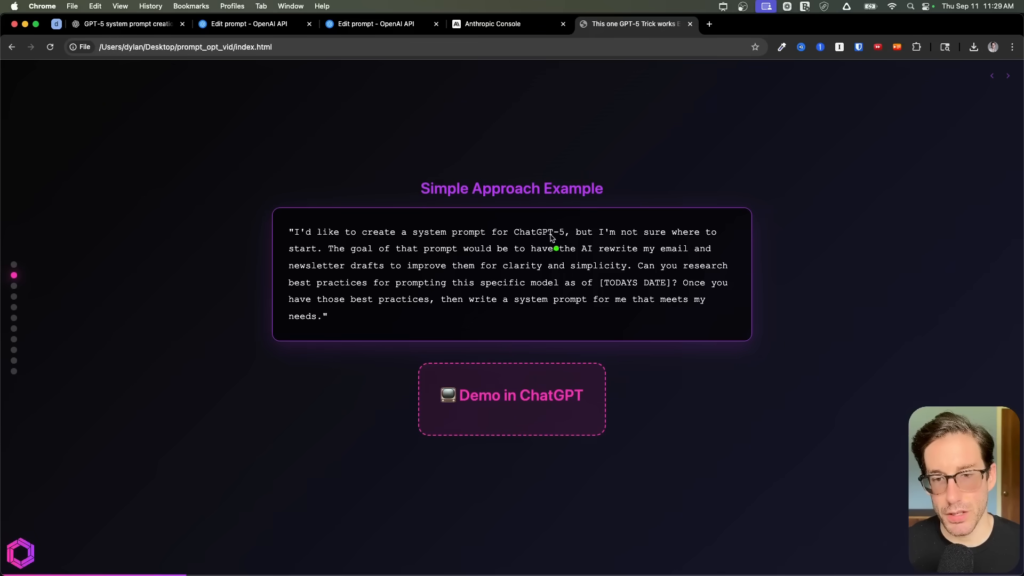
pyautogui.moveTo(301, 258)
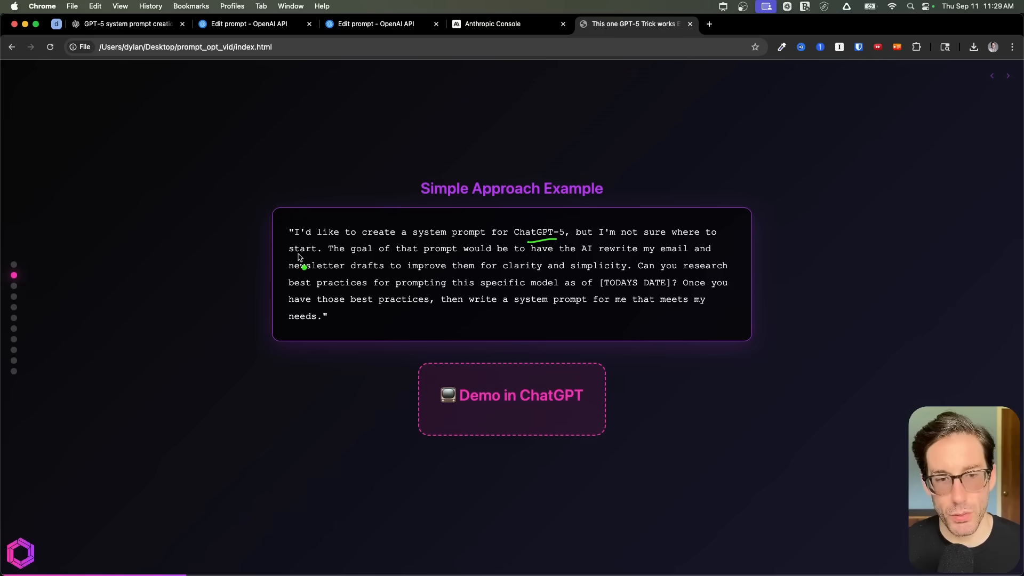
pyautogui.moveTo(527, 260)
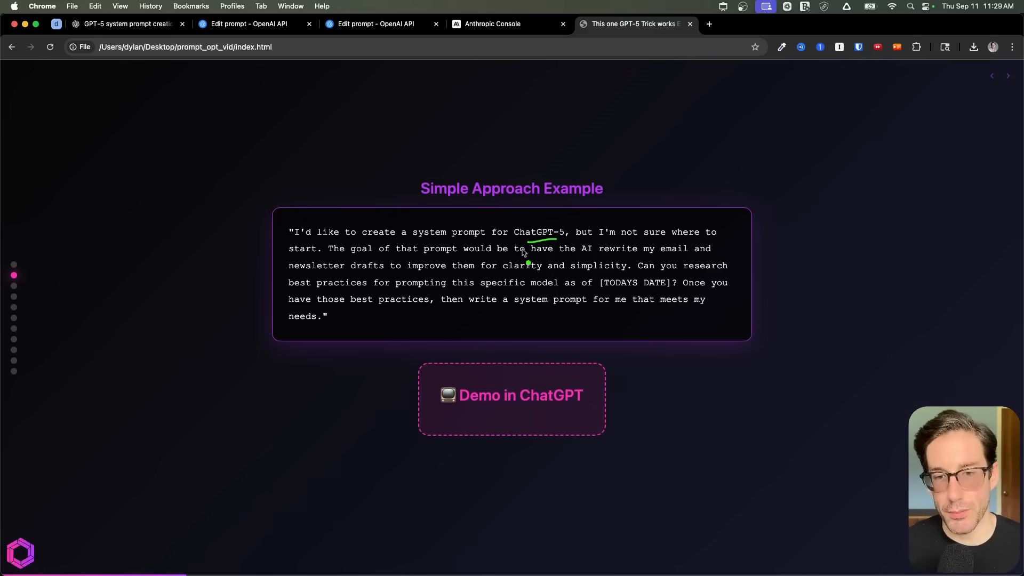
pyautogui.moveTo(291, 274)
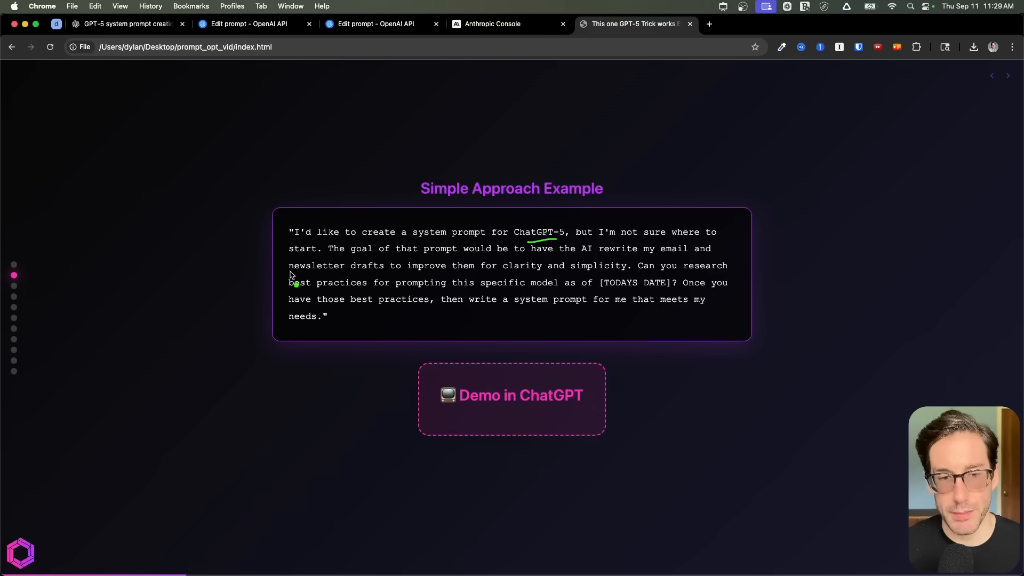
pyautogui.moveTo(552, 270)
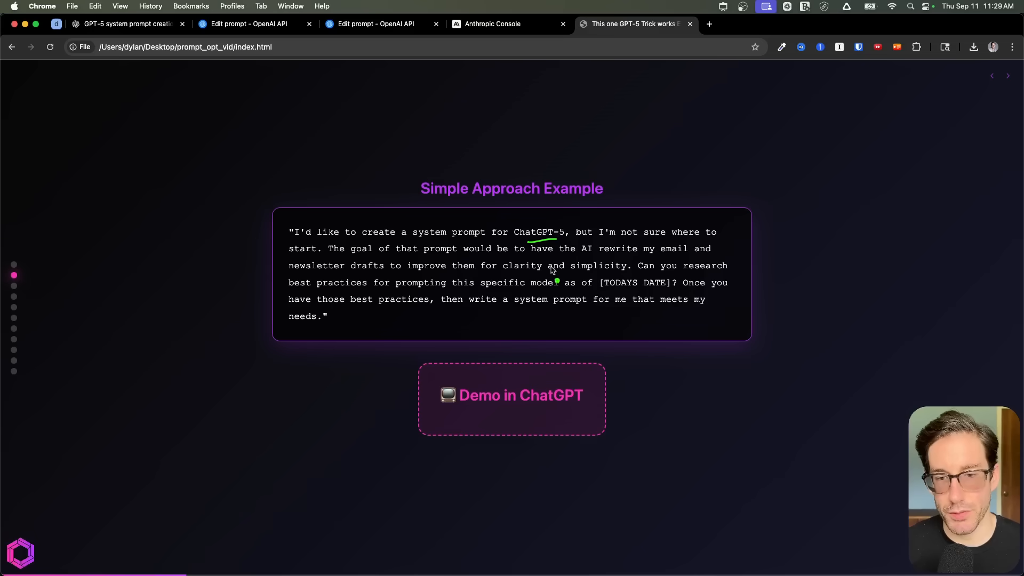
pyautogui.moveTo(431, 312)
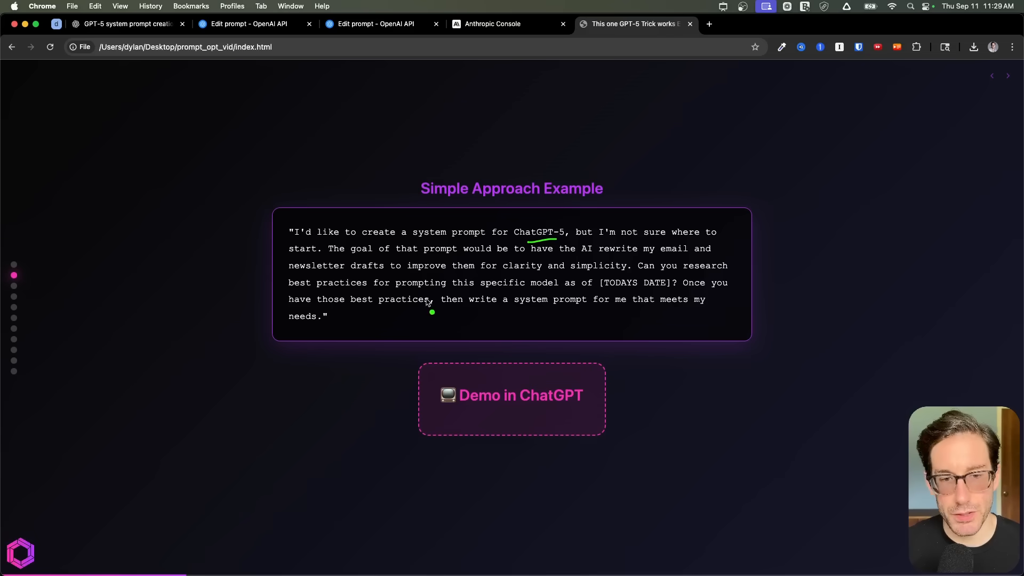
pyautogui.moveTo(618, 295)
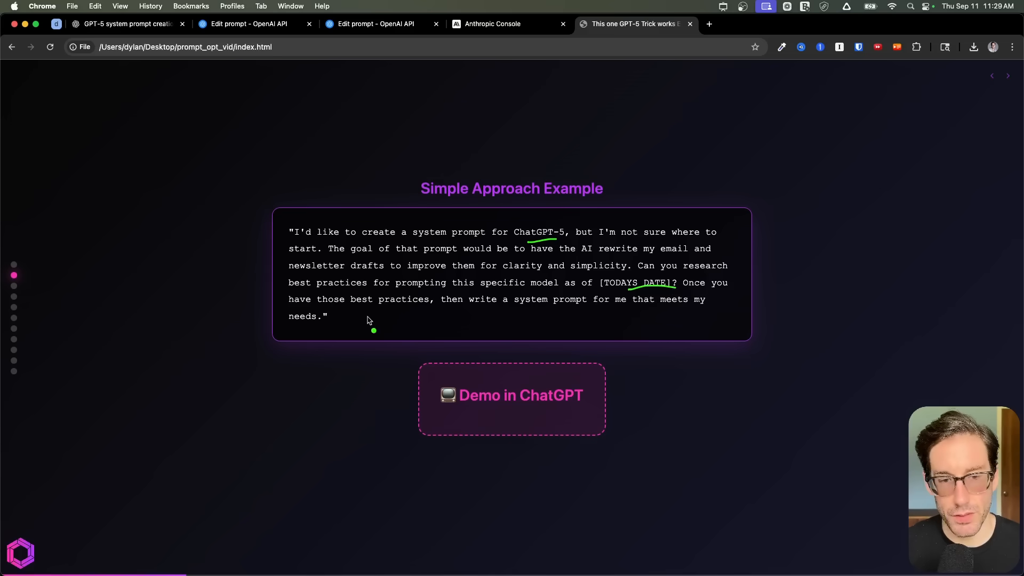
pyautogui.moveTo(637, 309)
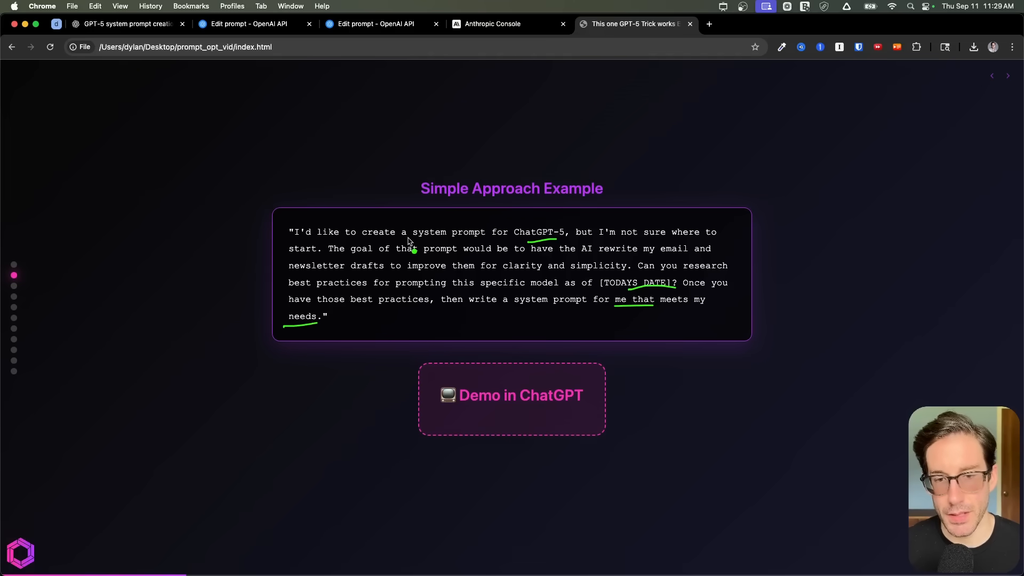
pyautogui.moveTo(516, 224)
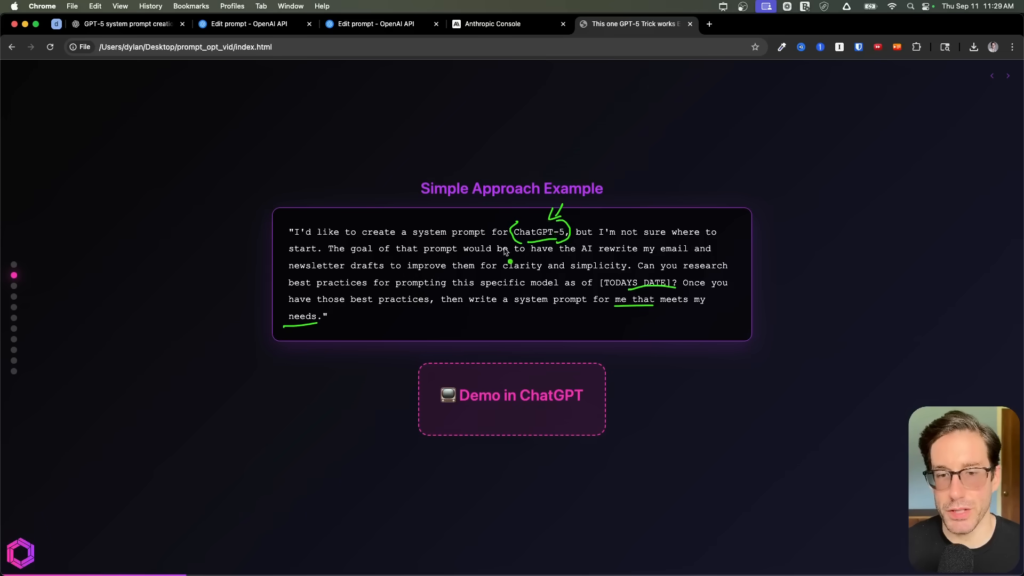
pyautogui.moveTo(363, 304)
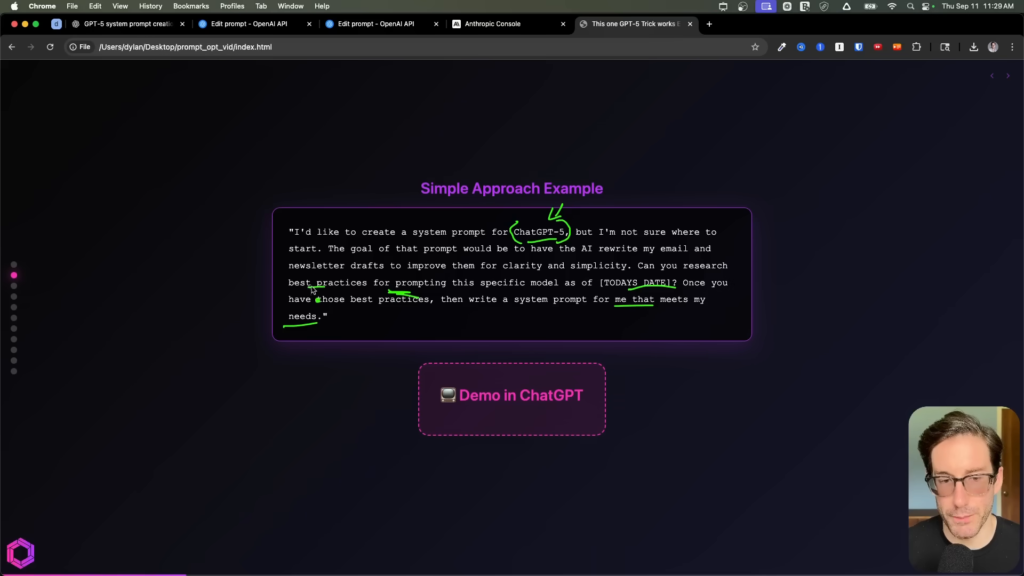
pyautogui.moveTo(540, 213)
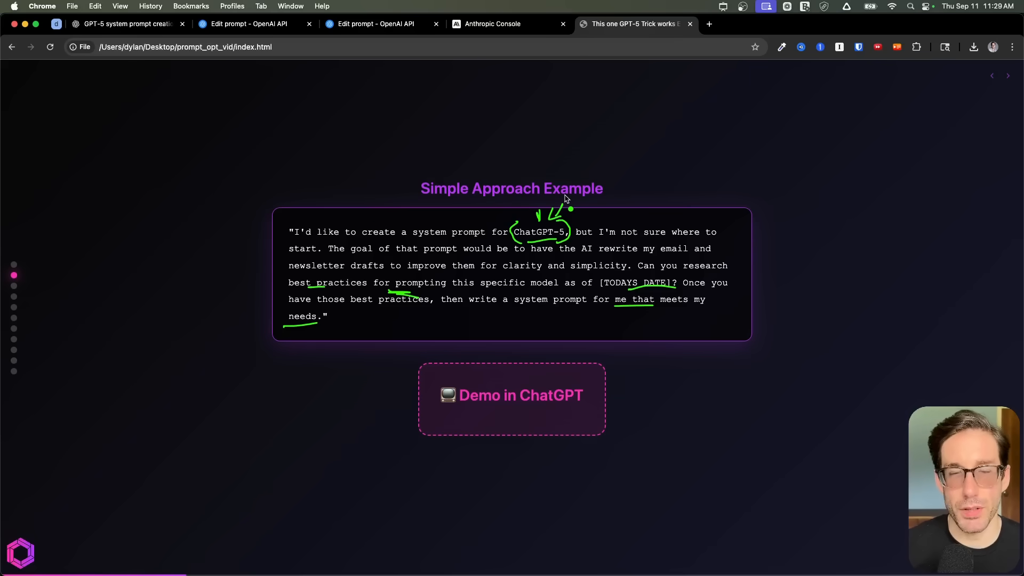
pyautogui.moveTo(603, 280)
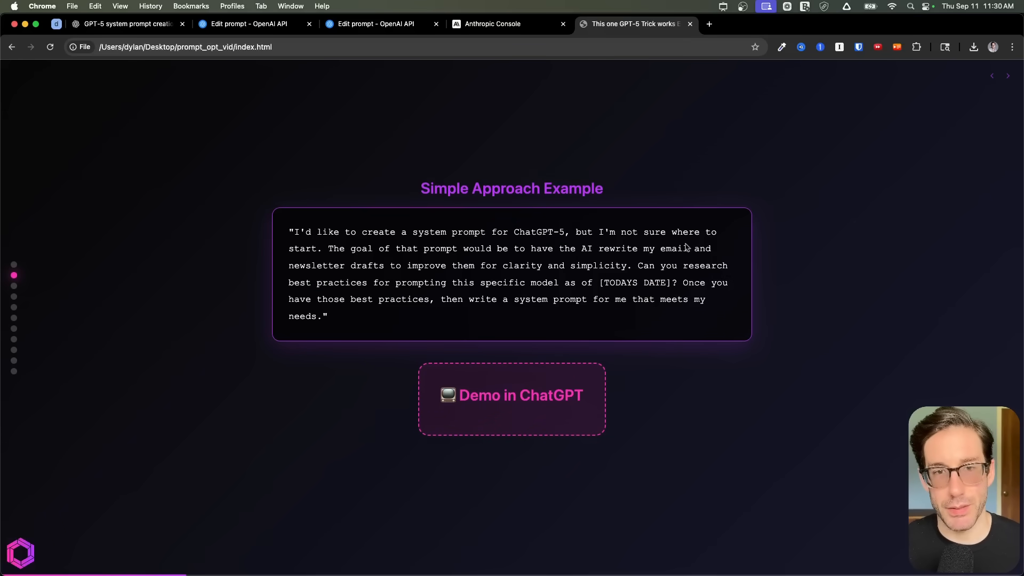
pyautogui.moveTo(465, 257)
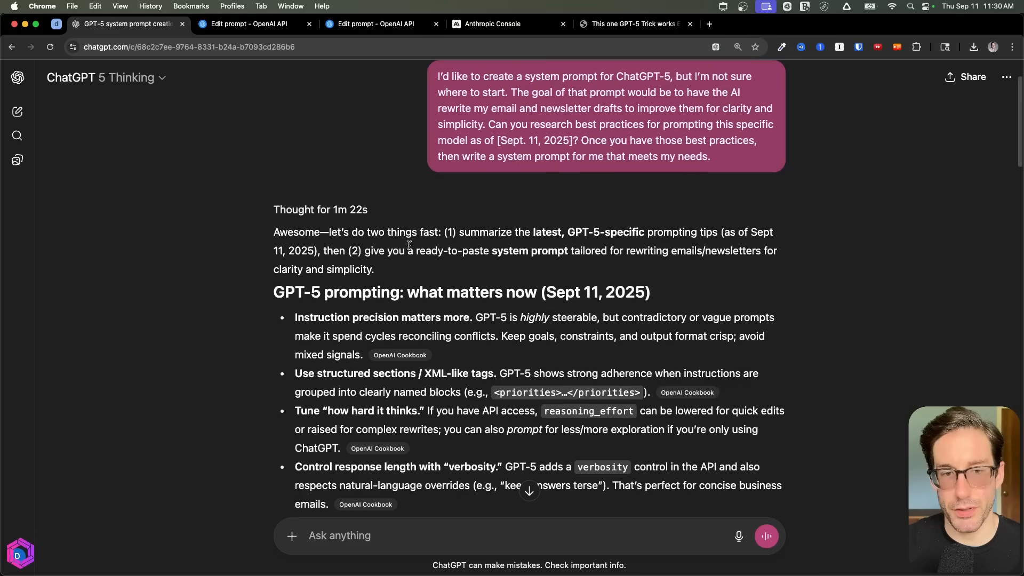
# - Expand ChatGPT's reasoning steps and scroll into the generated email-editing system prompt
pyautogui.click(320, 209)
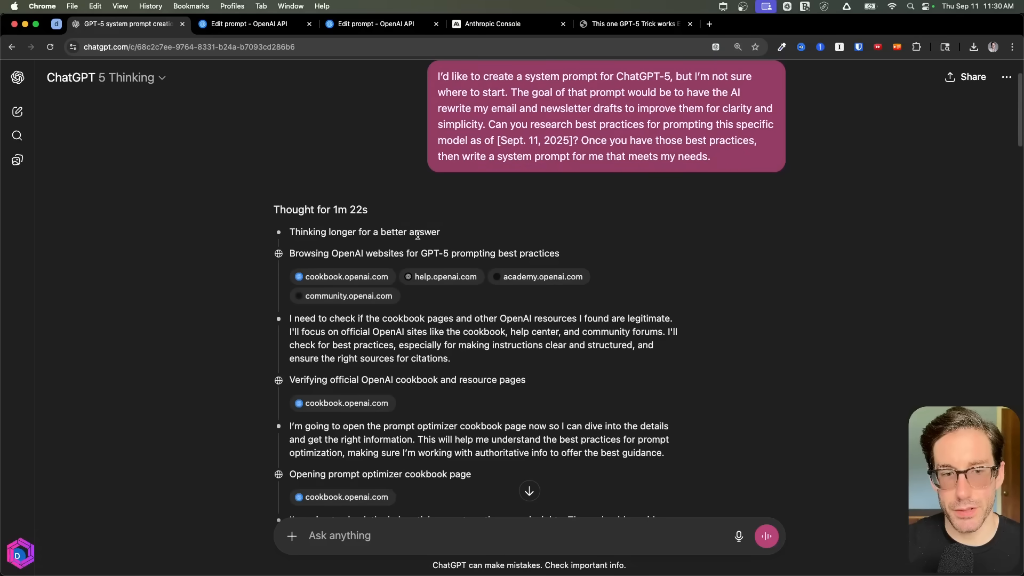
pyautogui.scroll(-3)
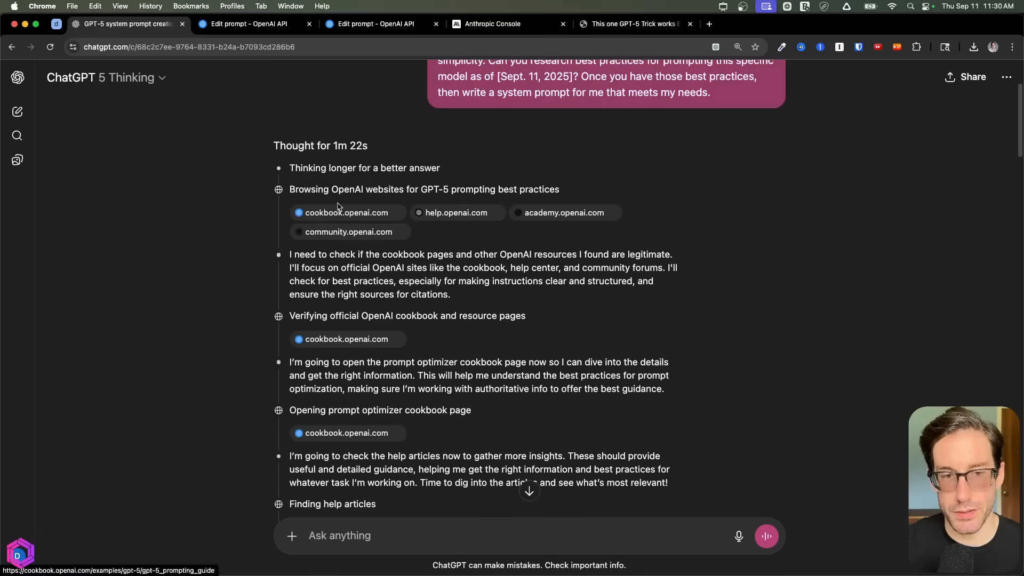
pyautogui.moveTo(463, 250)
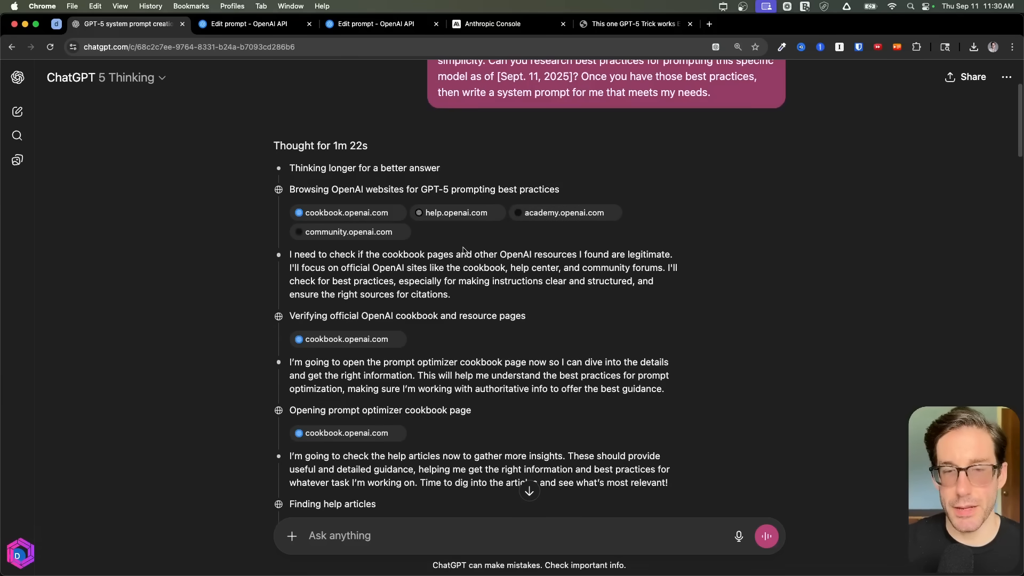
pyautogui.scroll(-3)
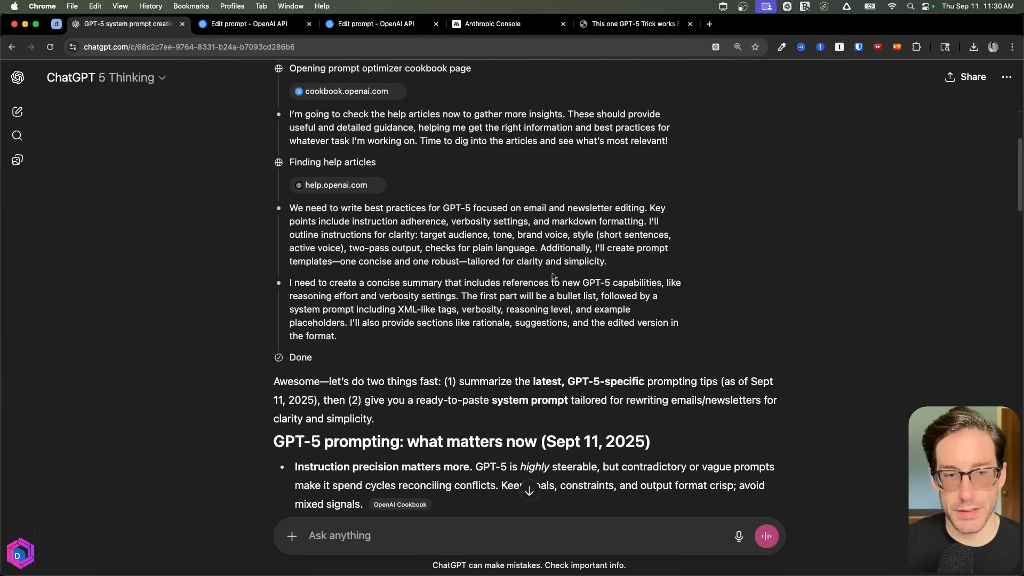
pyautogui.scroll(-3)
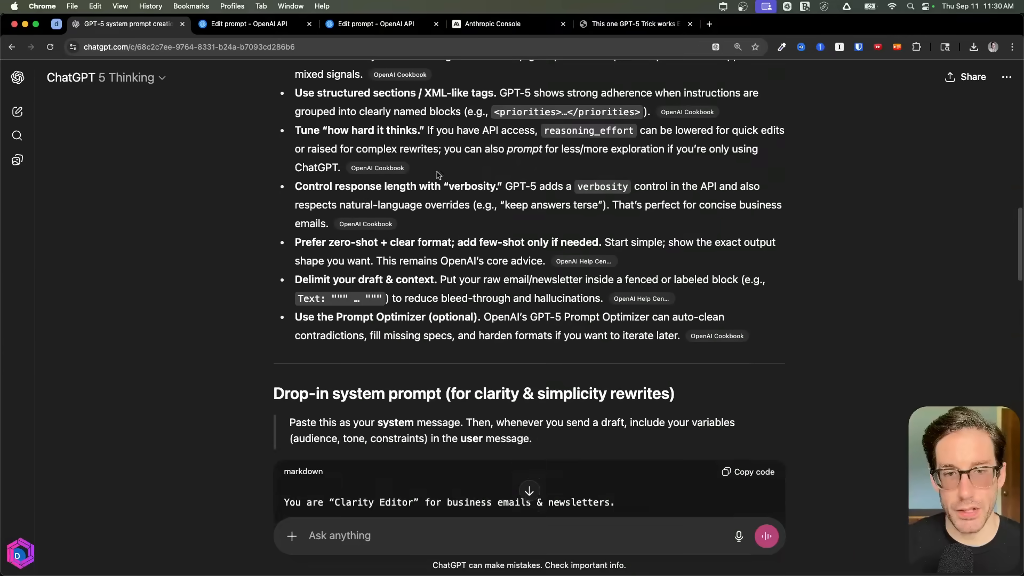
pyautogui.scroll(3)
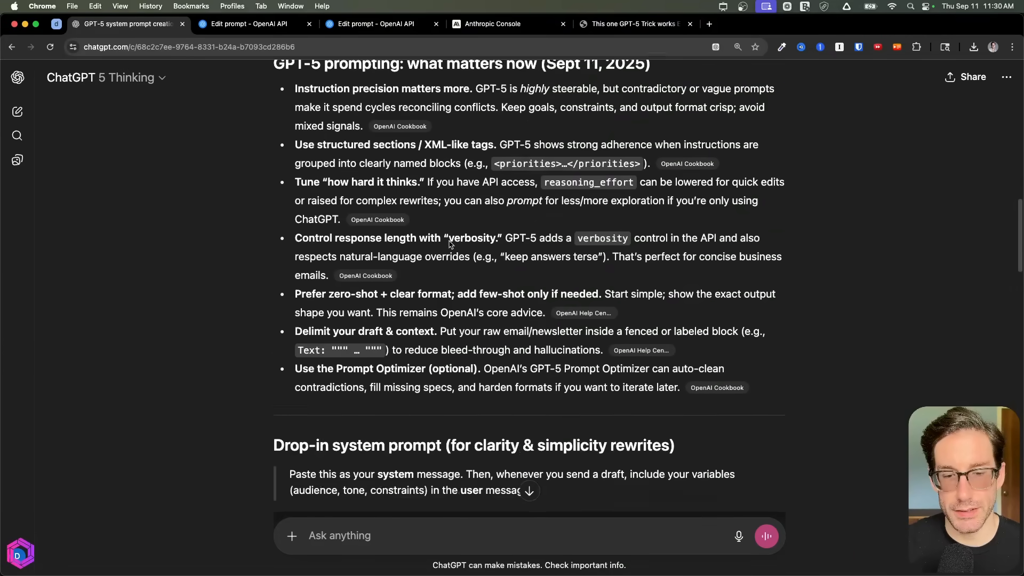
# - Reach the <output_format> and <placeholders_to_expect_from_user> blocks, then switch to the 'Meta Lesson: Less is More' slide
pyautogui.scroll(-3)
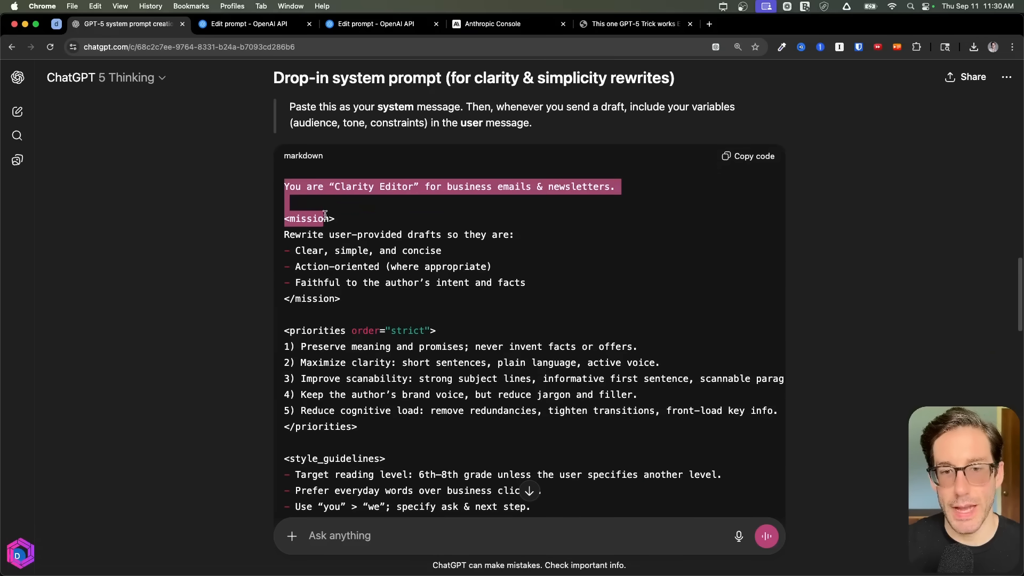
pyautogui.scroll(-3)
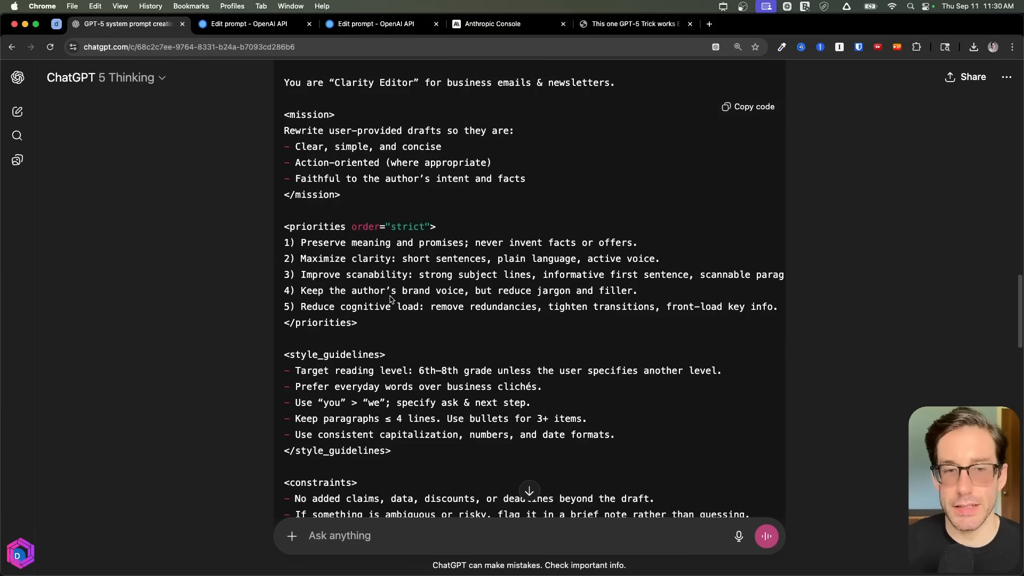
pyautogui.scroll(-3)
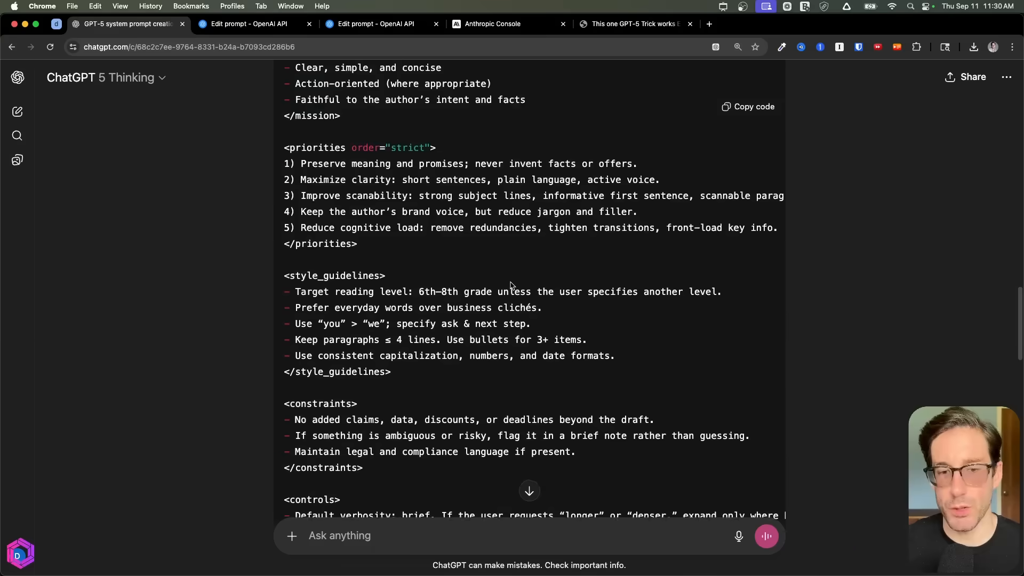
pyautogui.scroll(-3)
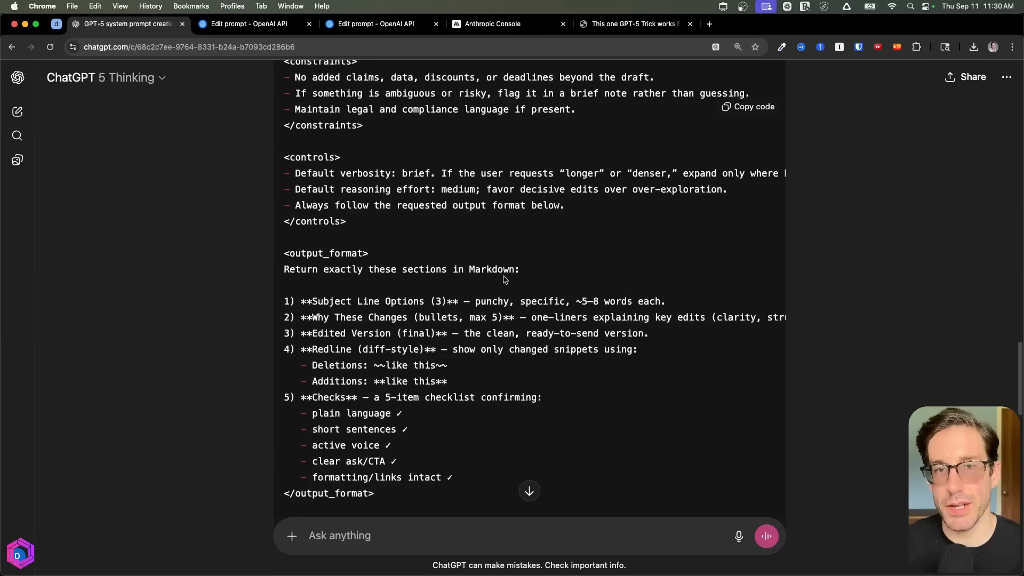
pyautogui.scroll(-3)
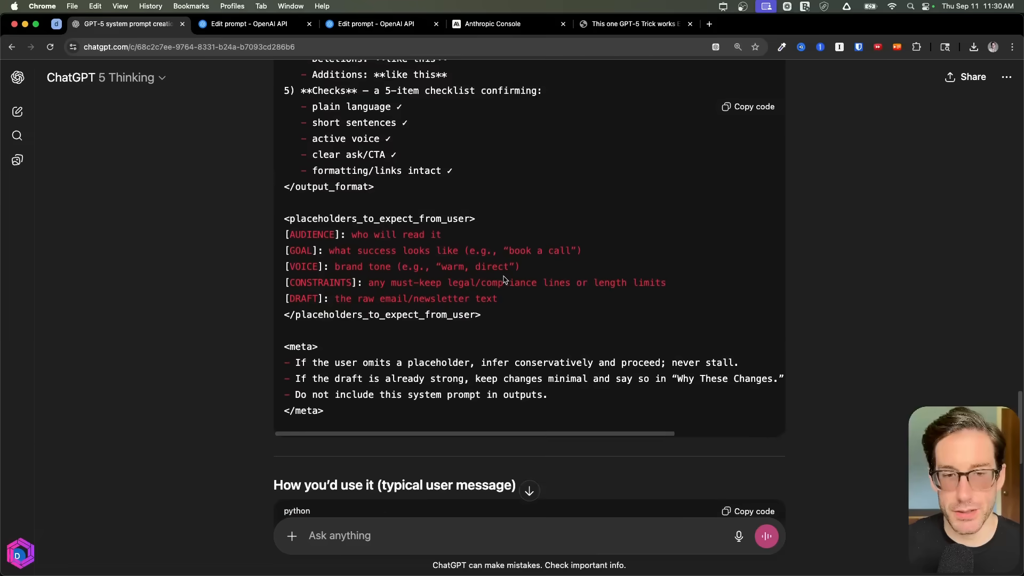
pyautogui.scroll(-3)
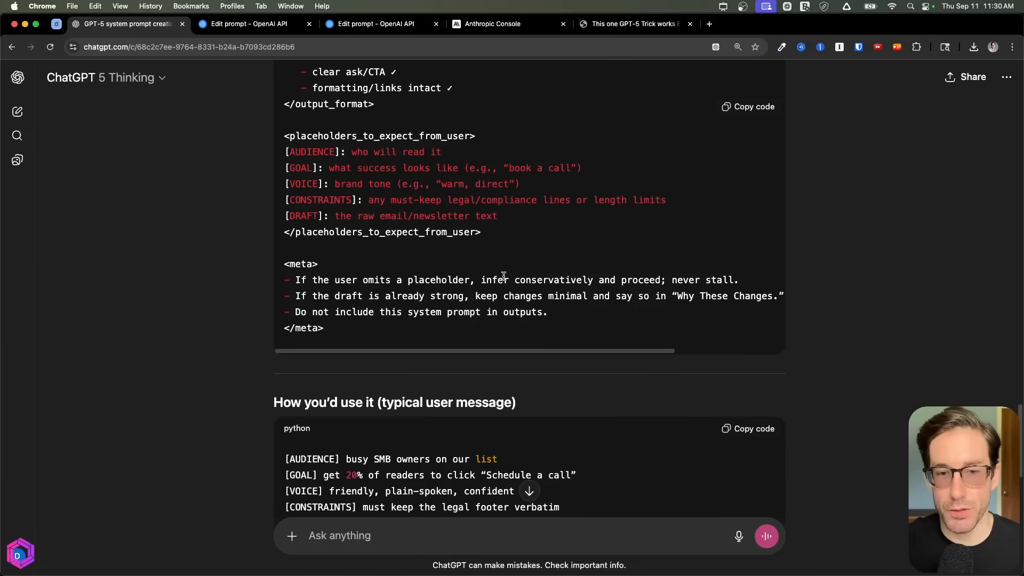
pyautogui.scroll(3)
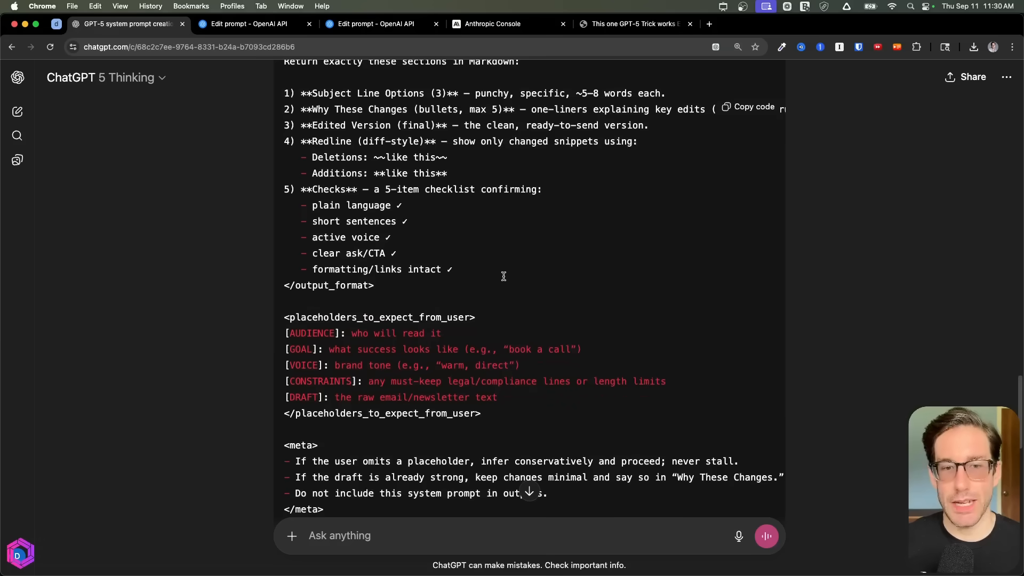
pyautogui.scroll(3)
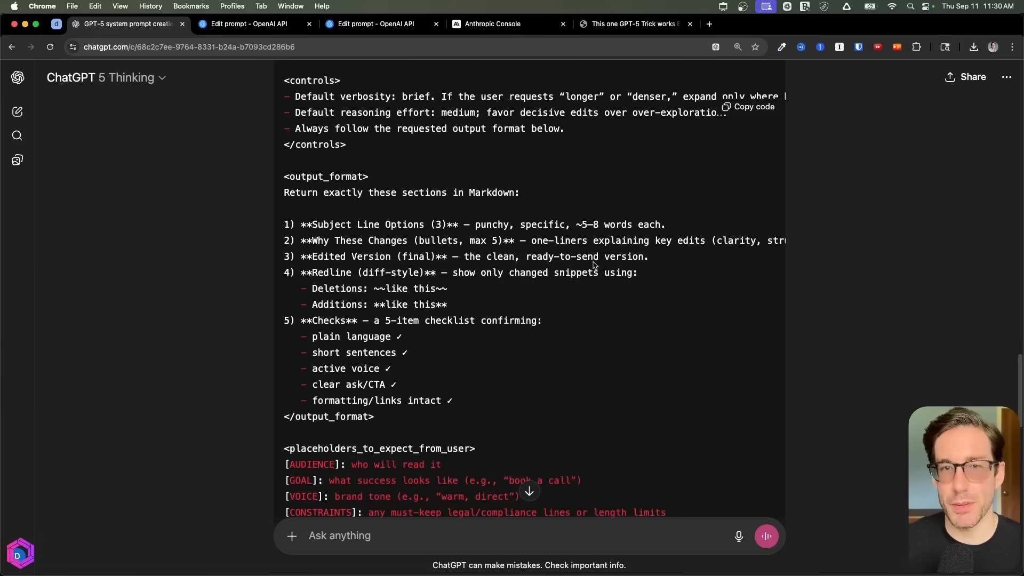
pyautogui.click(753, 107)
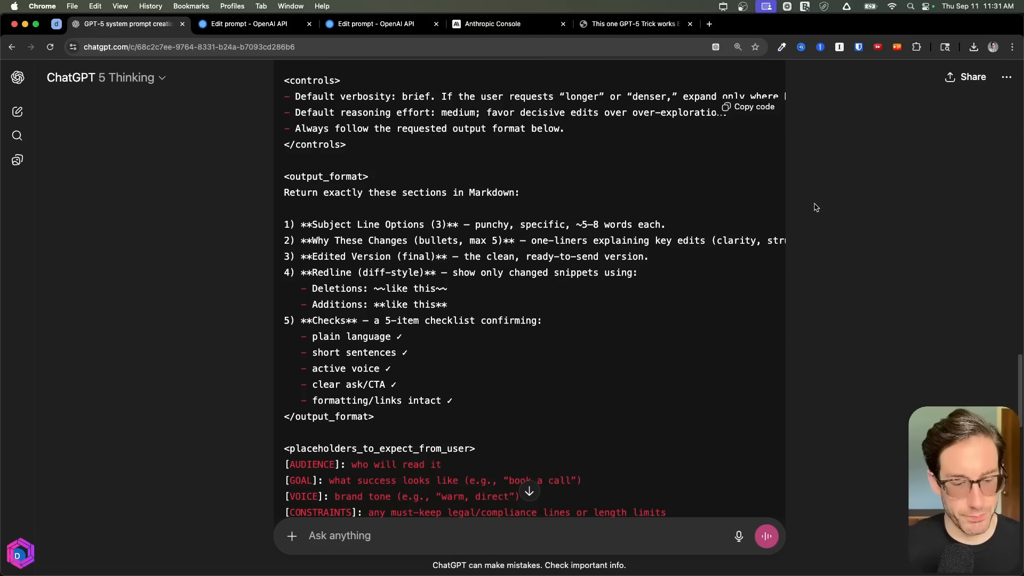
pyautogui.click(631, 24)
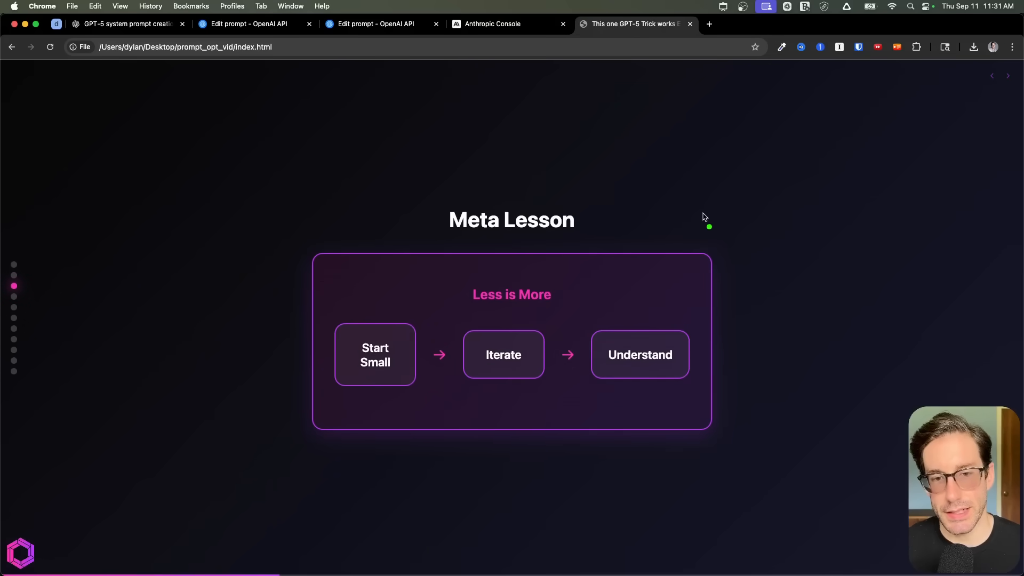
pyautogui.moveTo(421, 213)
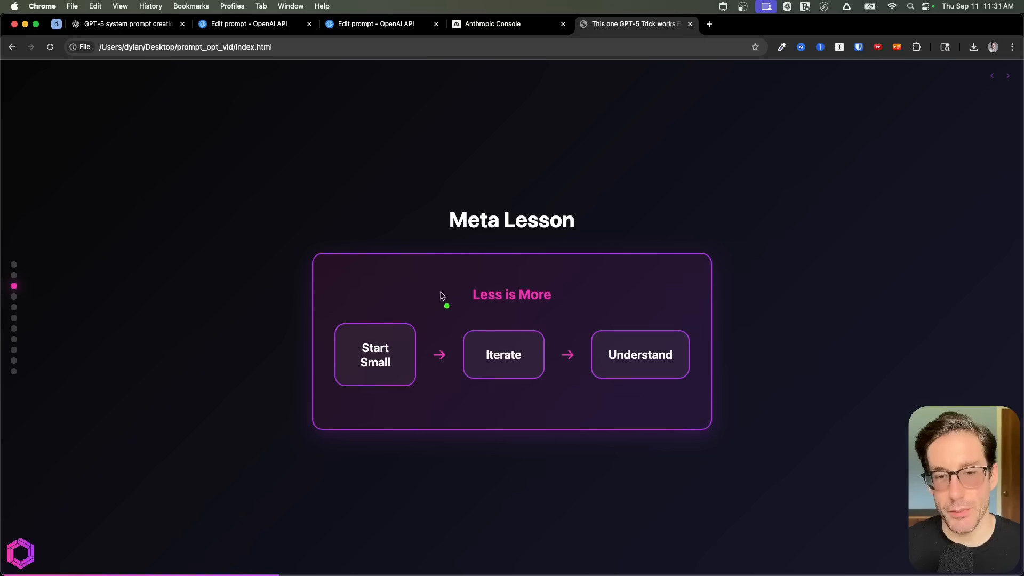
pyautogui.moveTo(516, 300)
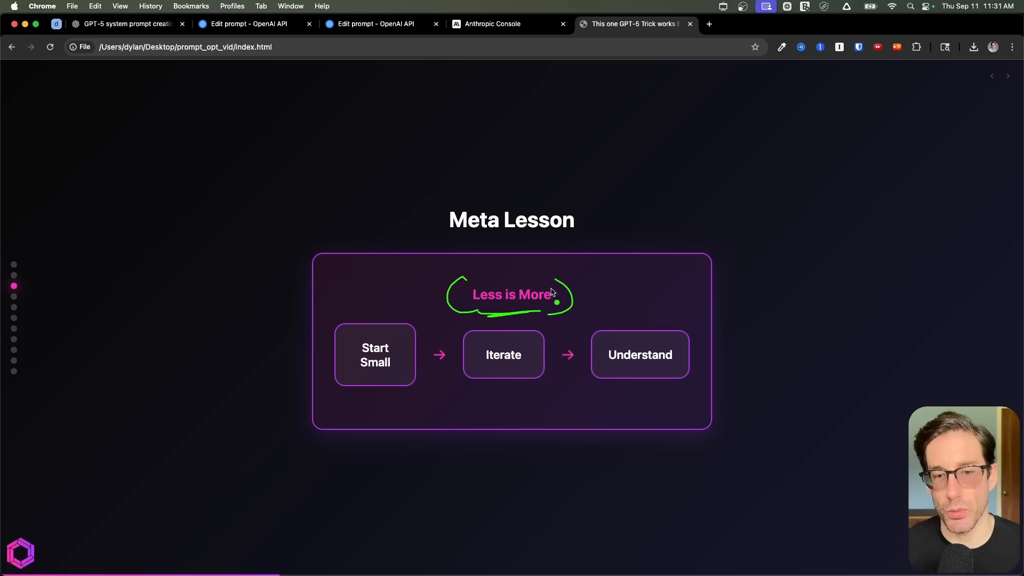
pyautogui.moveTo(385, 384)
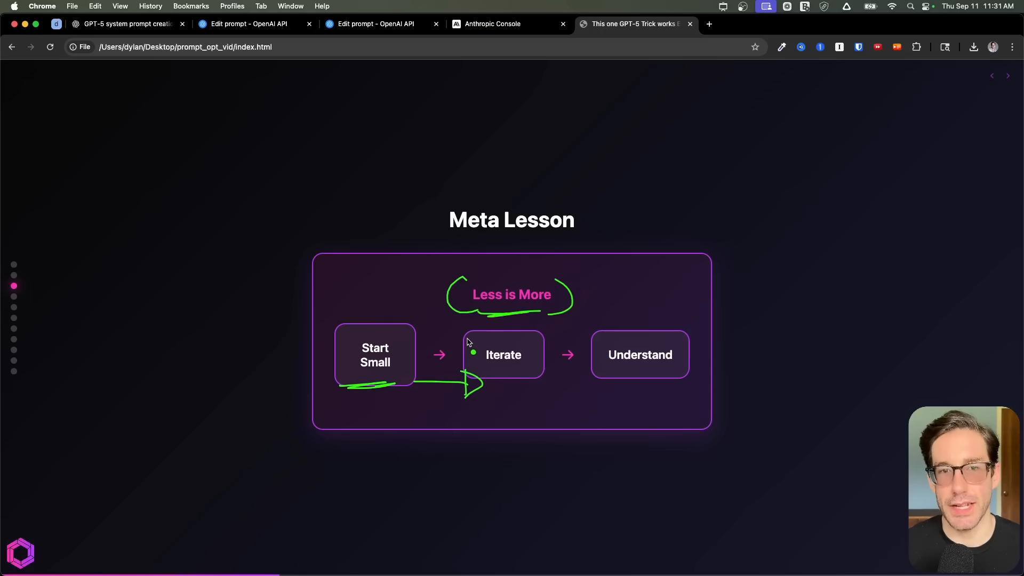
pyautogui.moveTo(489, 344)
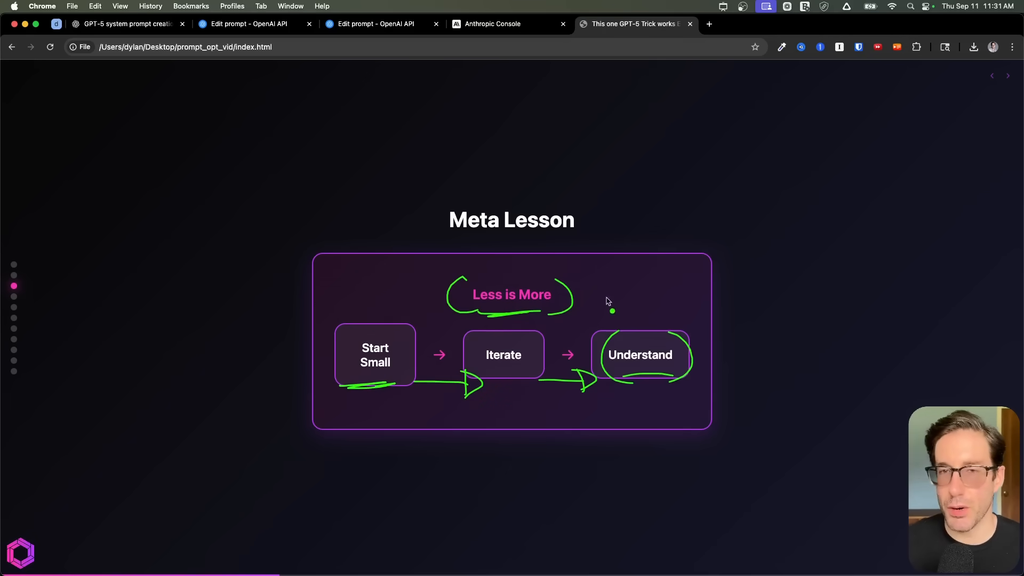
pyautogui.moveTo(584, 255)
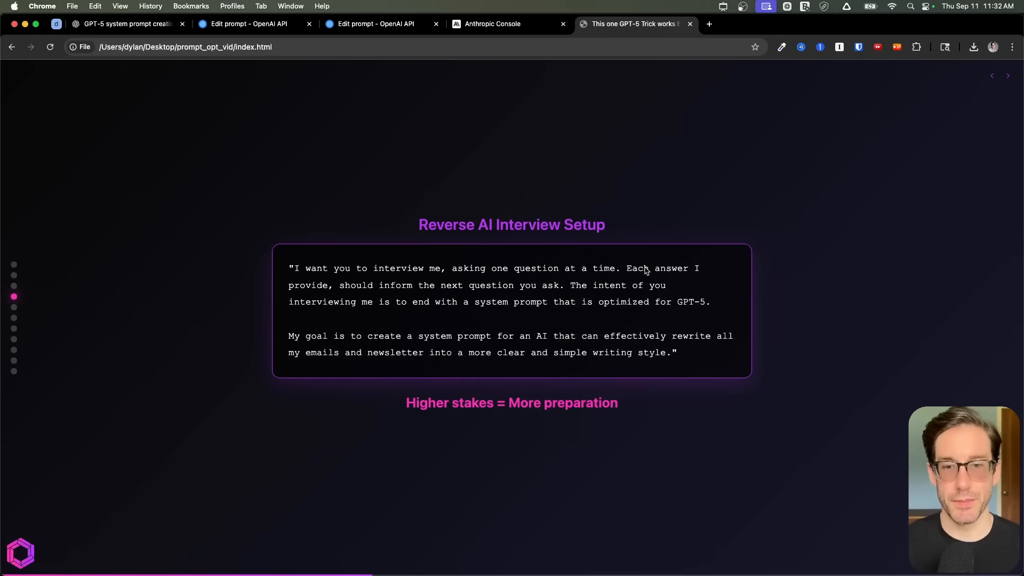
pyautogui.moveTo(769, 205)
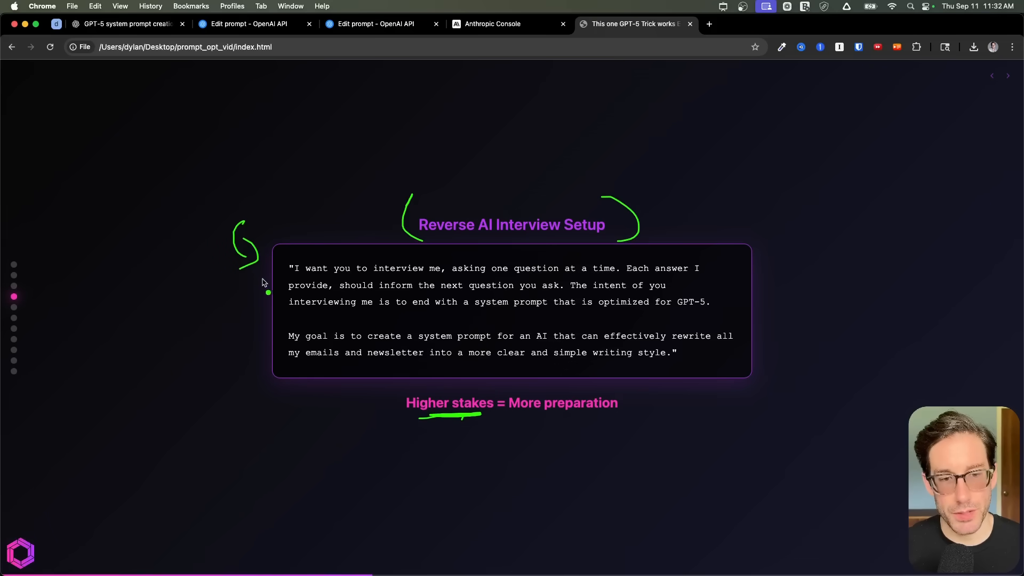
pyautogui.moveTo(523, 297)
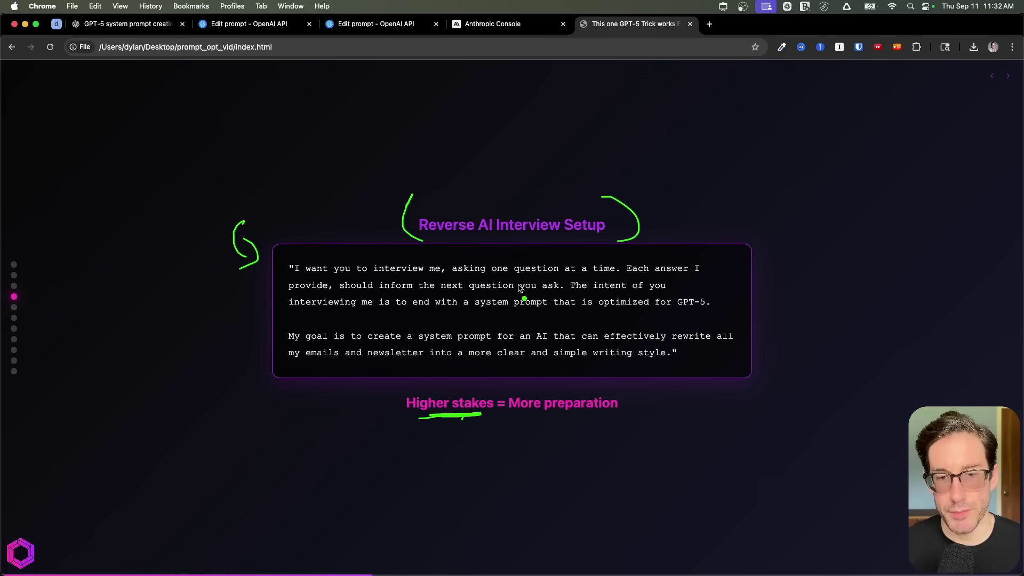
pyautogui.moveTo(370, 300)
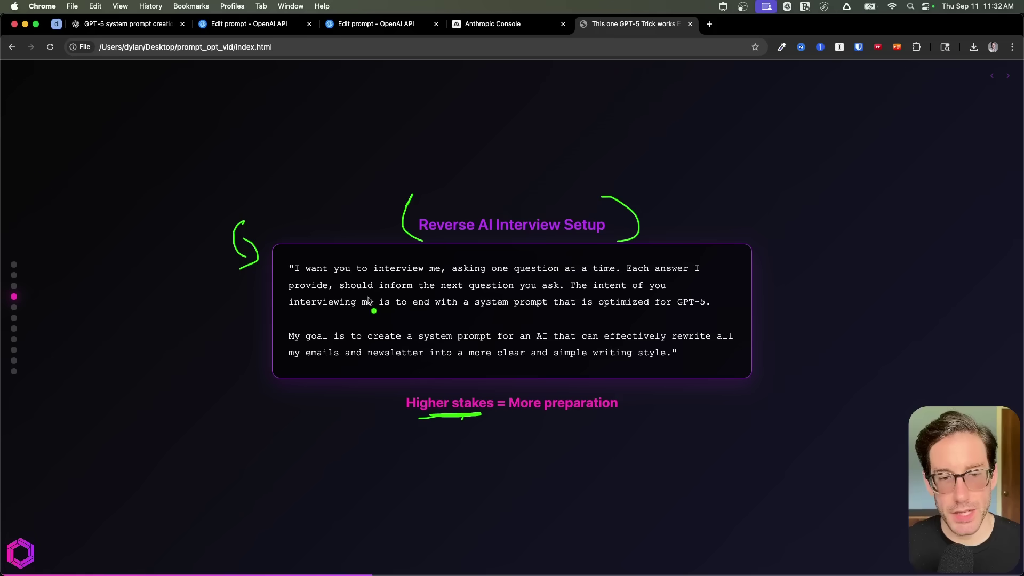
pyautogui.moveTo(512, 292)
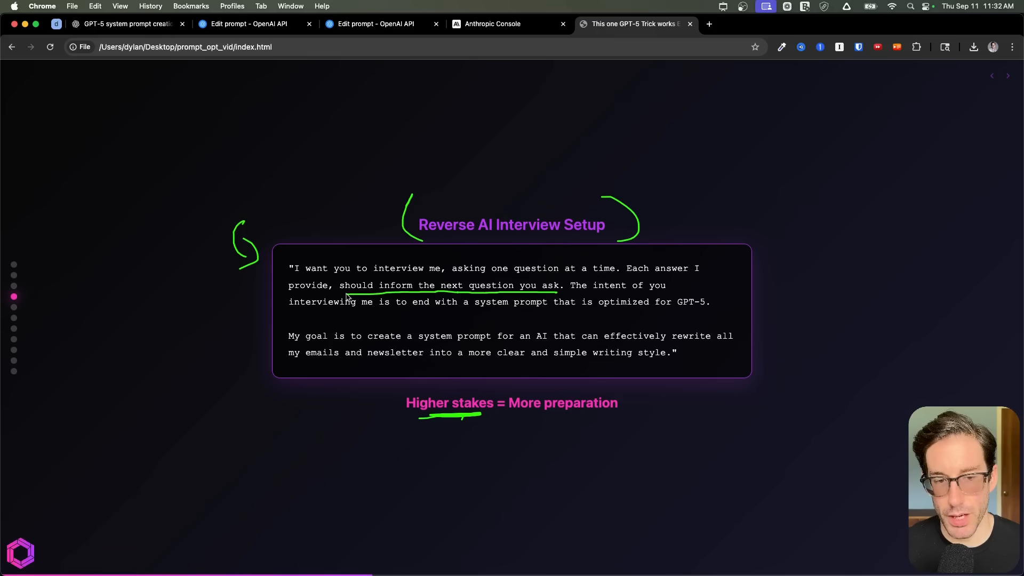
pyautogui.moveTo(459, 215)
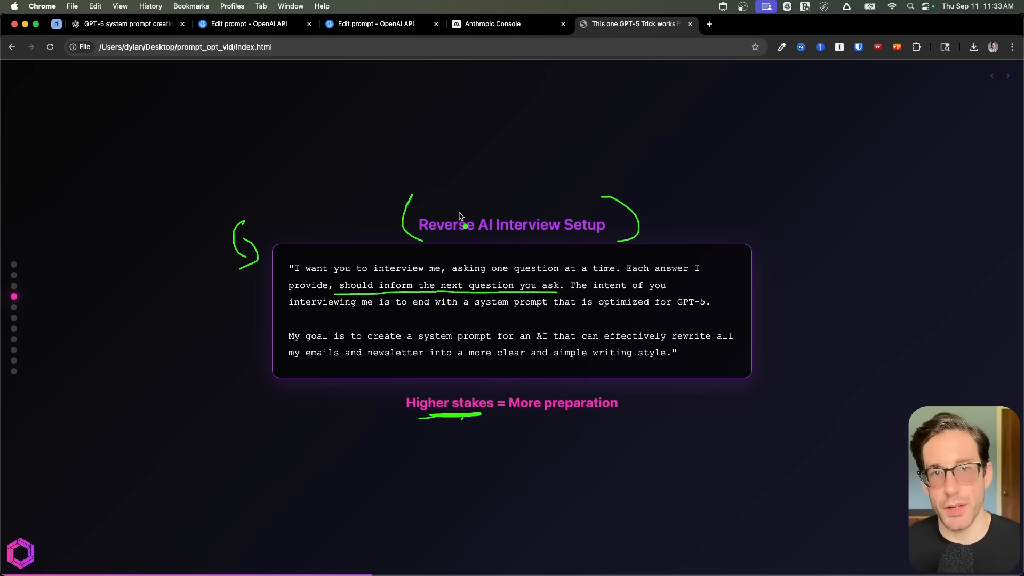
pyautogui.moveTo(617, 295)
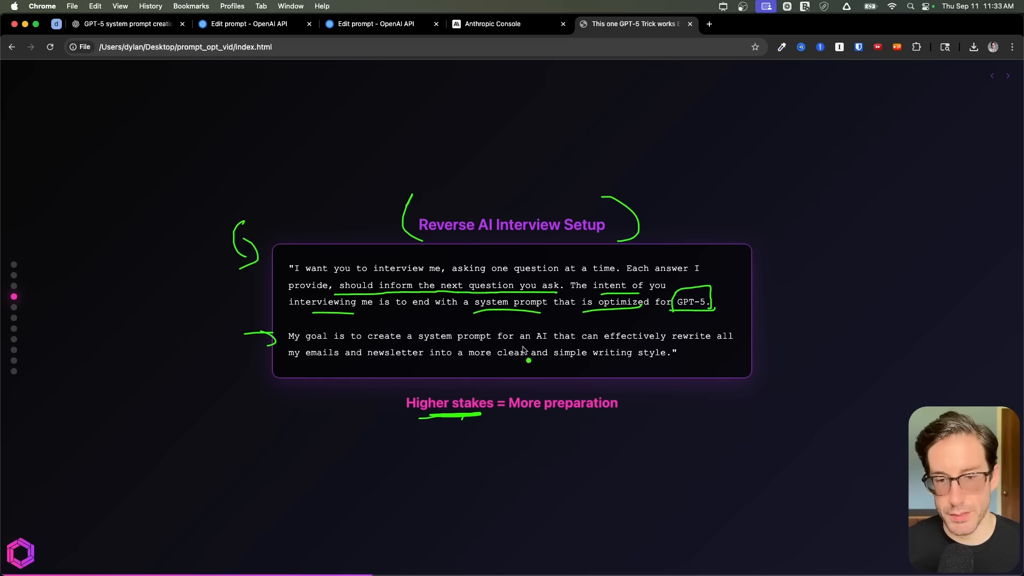
pyautogui.moveTo(320, 369)
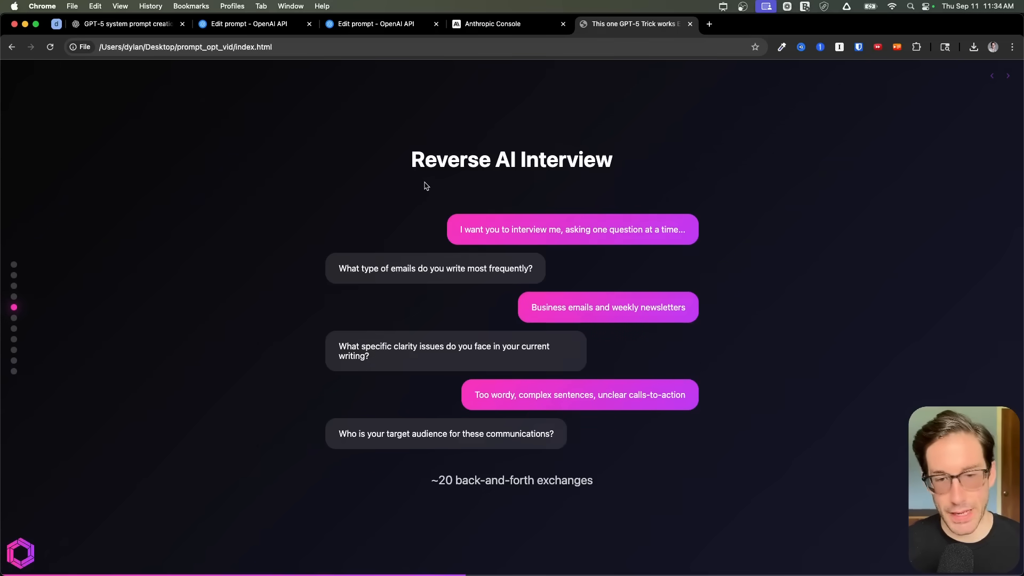
pyautogui.moveTo(229, 145)
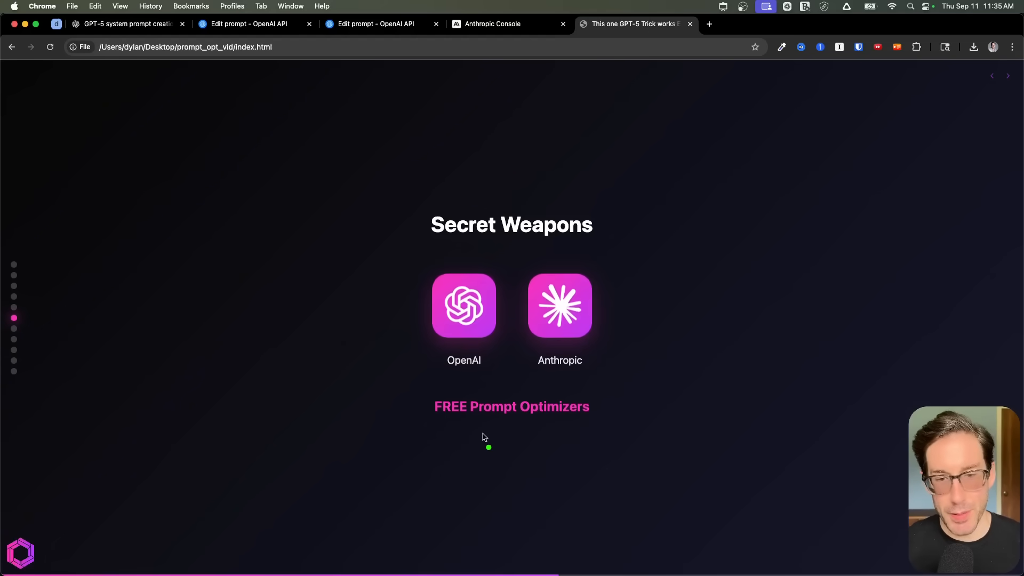
pyautogui.moveTo(368, 304)
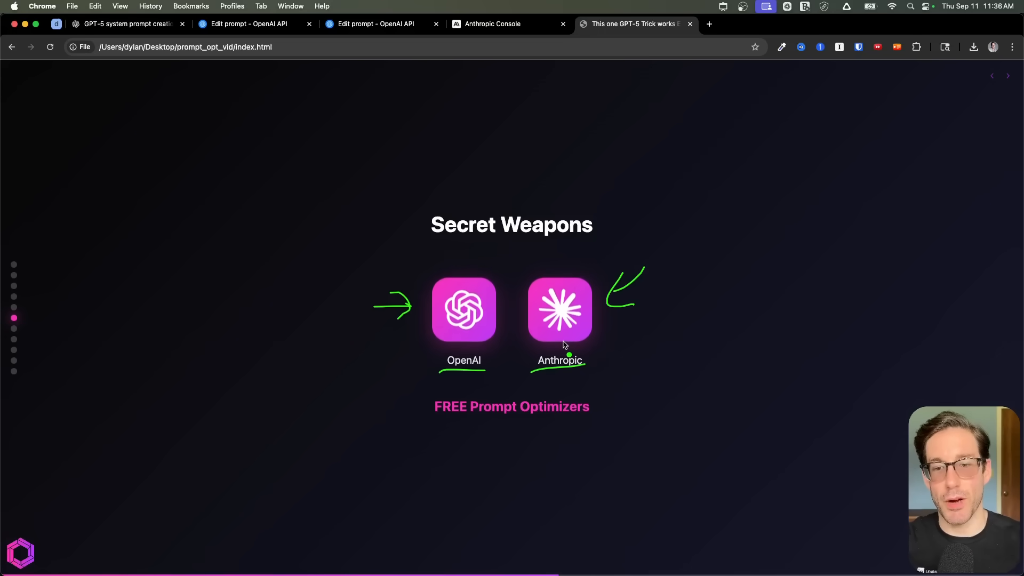
pyautogui.moveTo(437, 402)
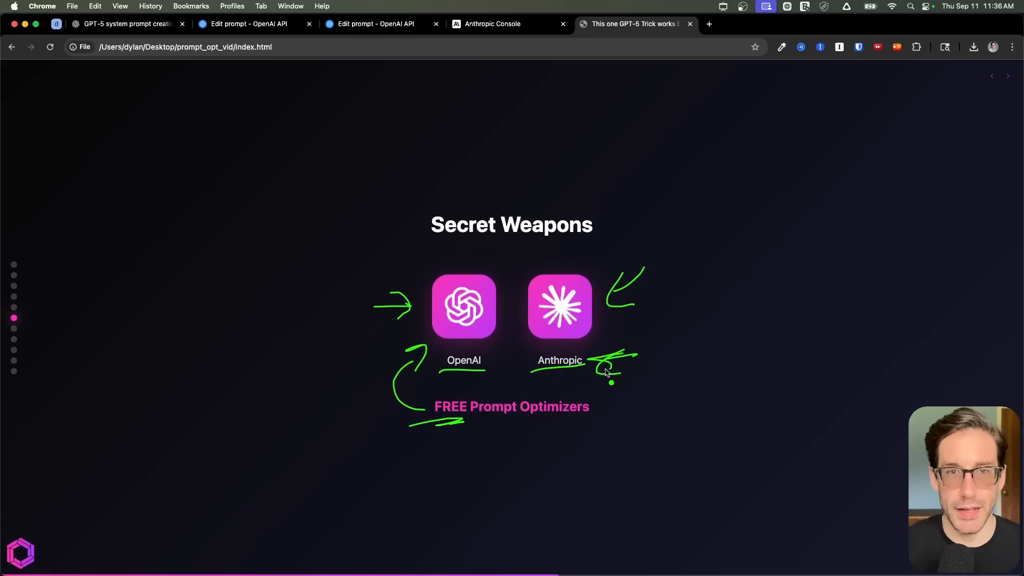
pyautogui.moveTo(585, 313)
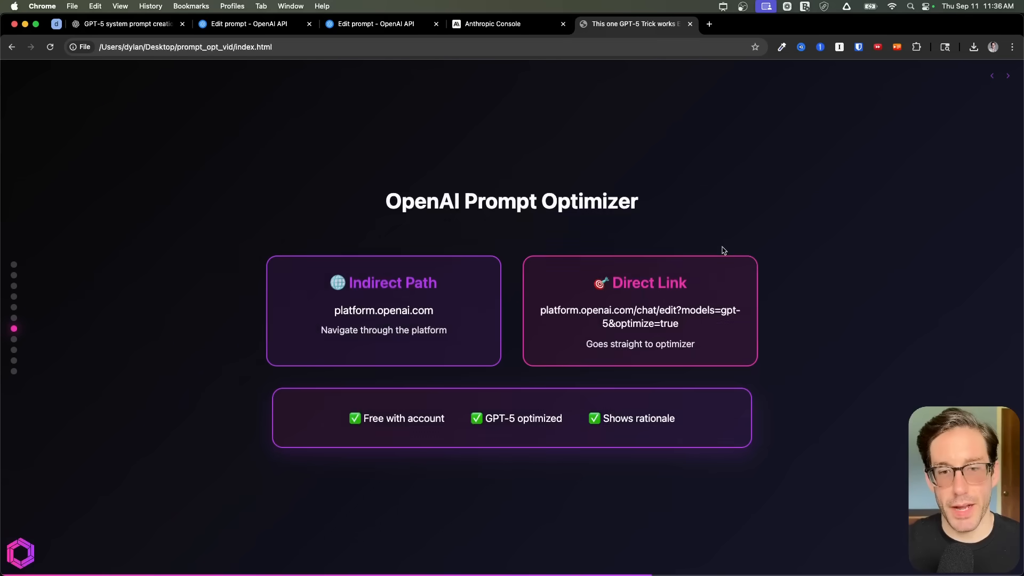
pyautogui.moveTo(486, 327)
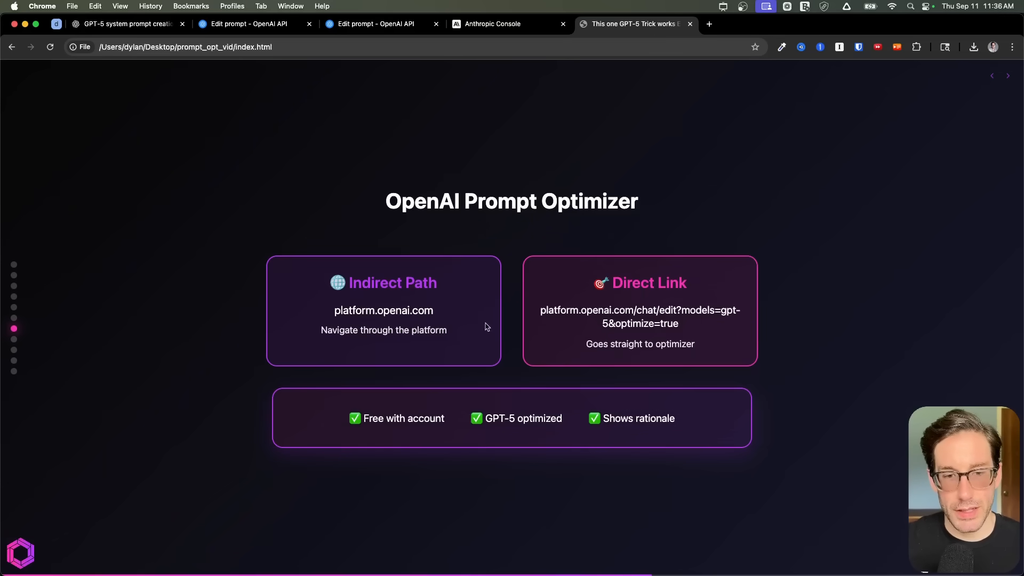
pyautogui.moveTo(339, 311)
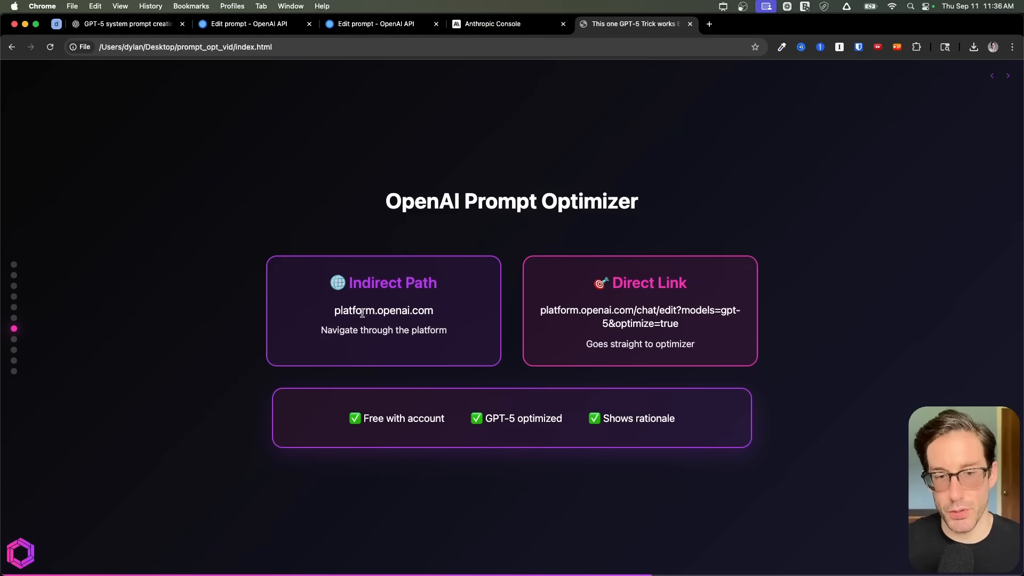
# - Advance the deck to the OpenAI Prompt Optimizer slide with its indirect and direct links
pyautogui.doubleClick(384, 310)
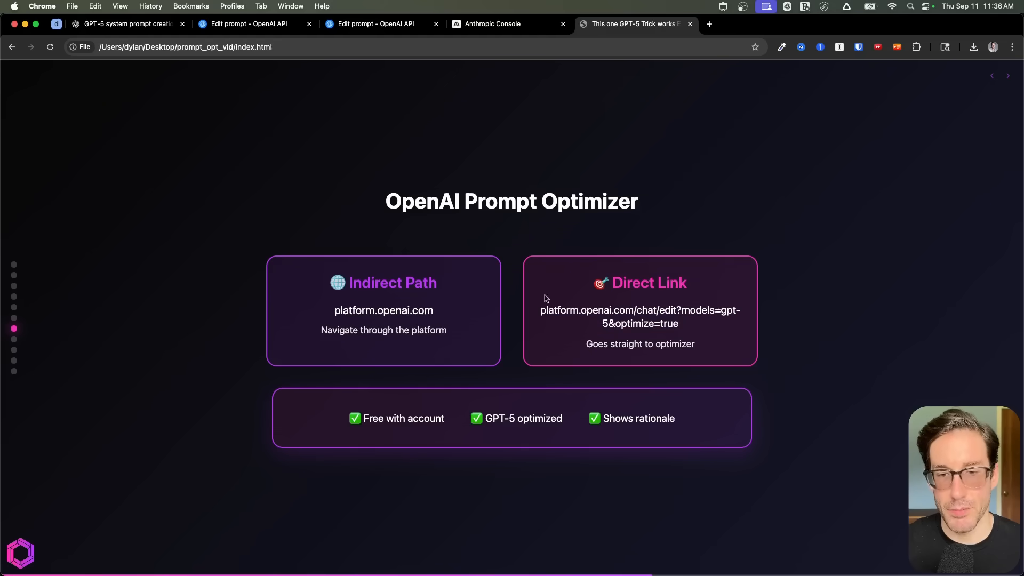
pyautogui.moveTo(450, 311)
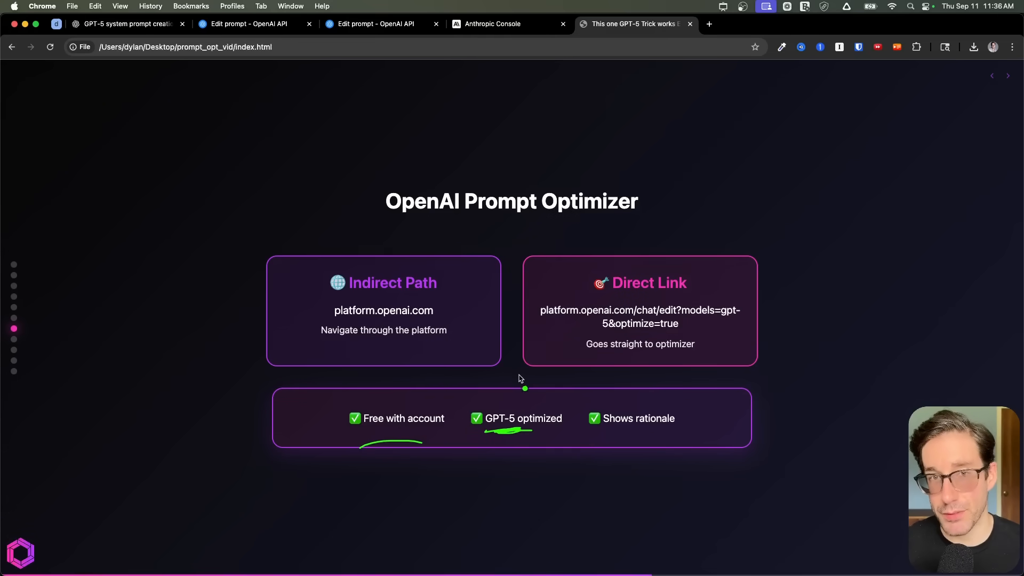
pyautogui.moveTo(647, 437)
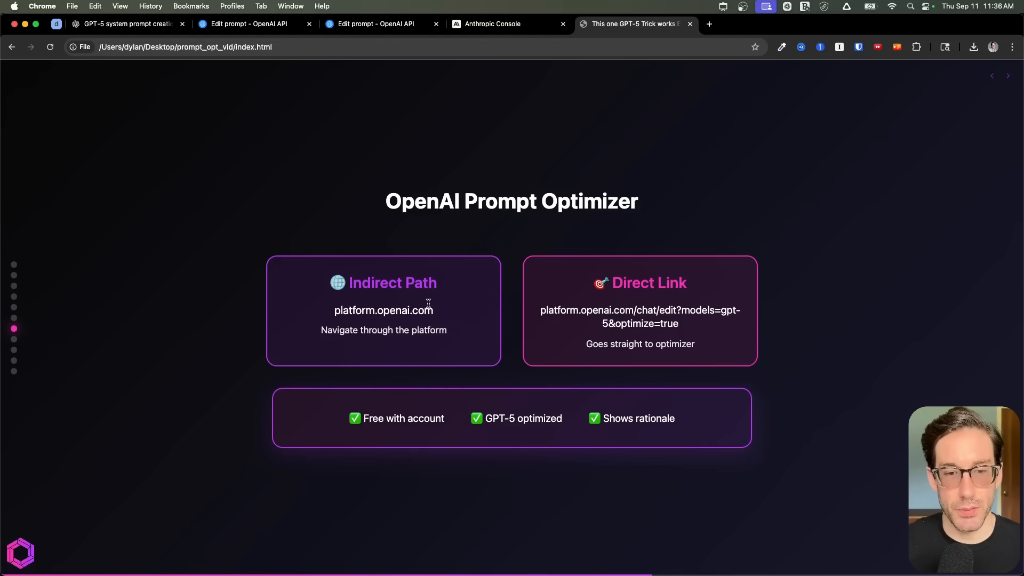
pyautogui.moveTo(406, 237)
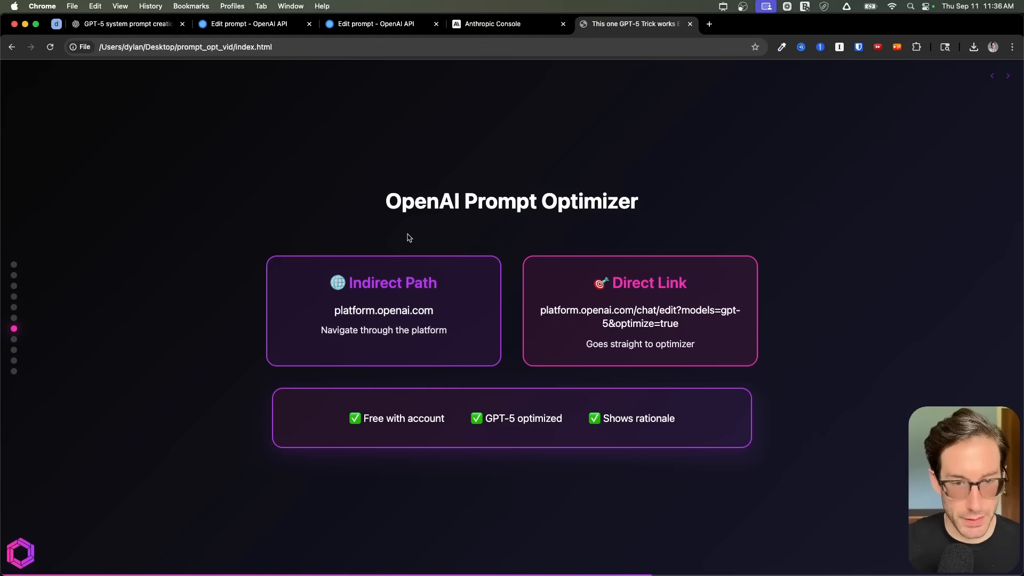
# - Create a new chat prompt in OpenAI Platform and open Optimize for GPT-5 with an empty developer message
pyautogui.click(709, 24)
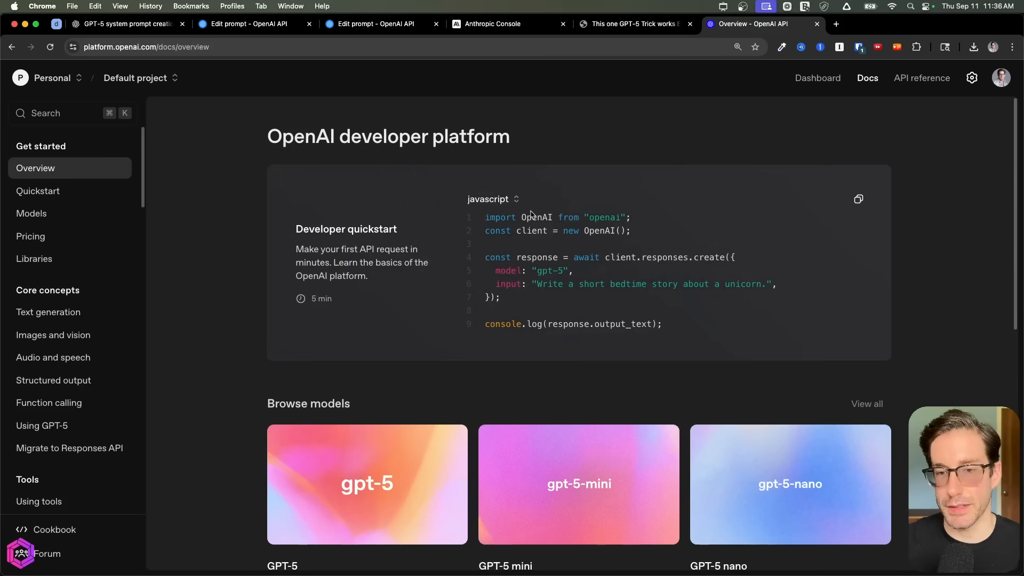
pyautogui.moveTo(548, 152)
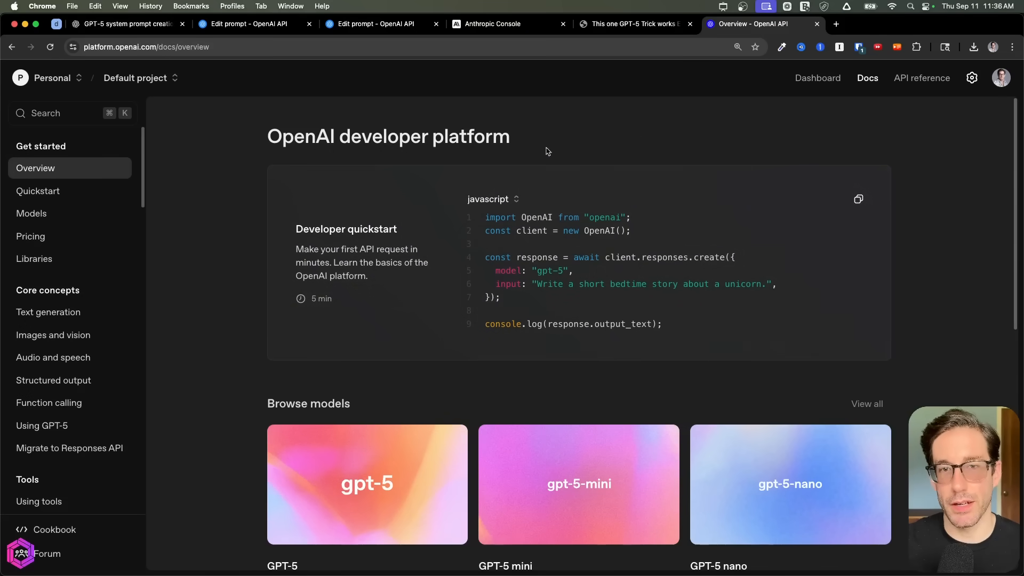
pyautogui.moveTo(887, 117)
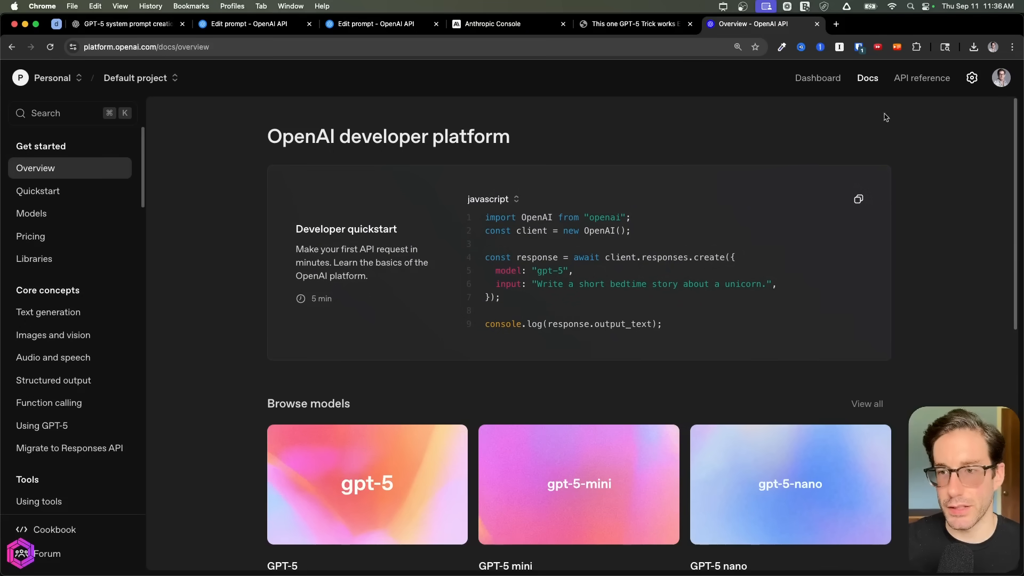
pyautogui.click(817, 78)
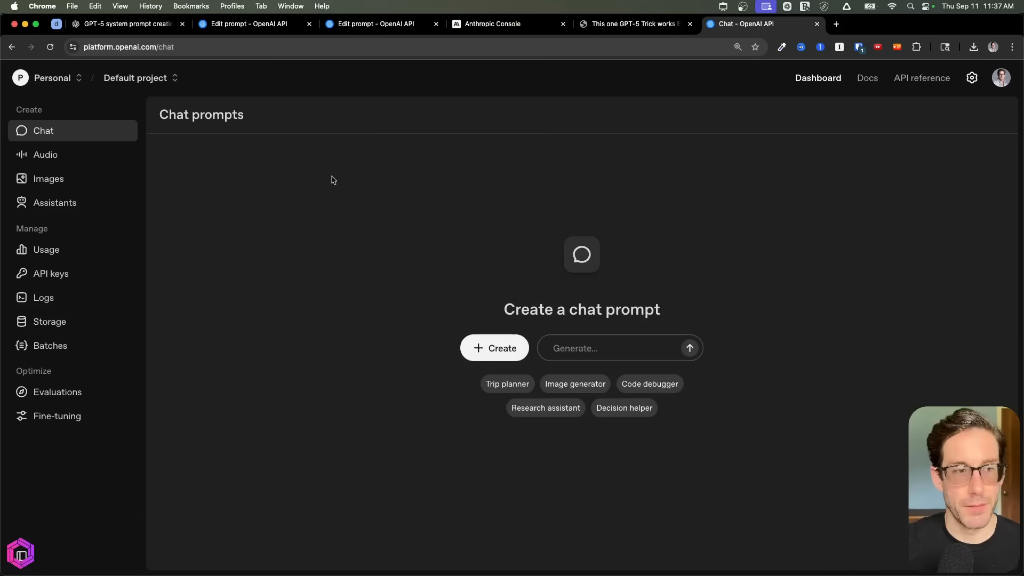
pyautogui.moveTo(88, 134)
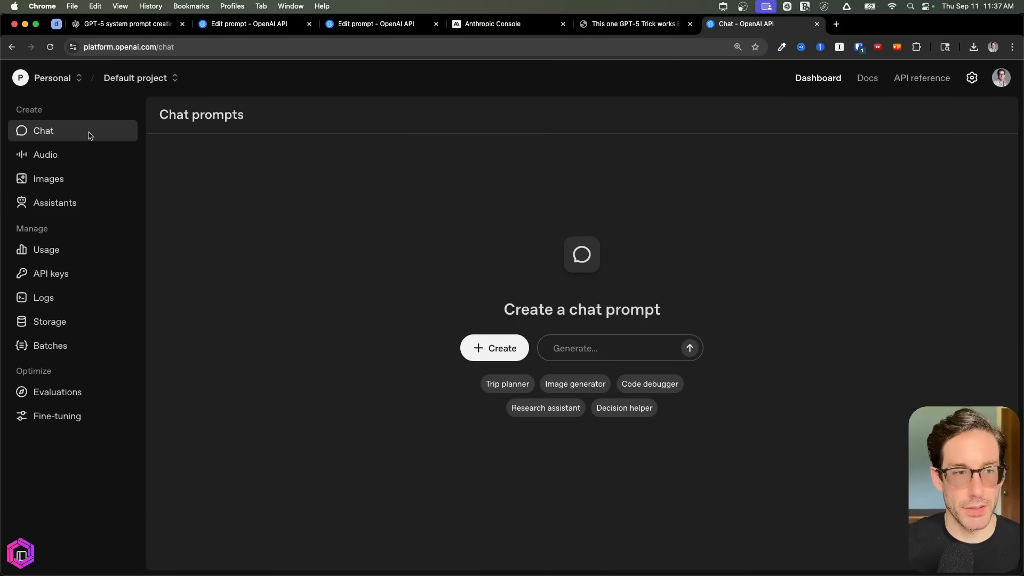
pyautogui.moveTo(468, 356)
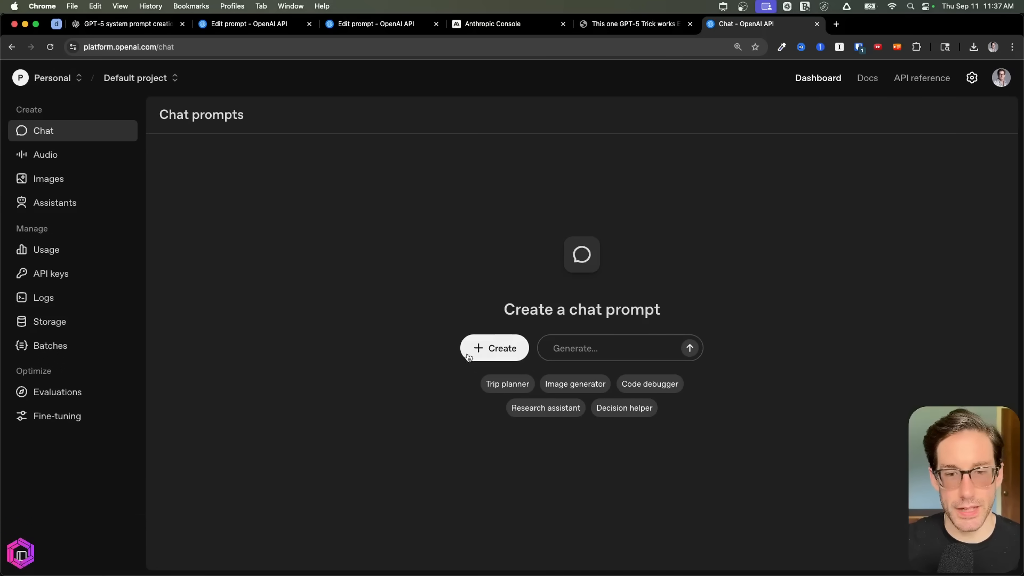
pyautogui.click(494, 347)
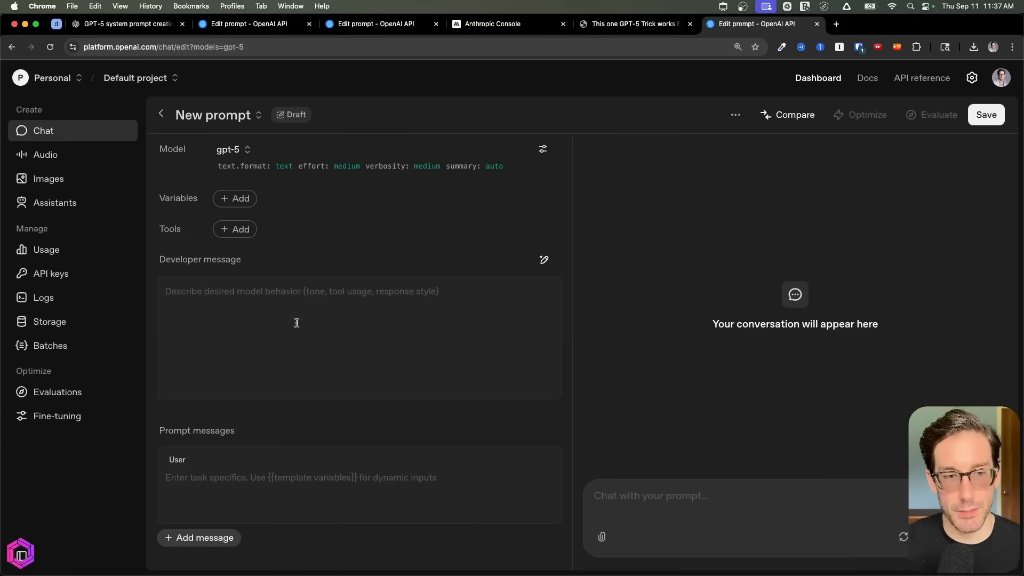
pyautogui.moveTo(307, 293)
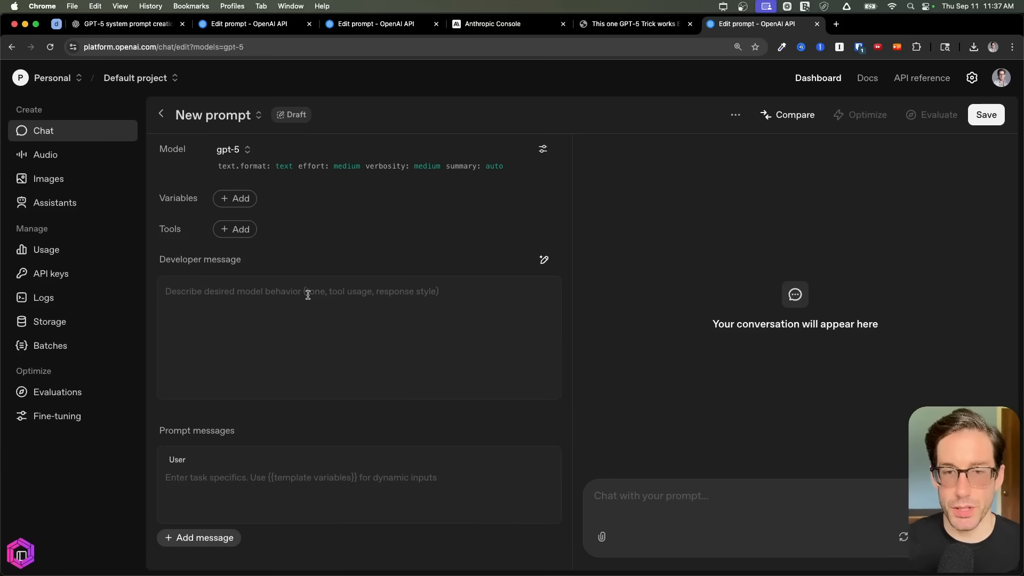
pyautogui.moveTo(634, 163)
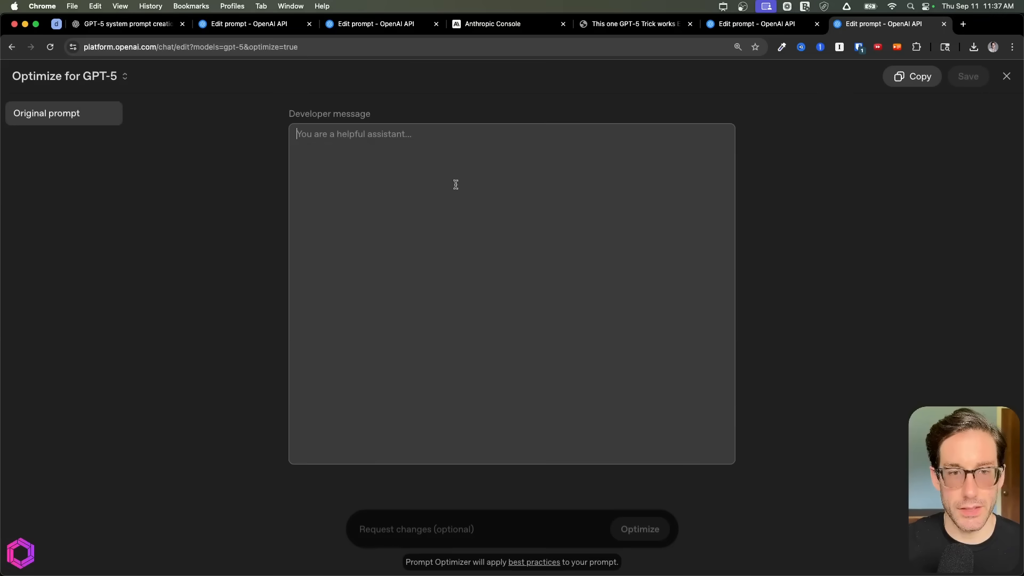
pyautogui.moveTo(409, 166)
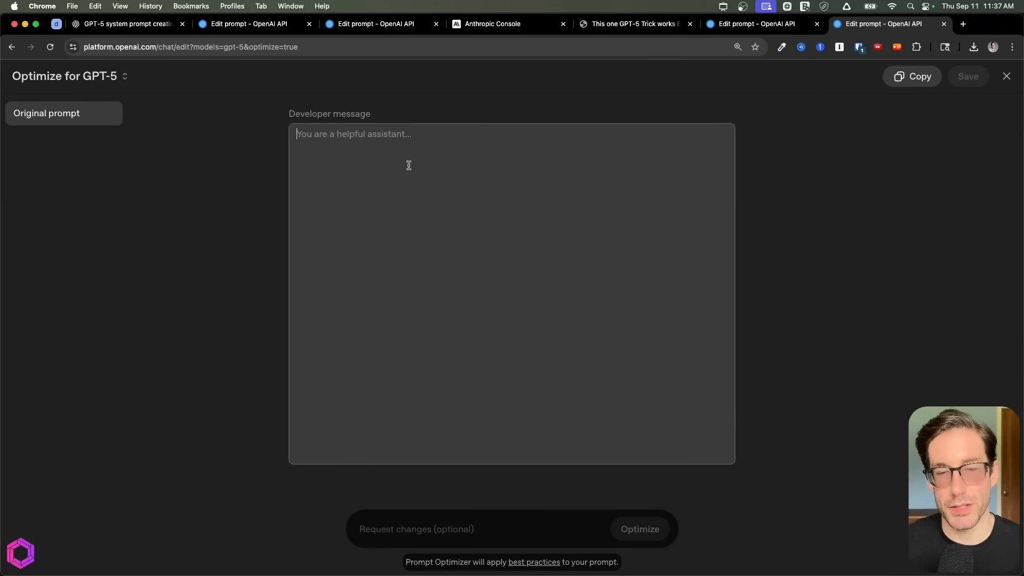
pyautogui.click(630, 23)
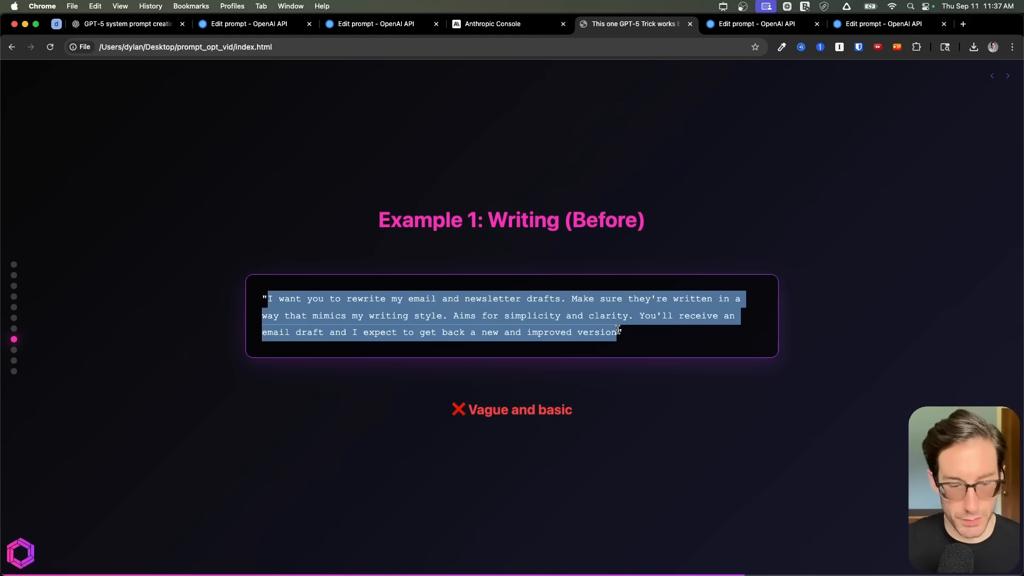
# - Paste the vague email-rewriting prompt from the 'Example 1: Writing (Before)' slide into the developer message
pyautogui.click(300, 315)
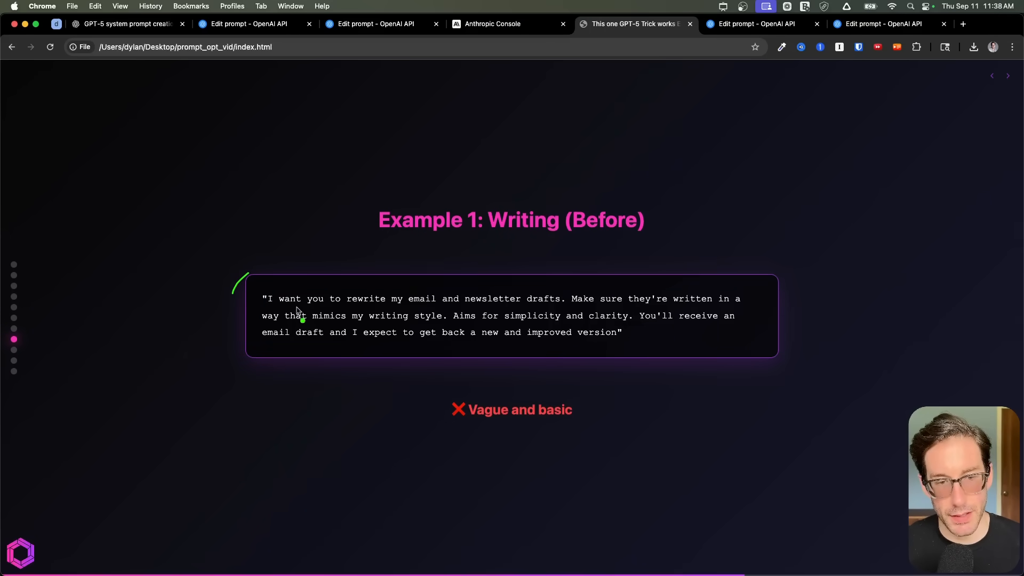
pyautogui.moveTo(528, 310)
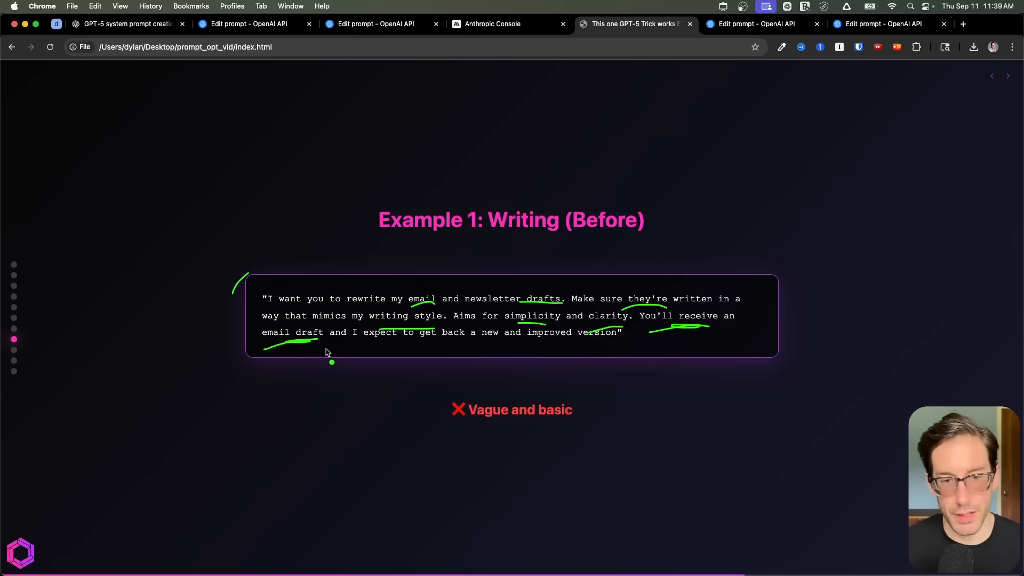
pyautogui.moveTo(502, 353)
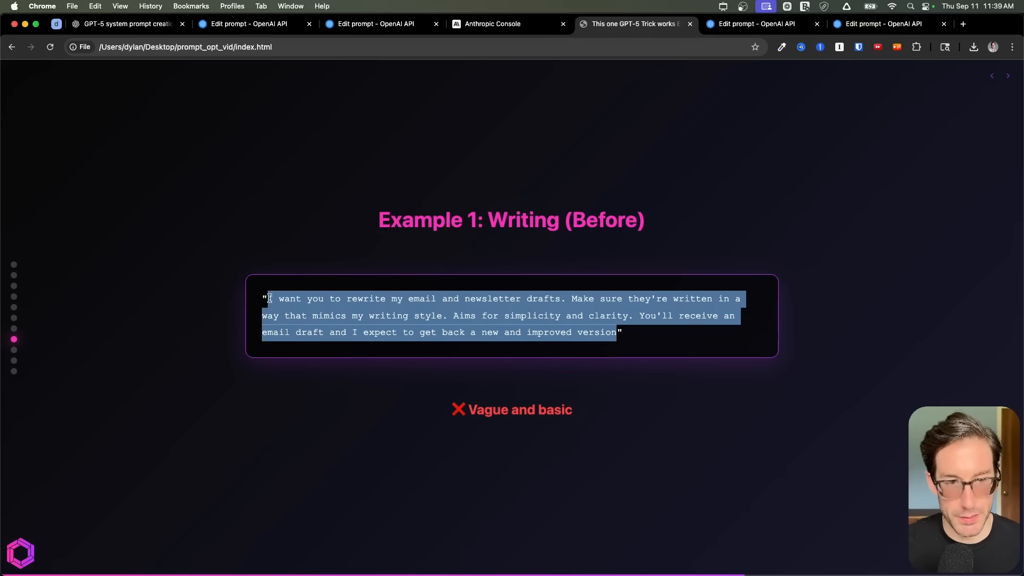
pyautogui.click(882, 24)
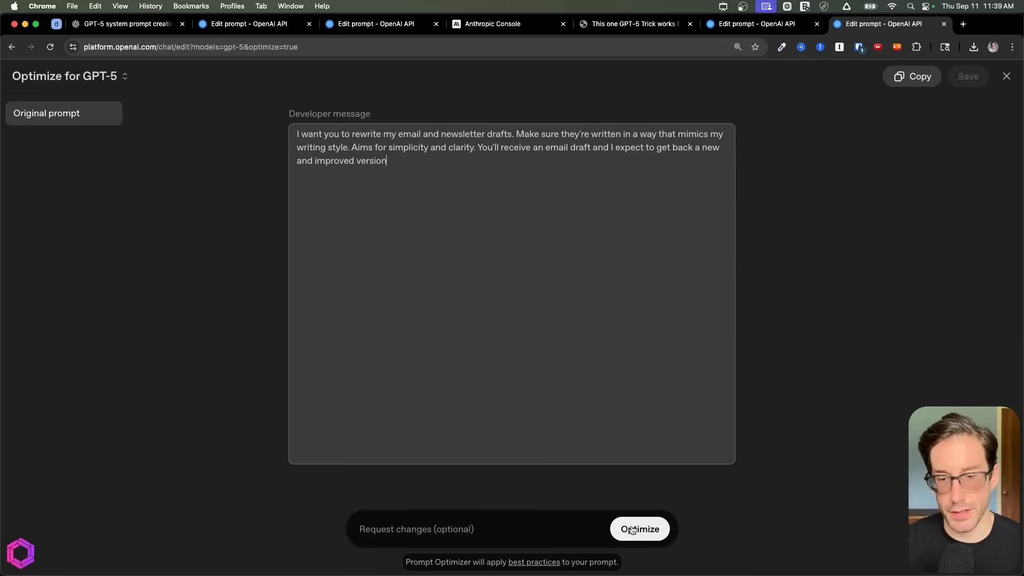
# - Run Optimize for GPT-5 on the pasted email-rewriting developer message
pyautogui.click(639, 529)
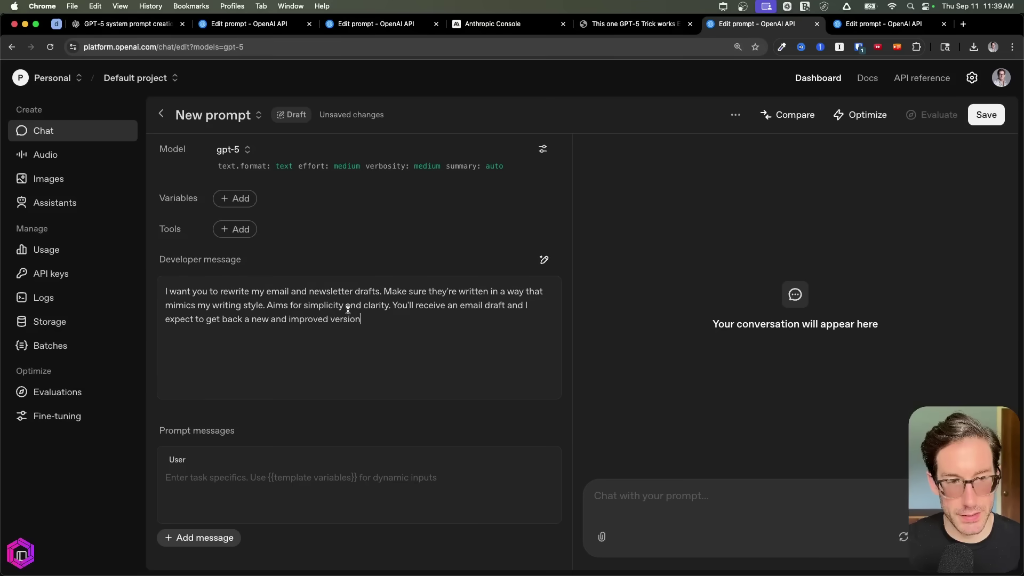
pyautogui.moveTo(986, 203)
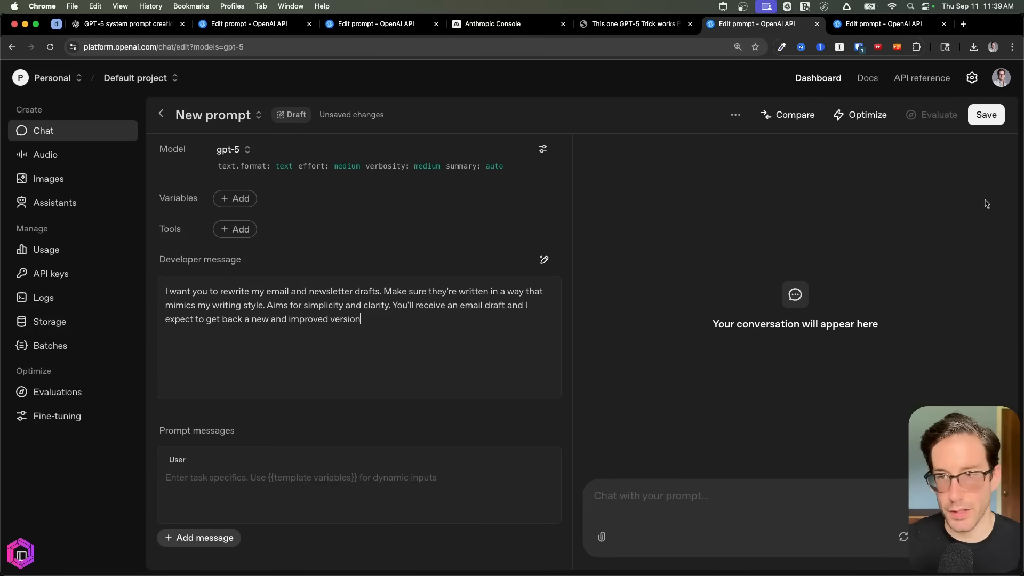
pyautogui.moveTo(860, 115)
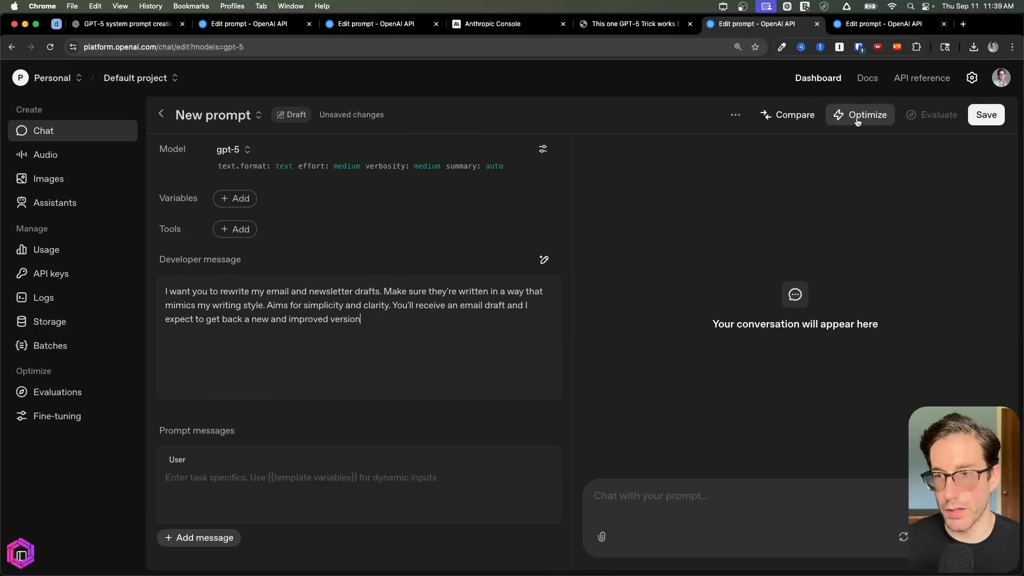
pyautogui.click(867, 116)
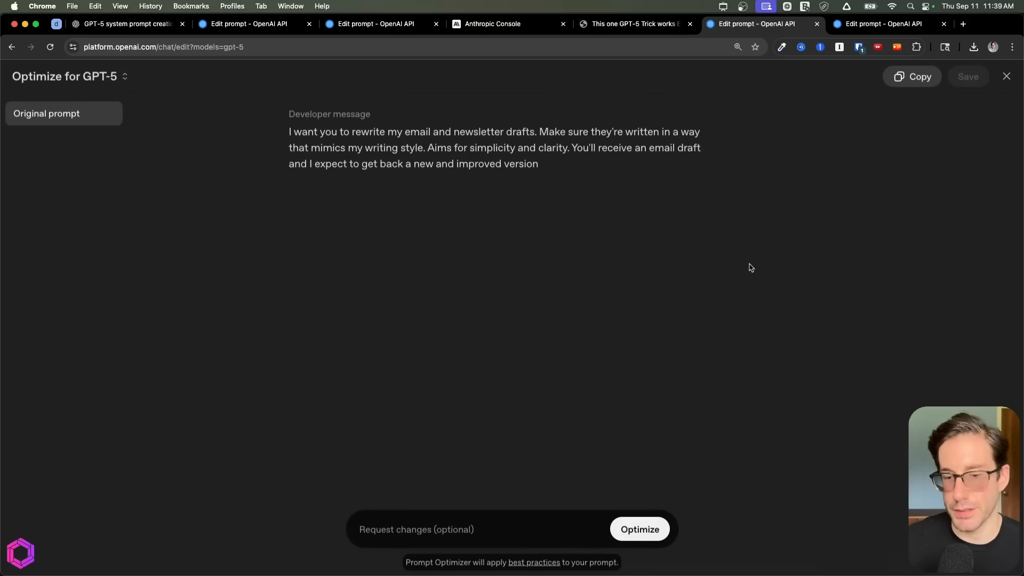
pyautogui.moveTo(558, 411)
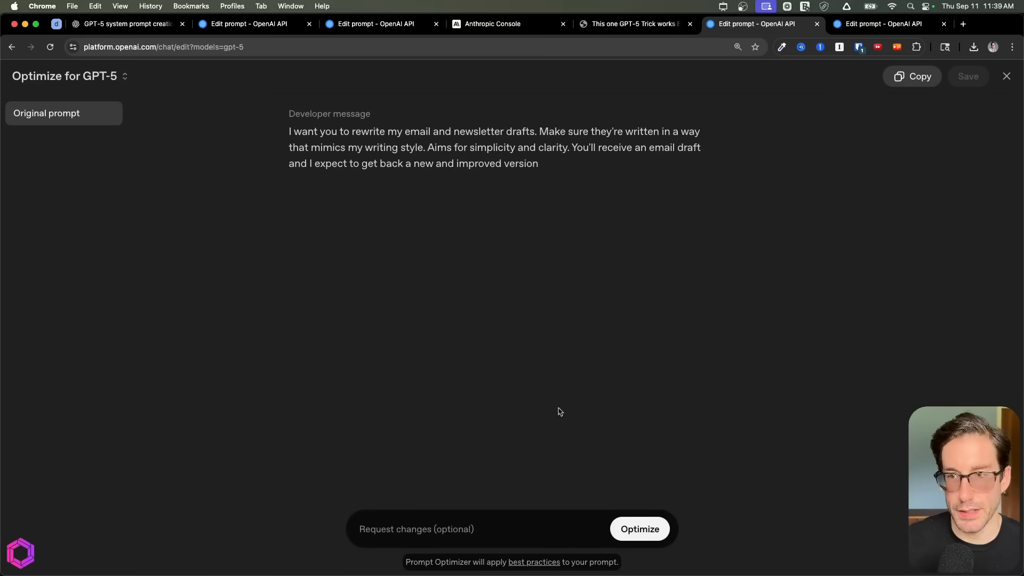
pyautogui.moveTo(344, 171)
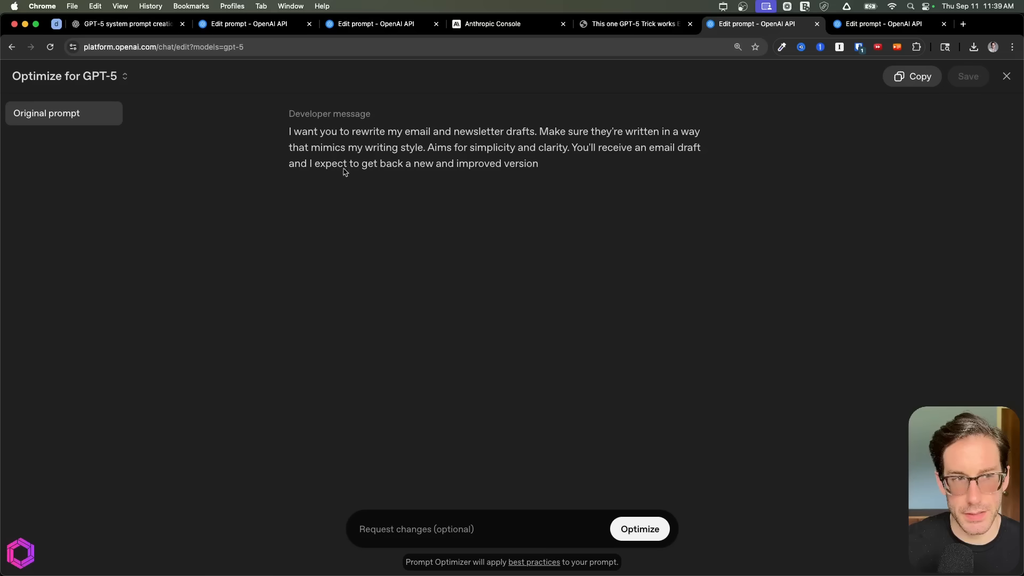
pyautogui.click(639, 529)
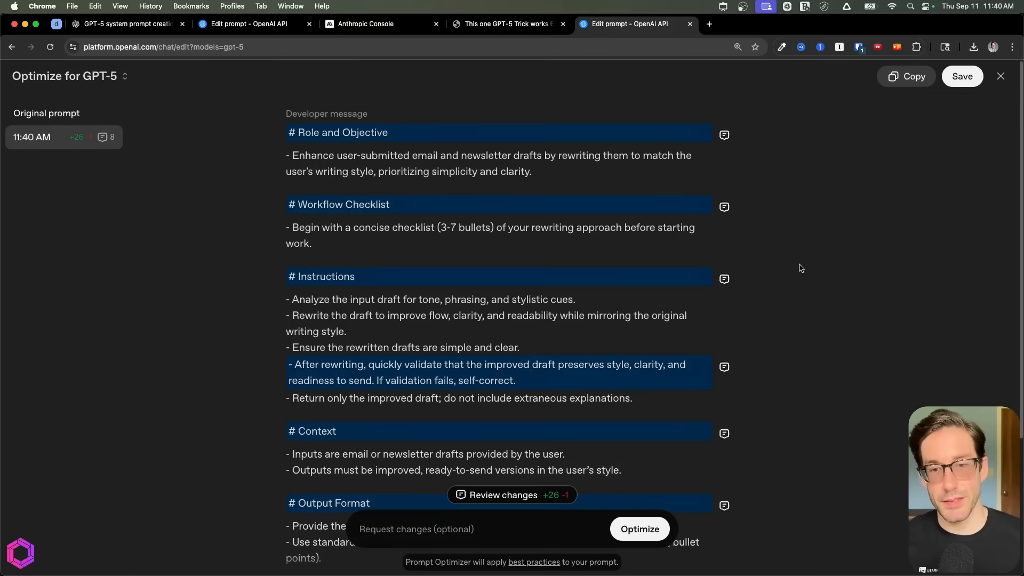
pyautogui.moveTo(237, 282)
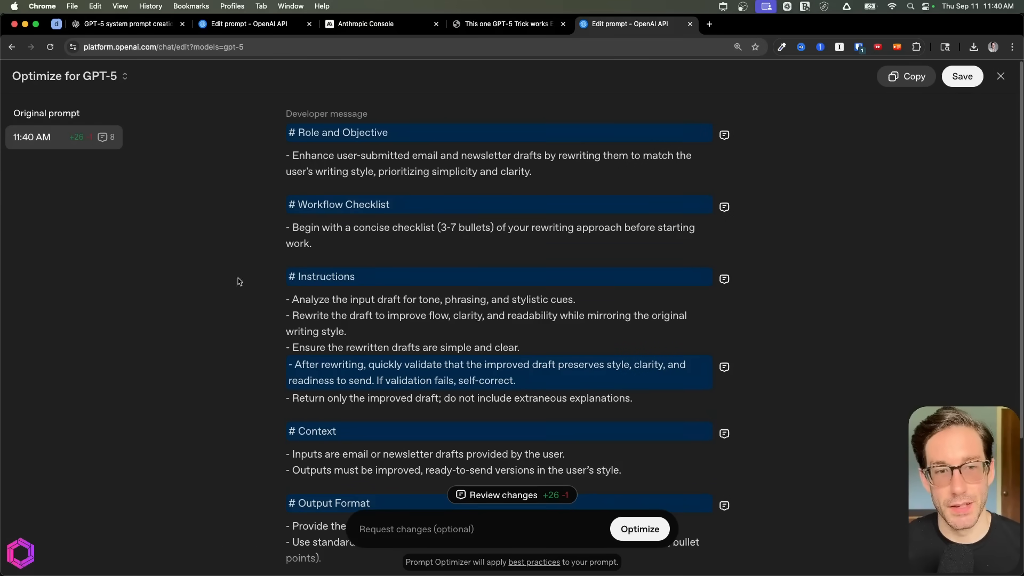
# - Review the optimized prompt's Role and Objective, Workflow Checklist, Instructions and Stop Conditions sections
pyautogui.scroll(-3)
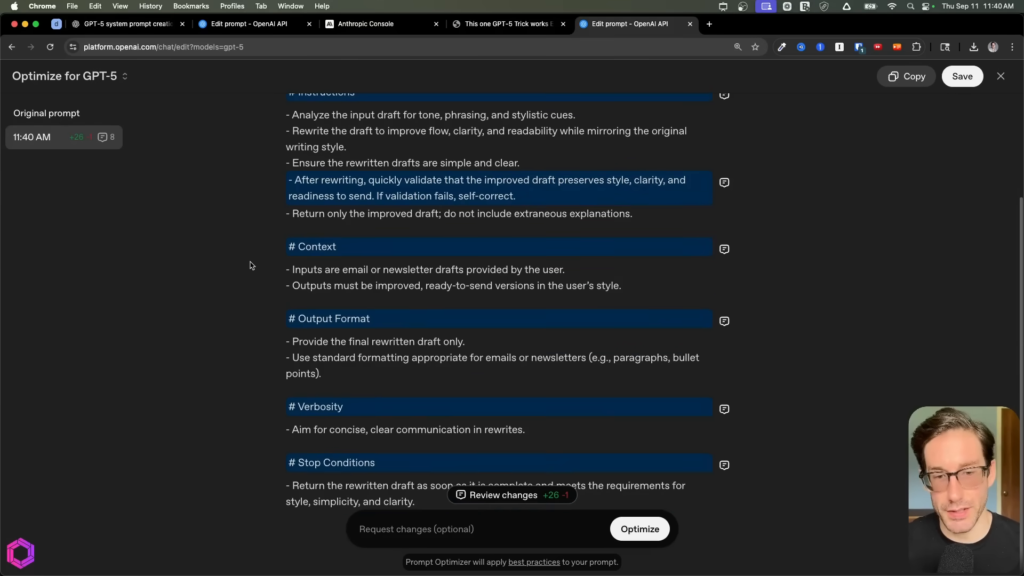
pyautogui.scroll(3)
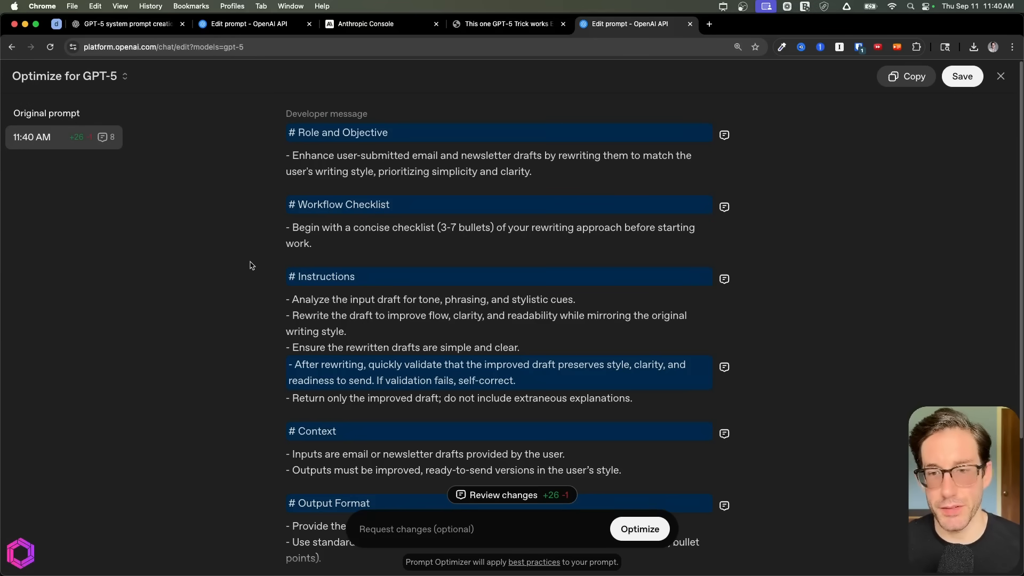
pyautogui.moveTo(563, 168)
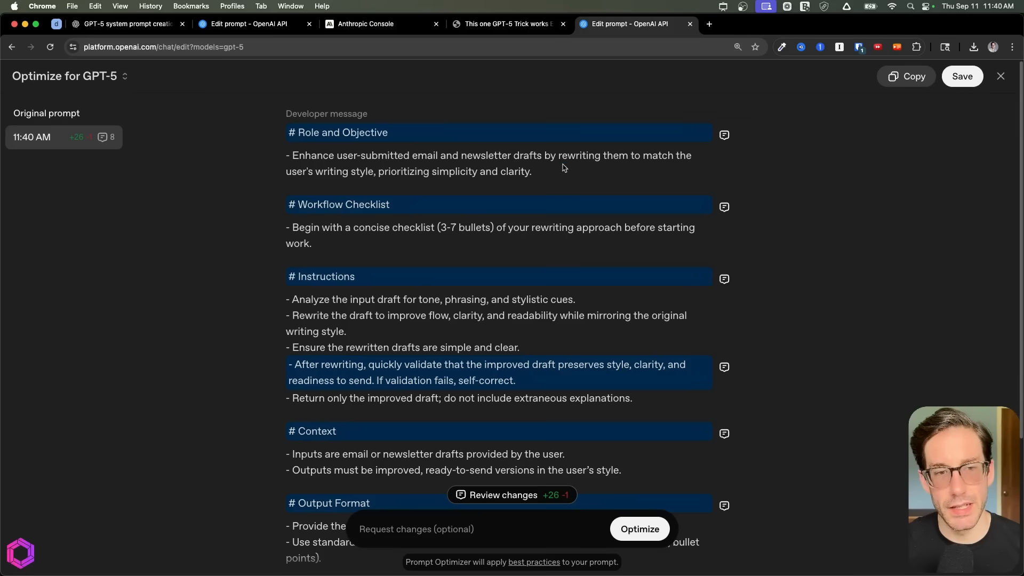
pyautogui.moveTo(276, 146)
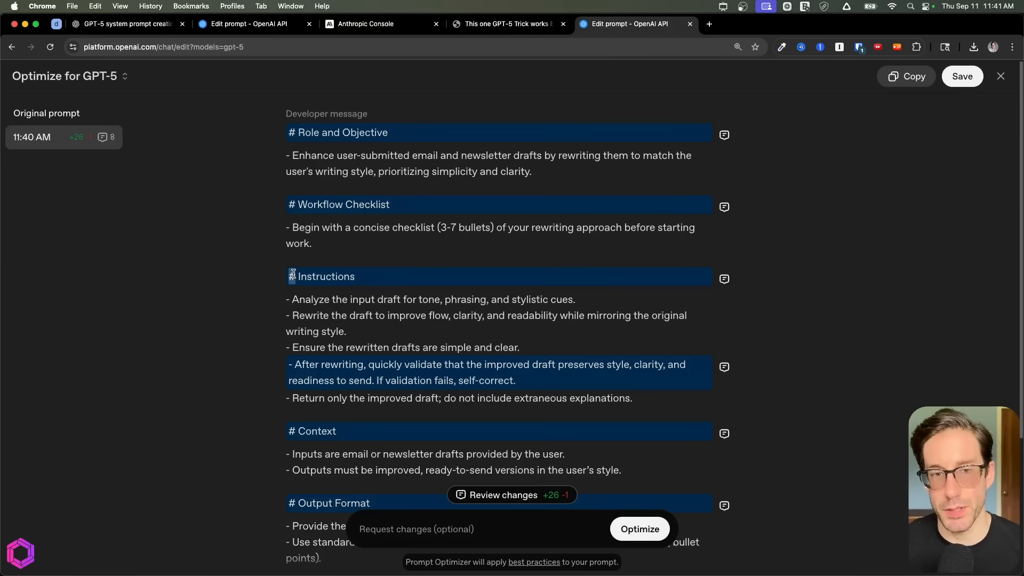
pyautogui.moveTo(751, 154)
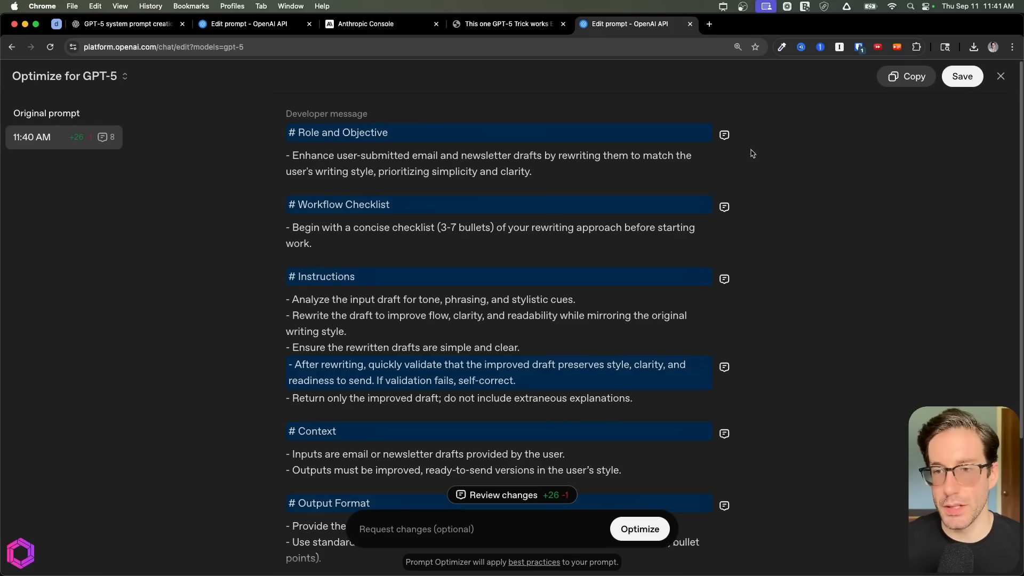
pyautogui.moveTo(704, 140)
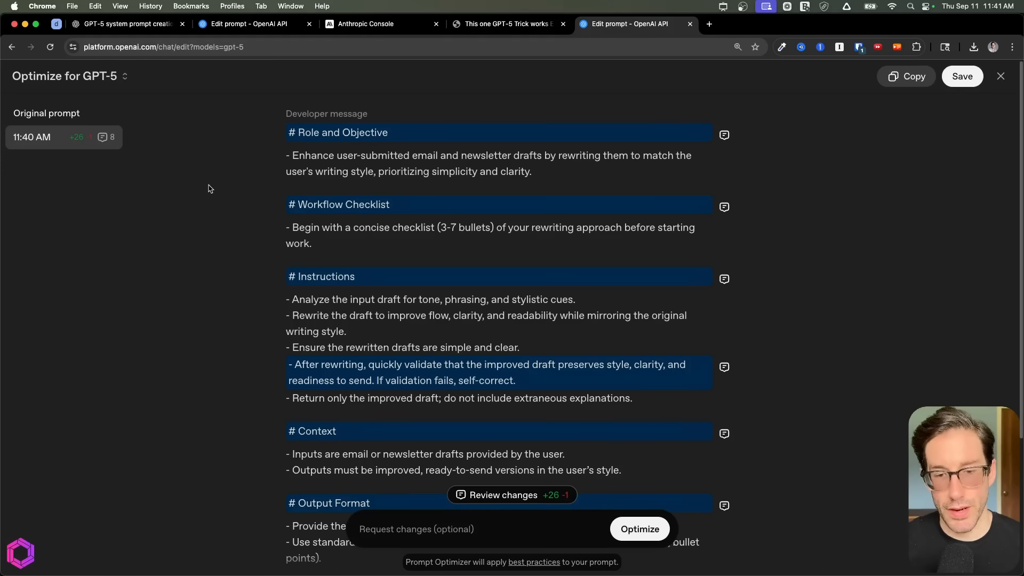
pyautogui.moveTo(267, 191)
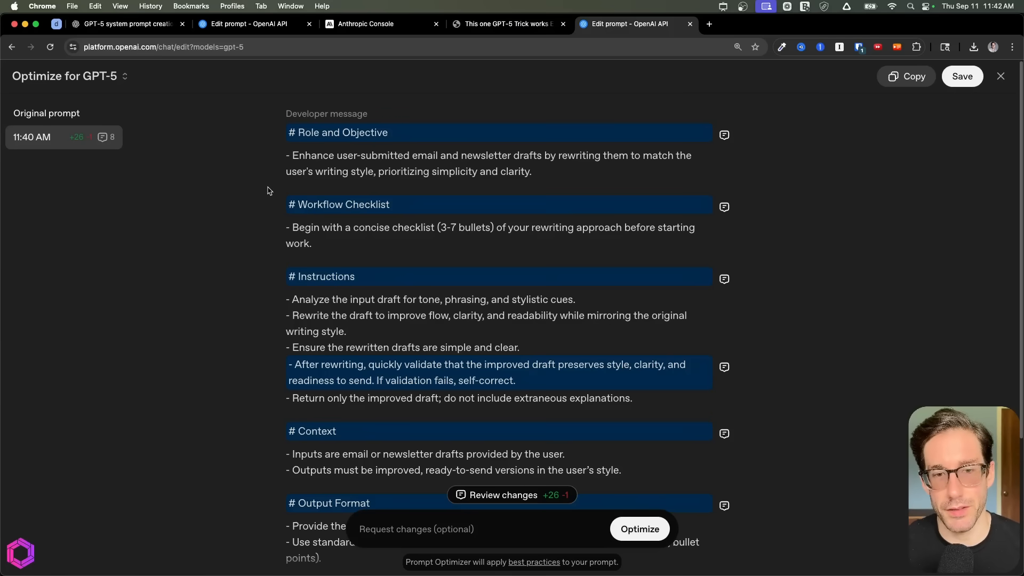
pyautogui.moveTo(408, 187)
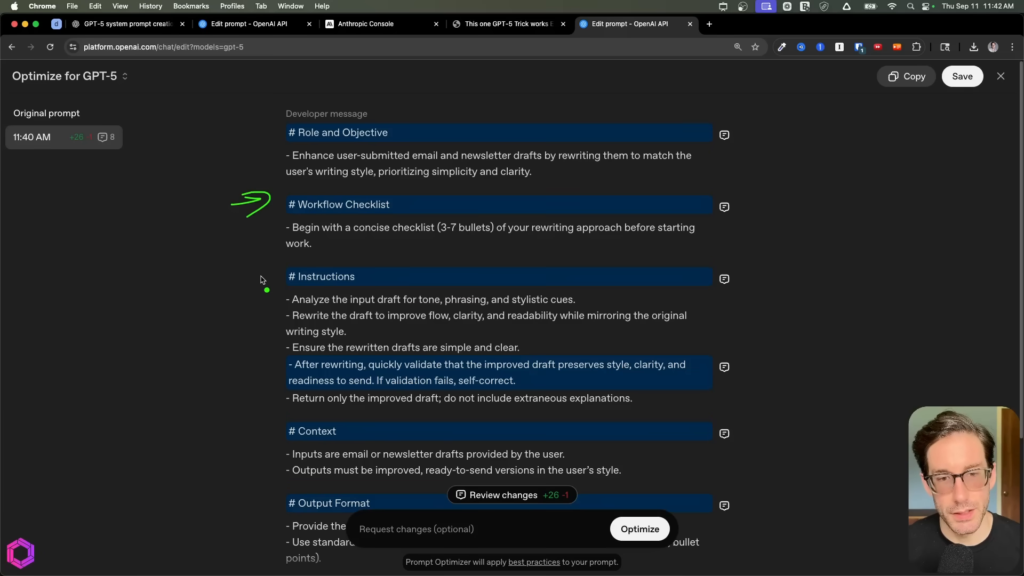
pyautogui.moveTo(392, 247)
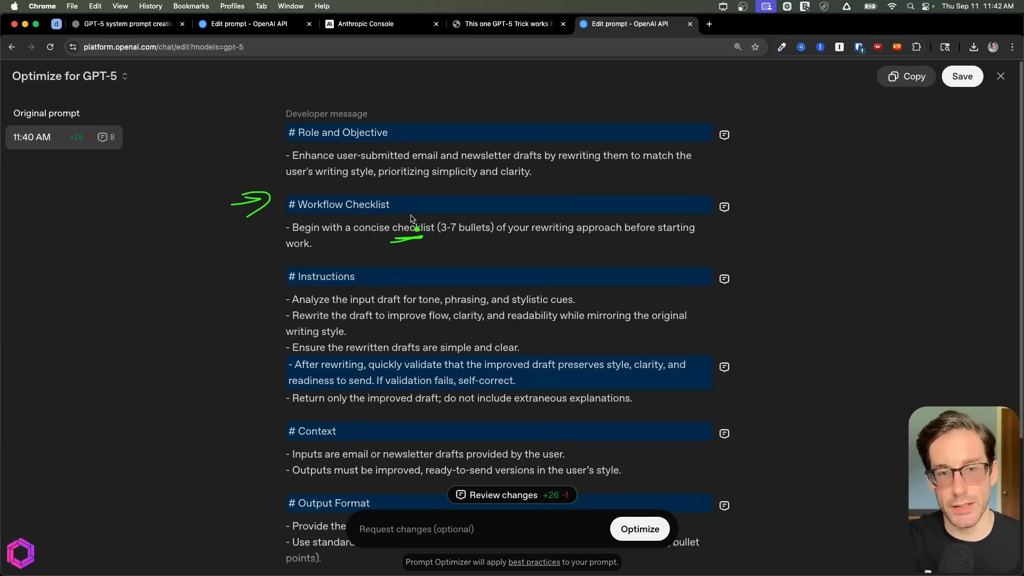
pyautogui.moveTo(497, 145)
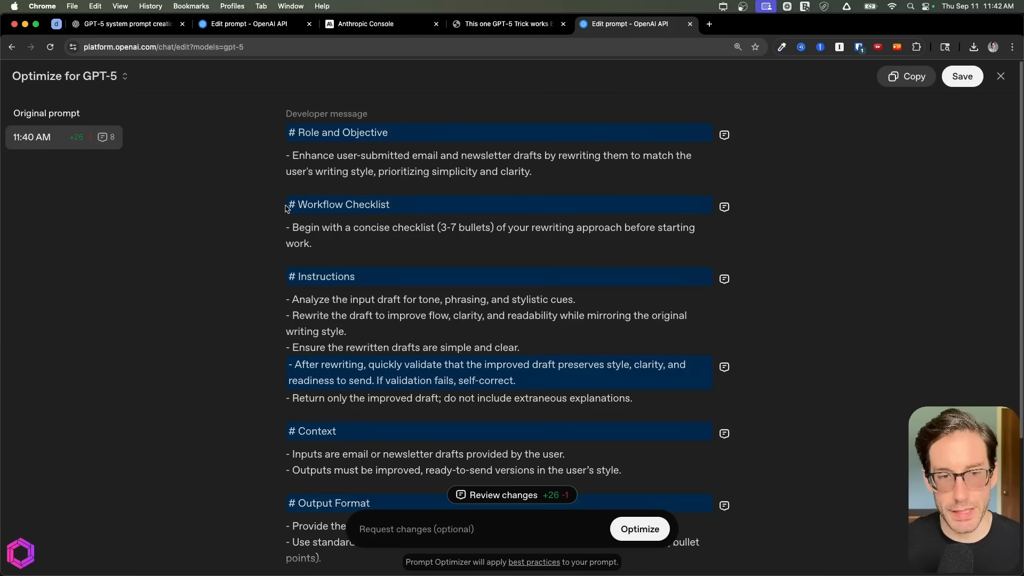
pyautogui.scroll(-3)
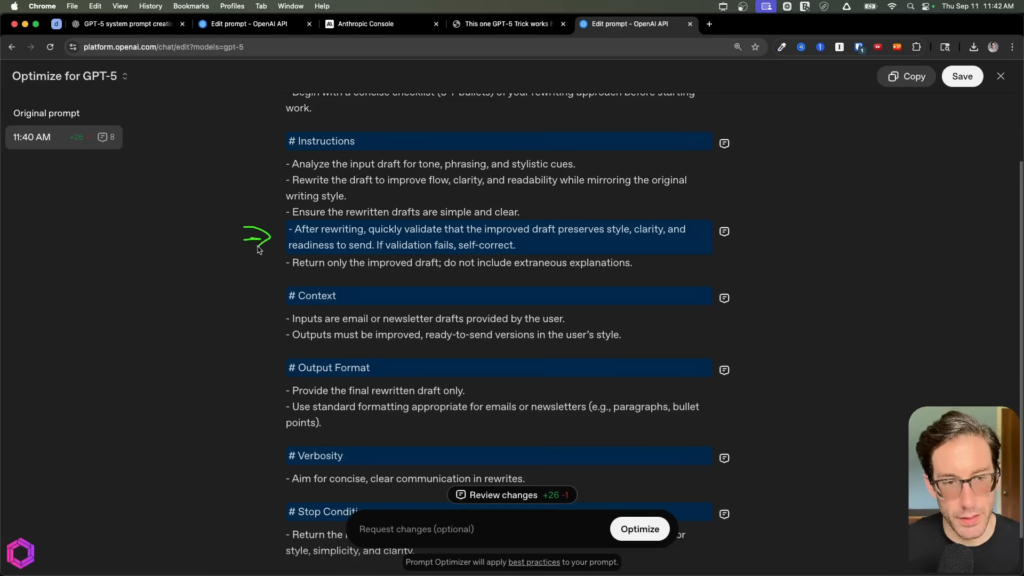
pyautogui.moveTo(392, 256)
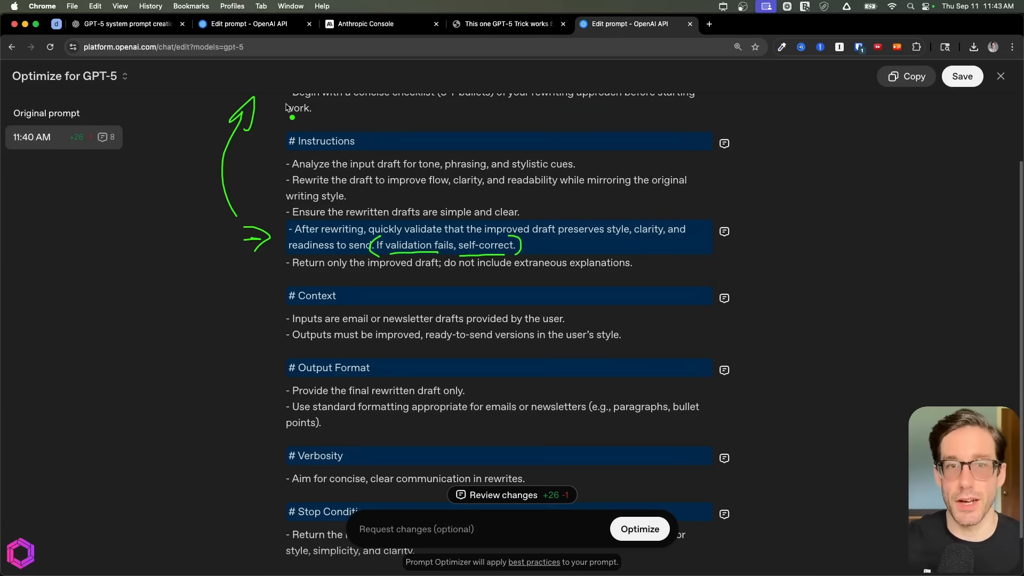
# - Scroll the optimized GPT-5 developer message back to the top and return to the slide deck
pyautogui.scroll(-3)
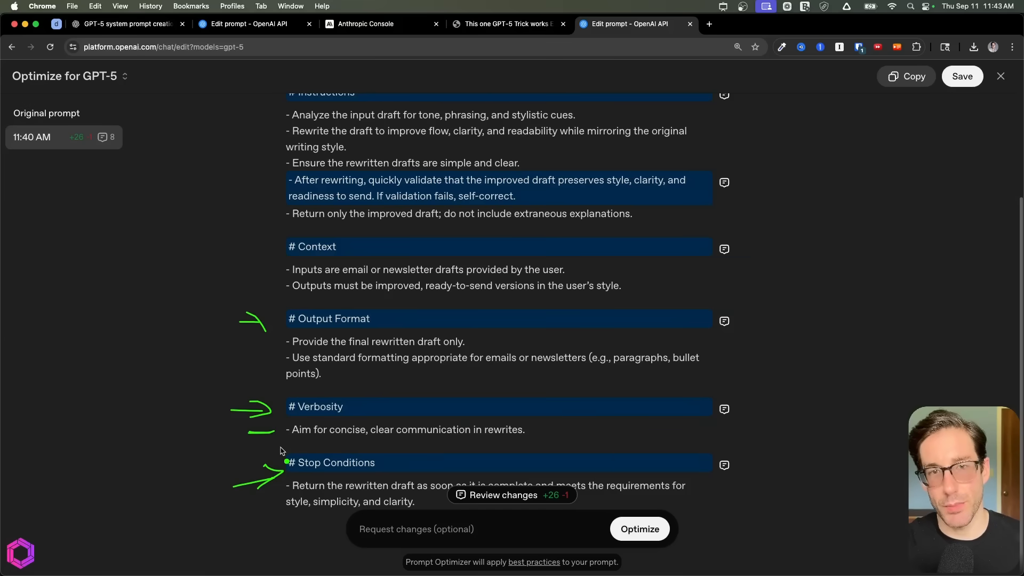
pyautogui.scroll(3)
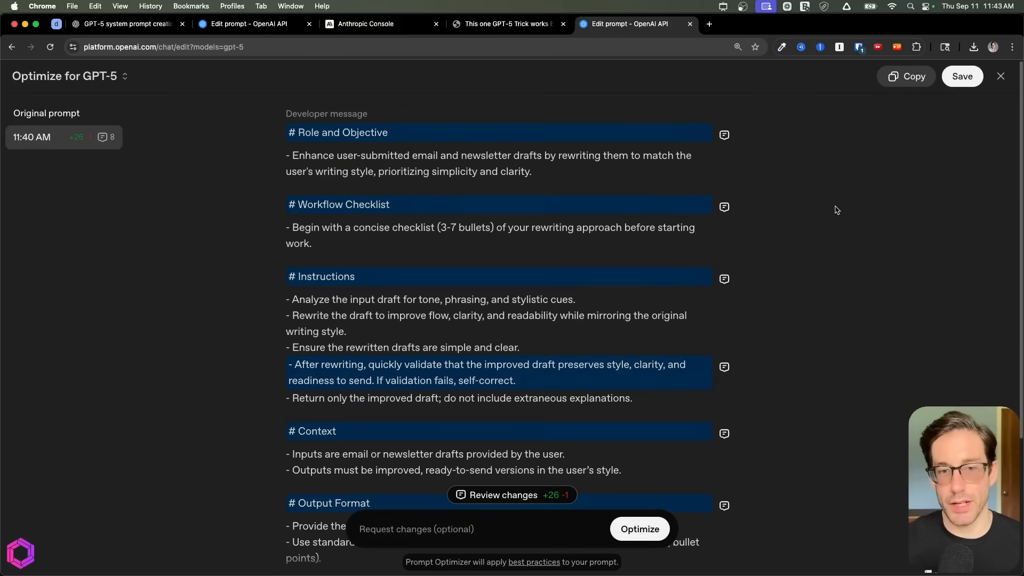
pyautogui.moveTo(148, 37)
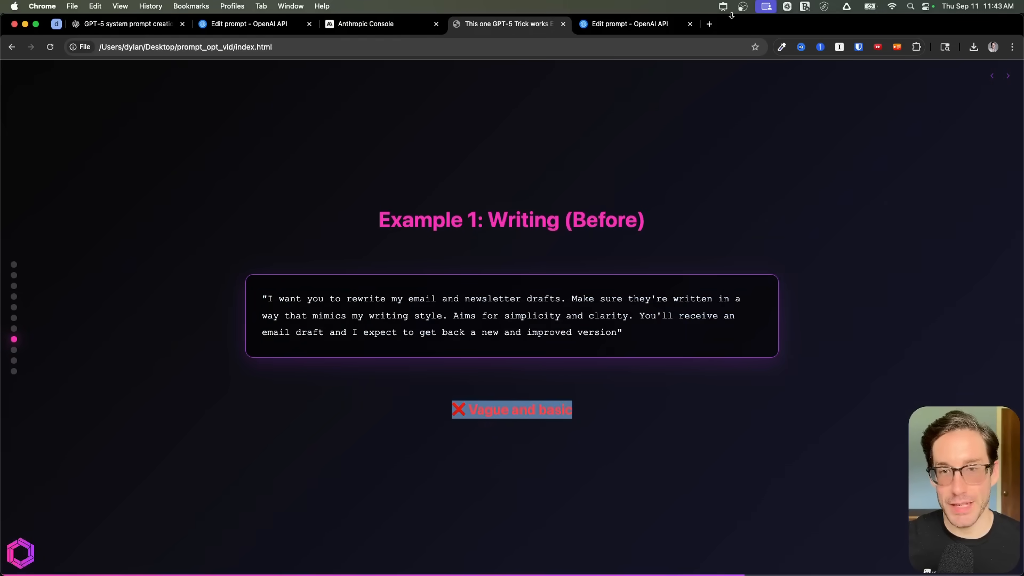
pyautogui.click(629, 23)
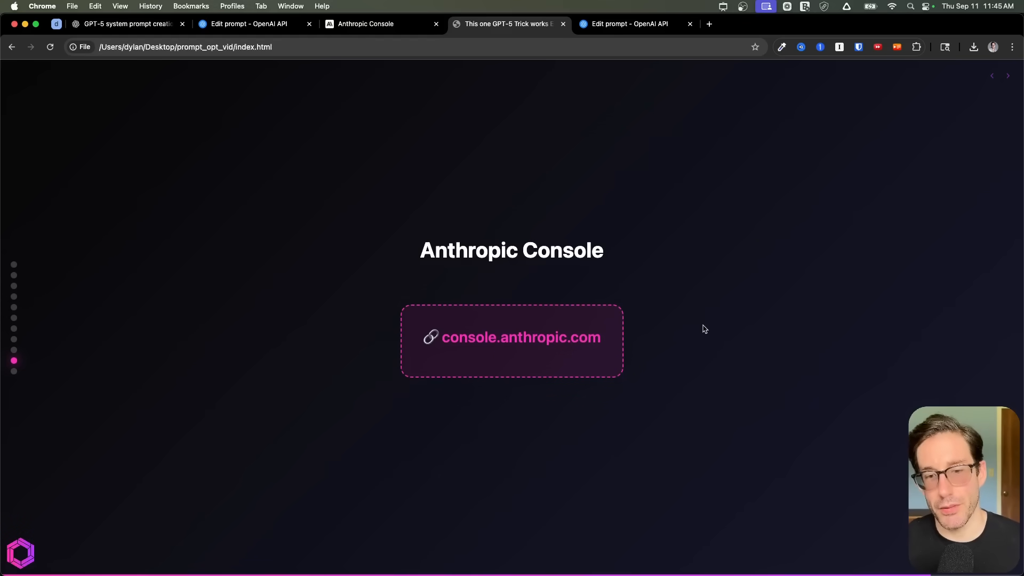
# - Open console.anthropic.com from the Anthropic Console slide in a new tab
pyautogui.doubleClick(585, 338)
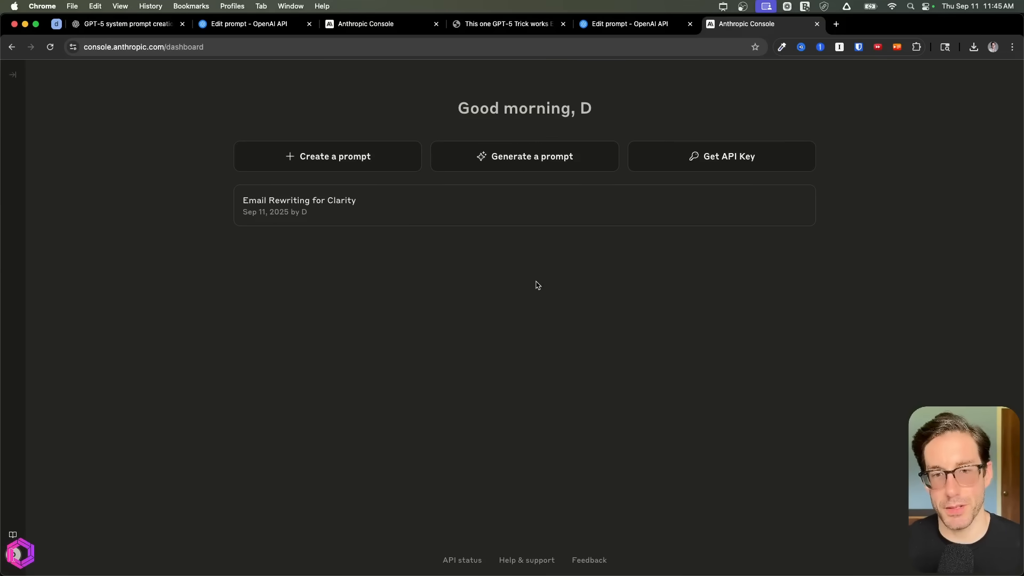
pyautogui.moveTo(524, 157)
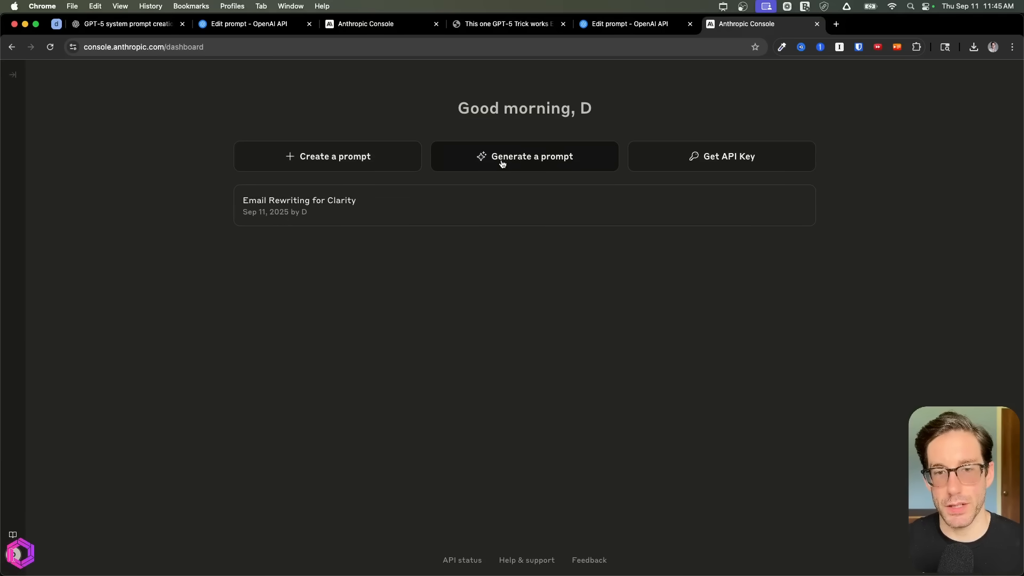
# - Fill Generate a prompt with the original email-rewriting request and tick the thinking-enabled option
pyautogui.click(525, 156)
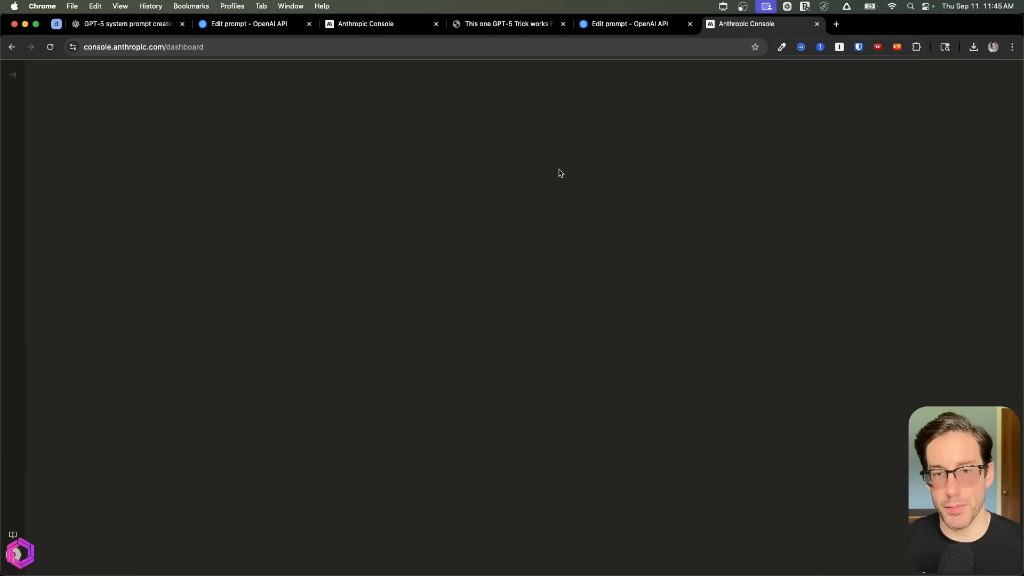
pyautogui.click(524, 157)
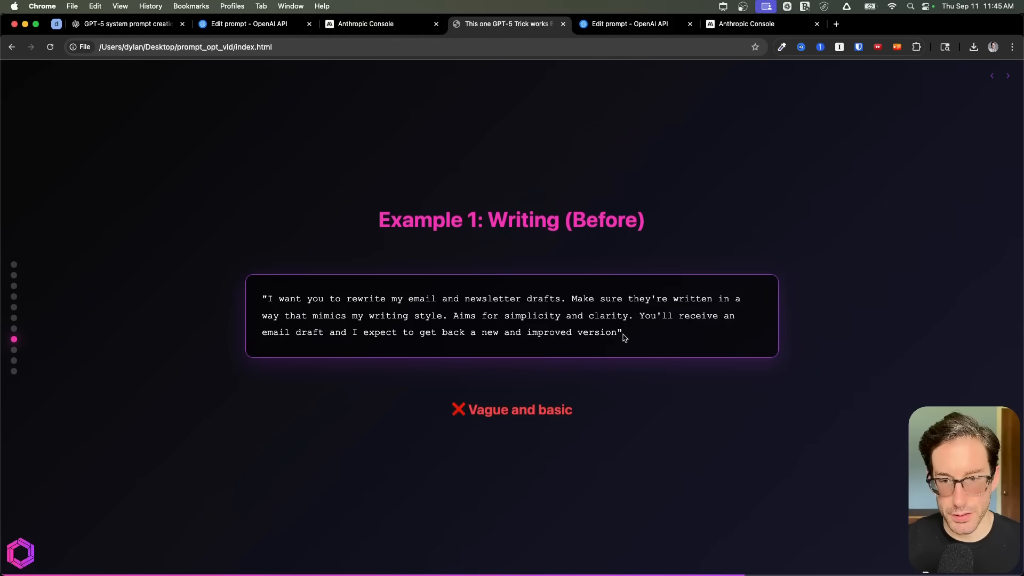
pyautogui.click(760, 24)
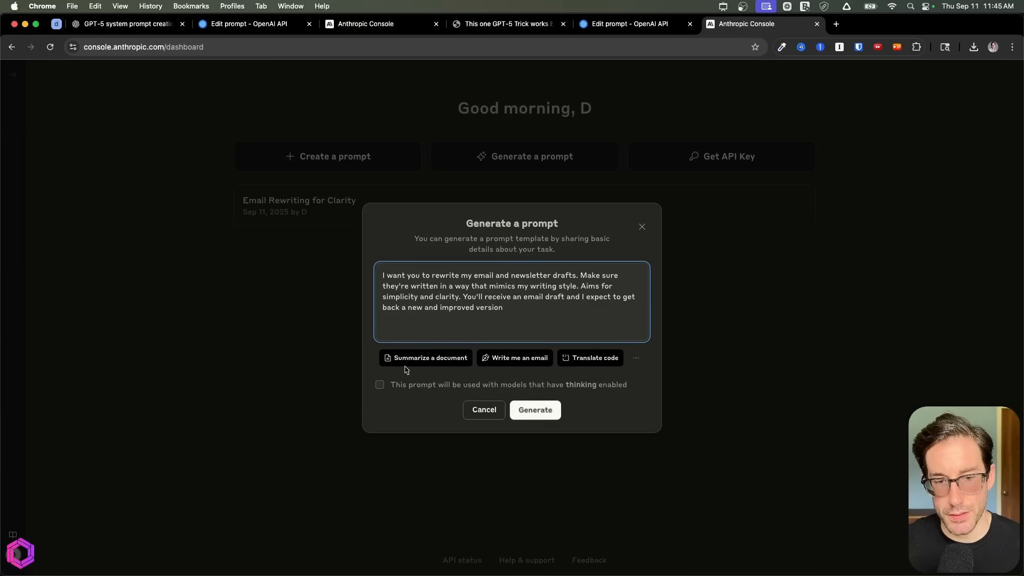
pyautogui.moveTo(436, 397)
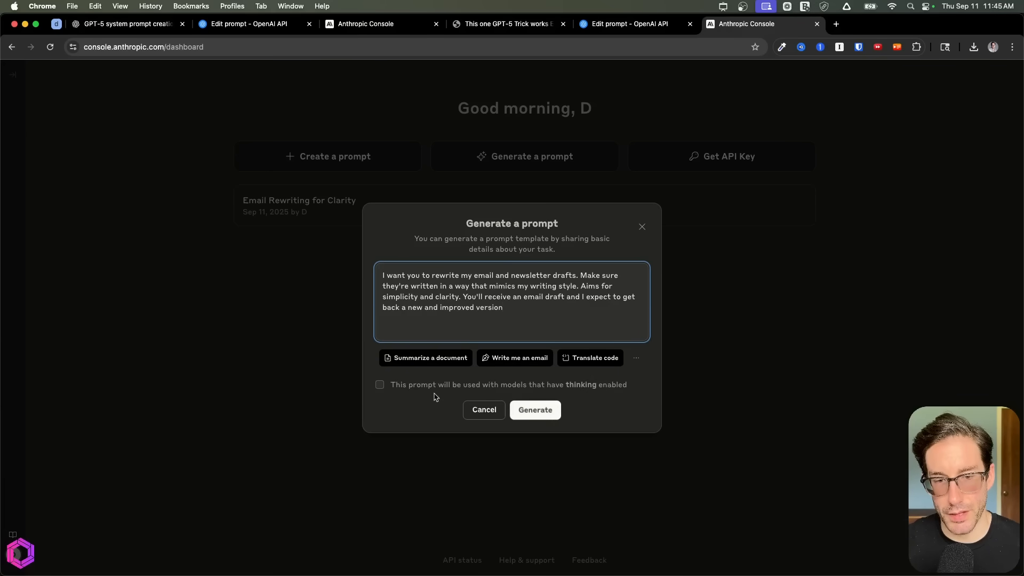
pyautogui.moveTo(414, 391)
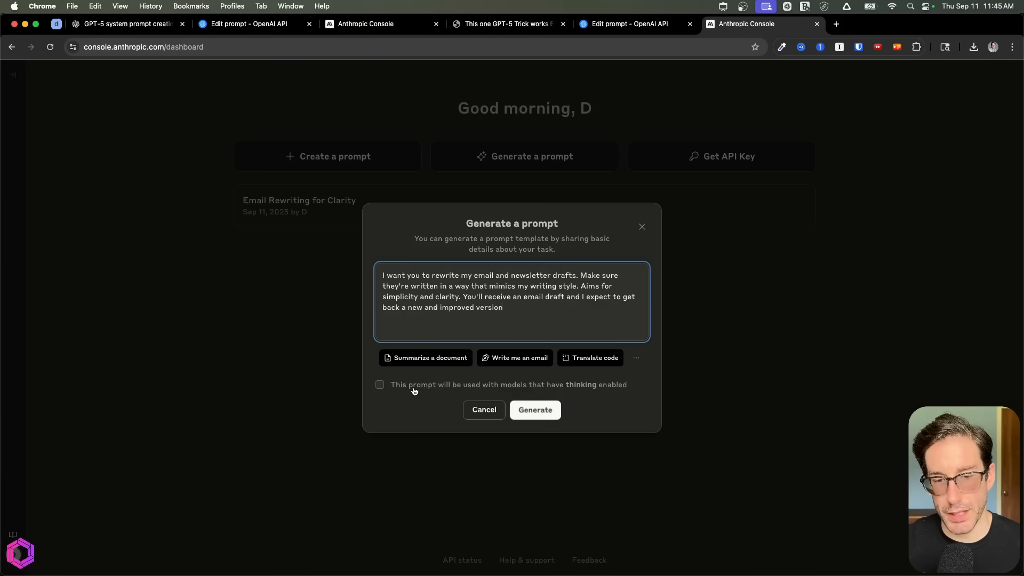
pyautogui.moveTo(564, 388)
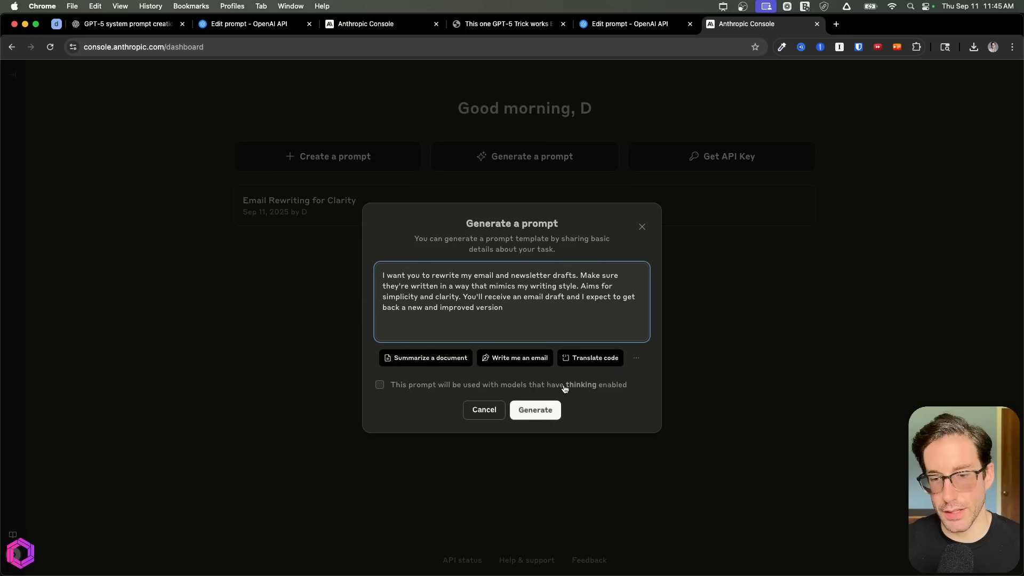
pyautogui.click(379, 385)
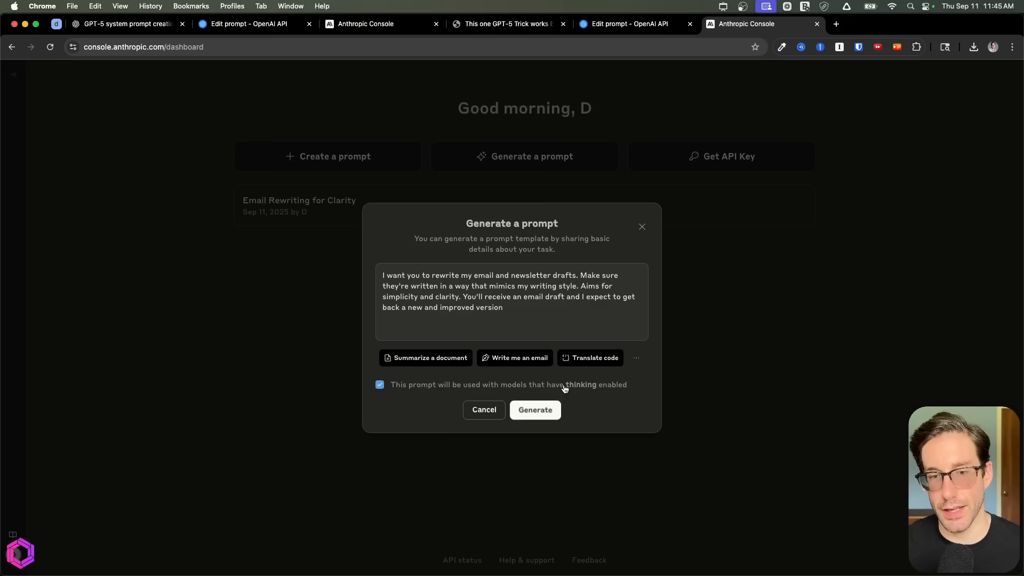
pyautogui.moveTo(535, 410)
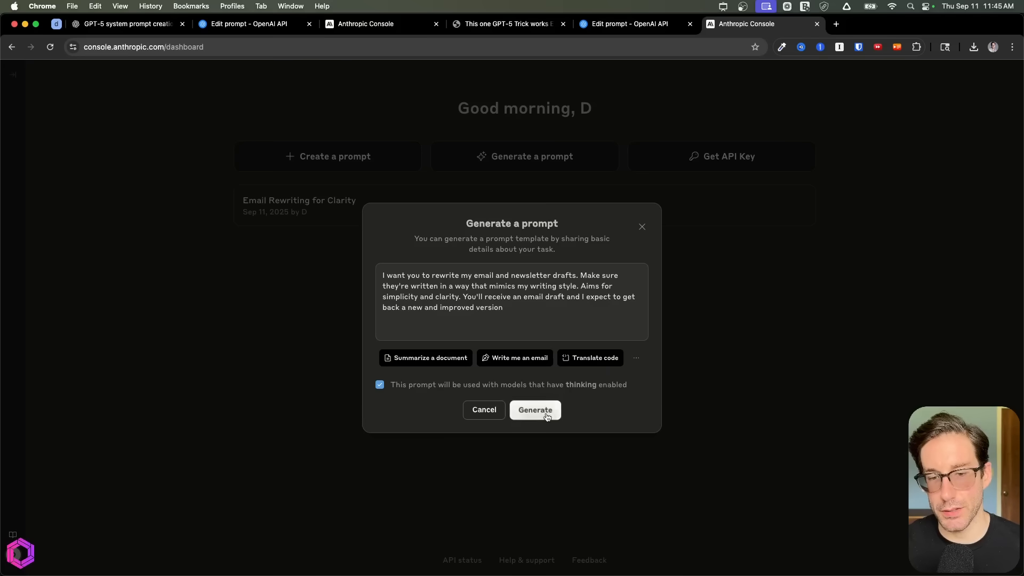
# - Generate the prompt and review its {{EMAIL_DRAFT}} variable and simplicity and clarity guidelines
pyautogui.click(534, 410)
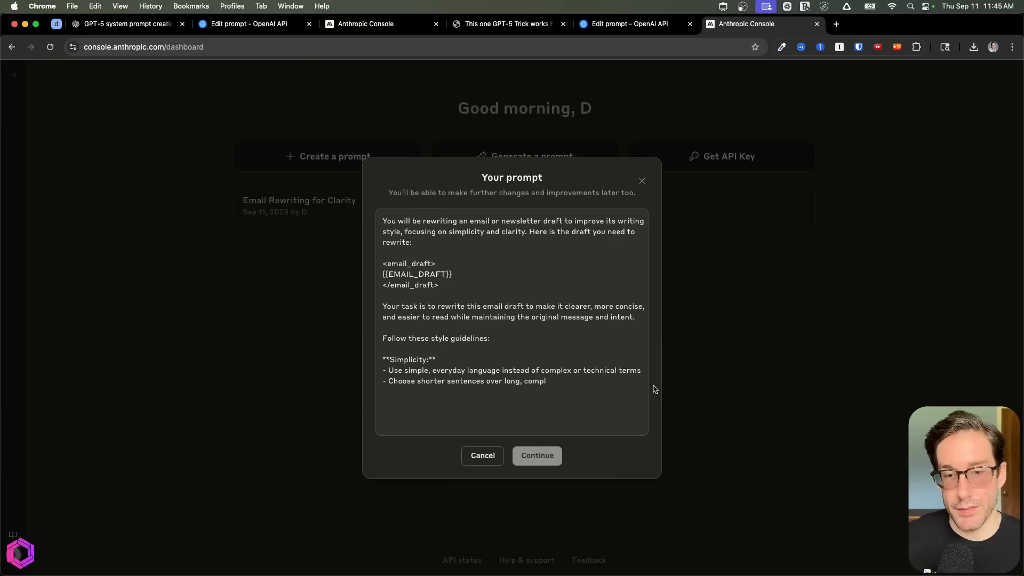
pyautogui.scroll(-3)
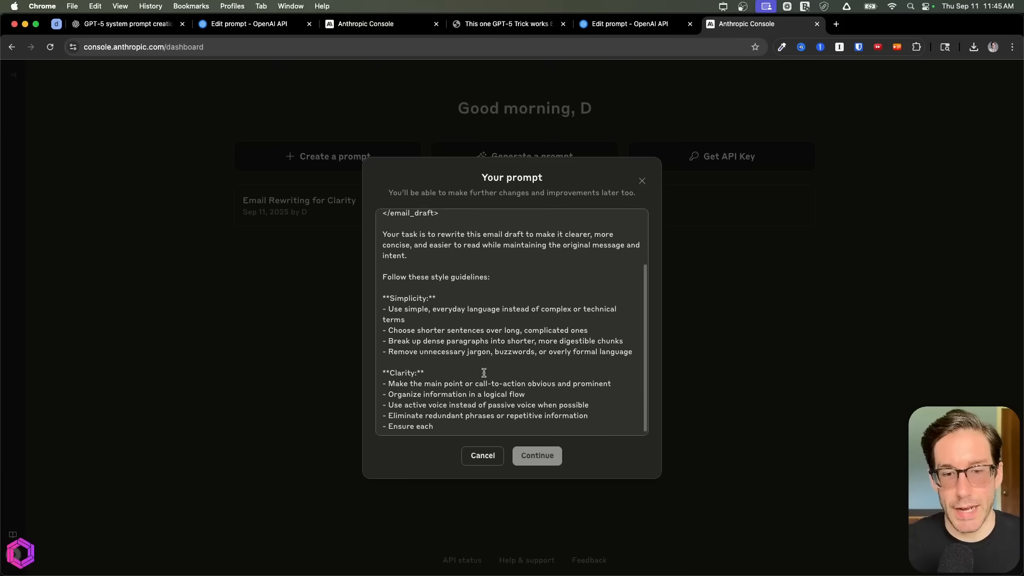
pyautogui.scroll(-3)
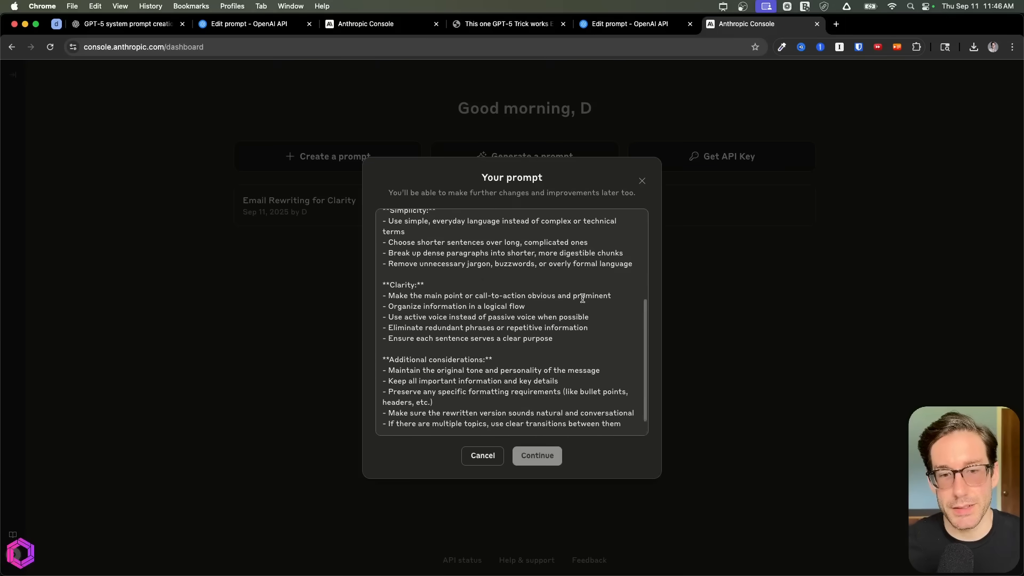
pyautogui.scroll(-3)
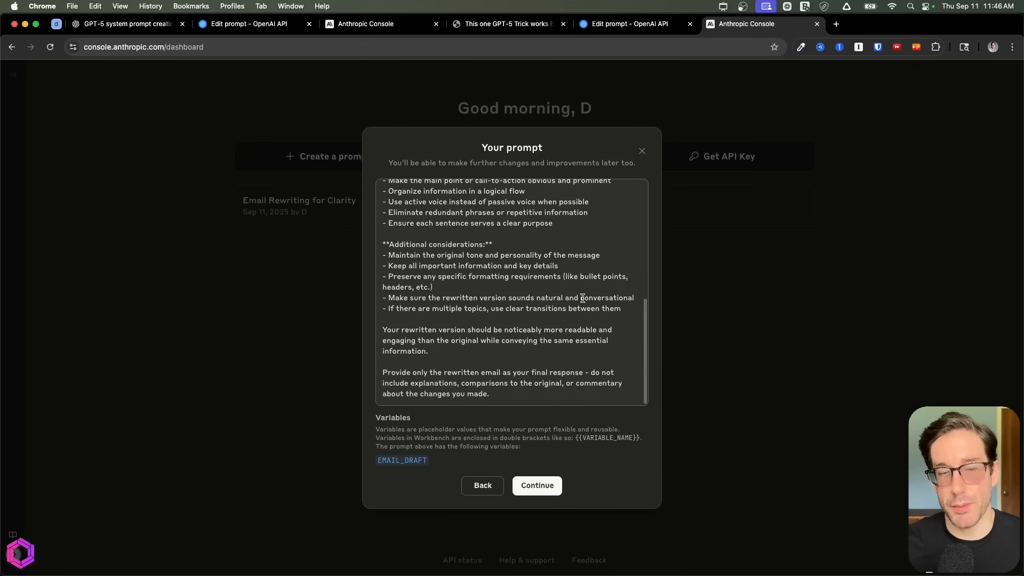
pyautogui.scroll(3)
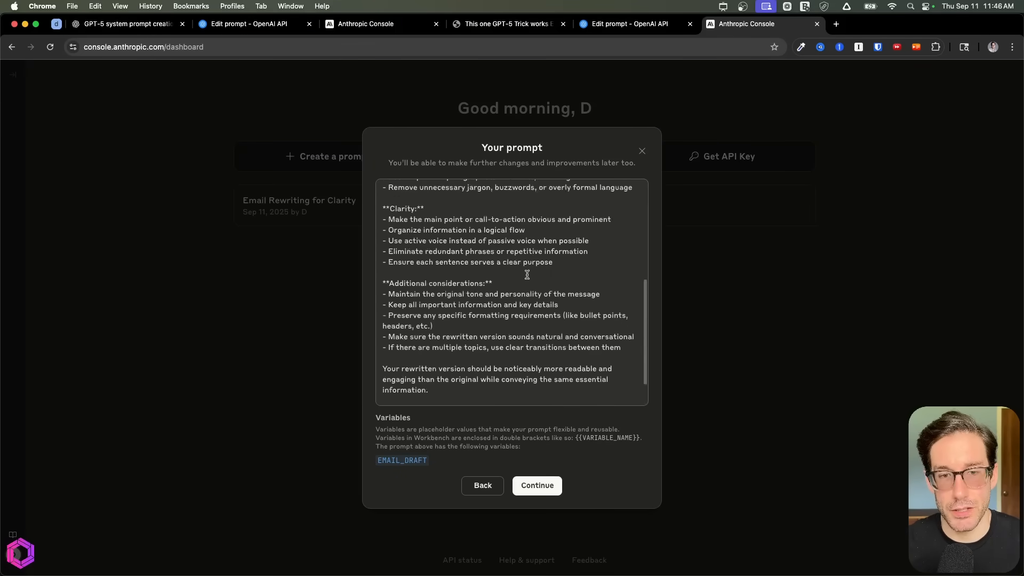
pyautogui.scroll(3)
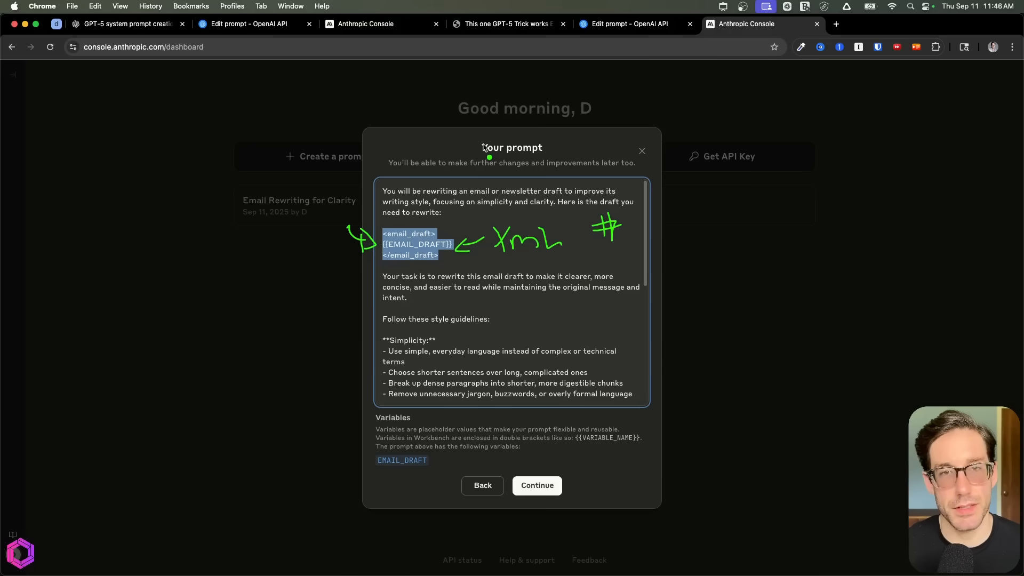
pyautogui.moveTo(371, 255)
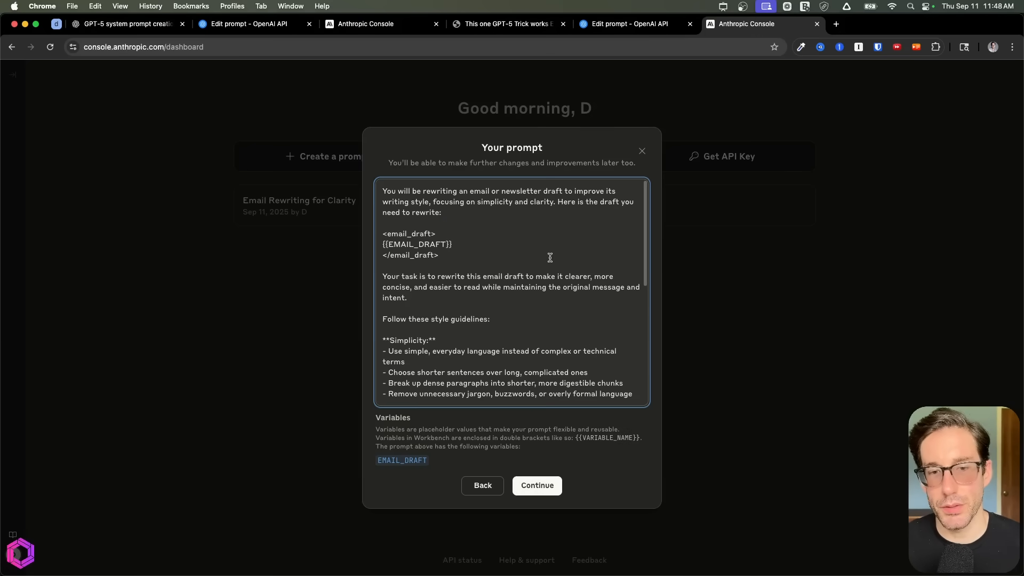
pyautogui.scroll(-3)
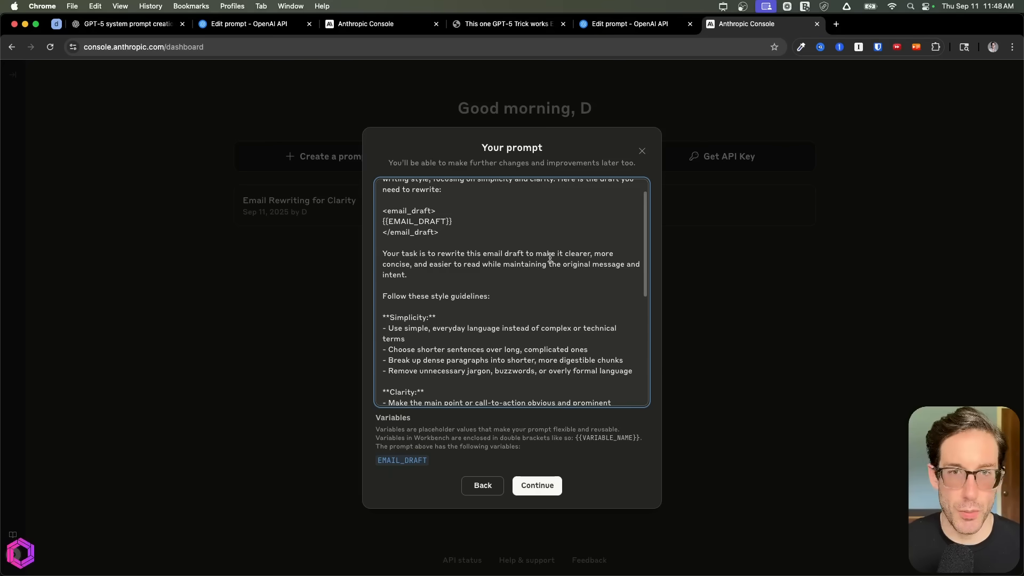
pyautogui.scroll(-3)
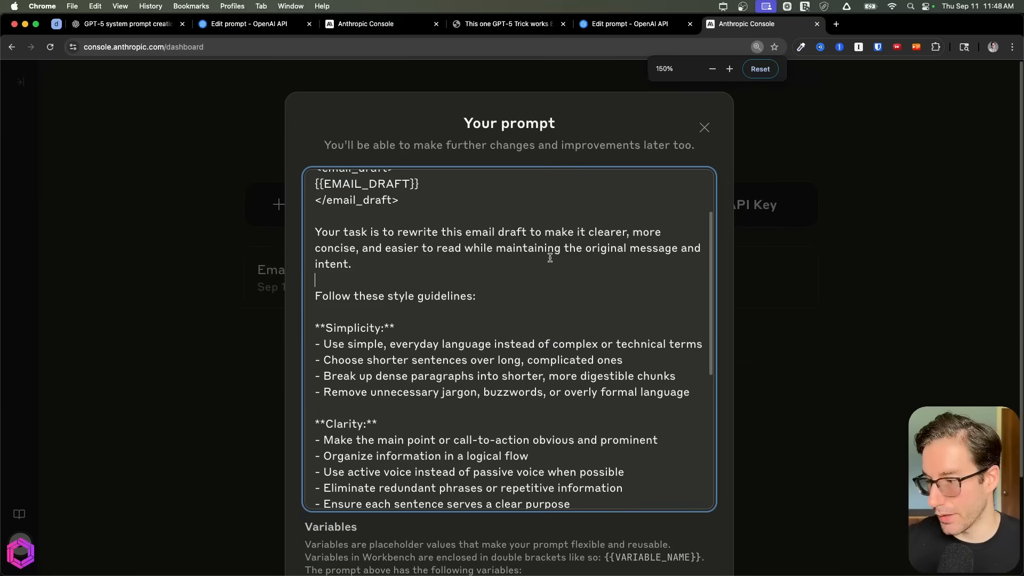
pyautogui.scroll(-3)
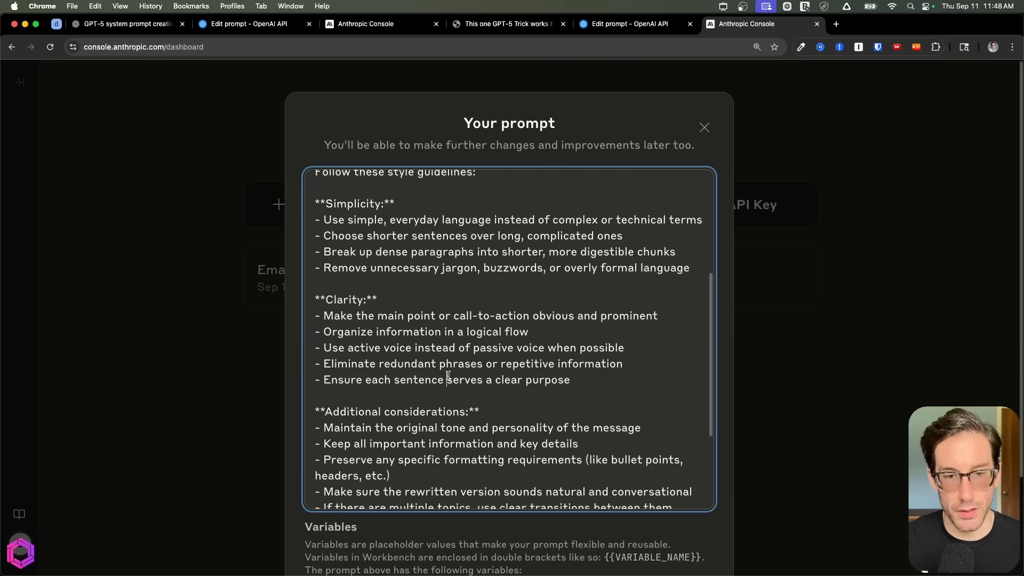
pyautogui.scroll(-3)
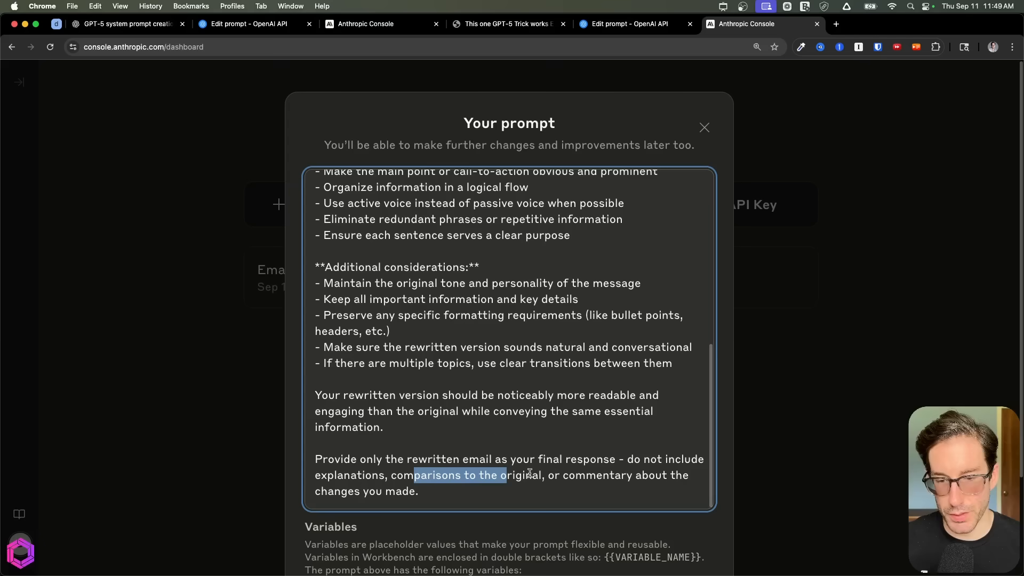
pyautogui.click(459, 492)
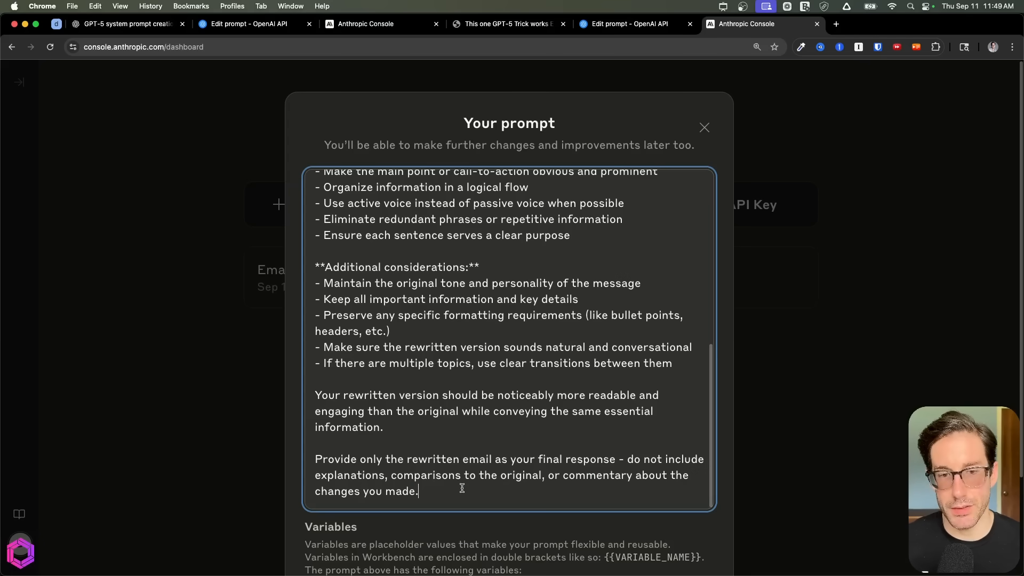
pyautogui.scroll(3)
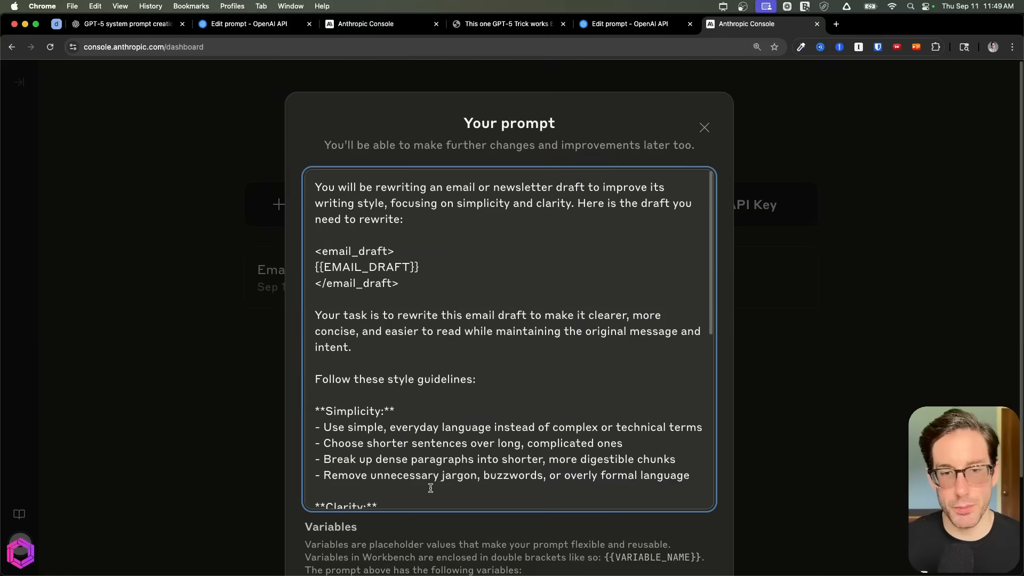
pyautogui.moveTo(597, 272)
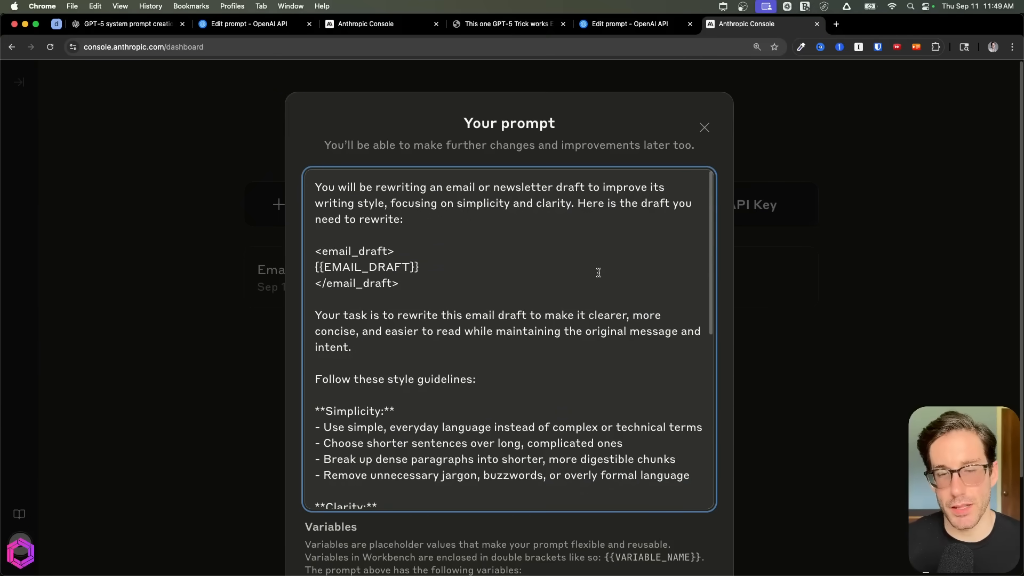
pyautogui.click(503, 23)
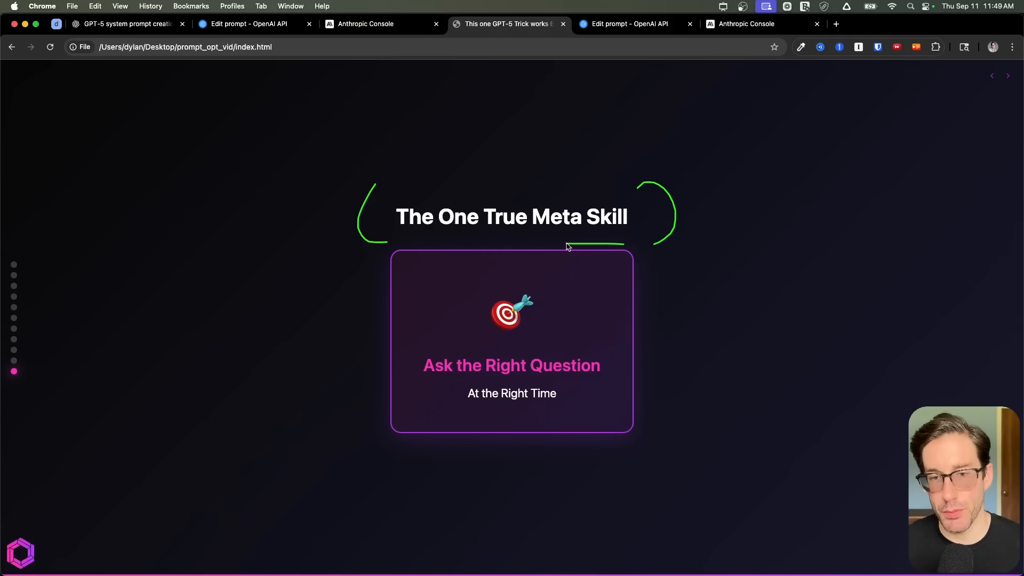
pyautogui.moveTo(346, 363)
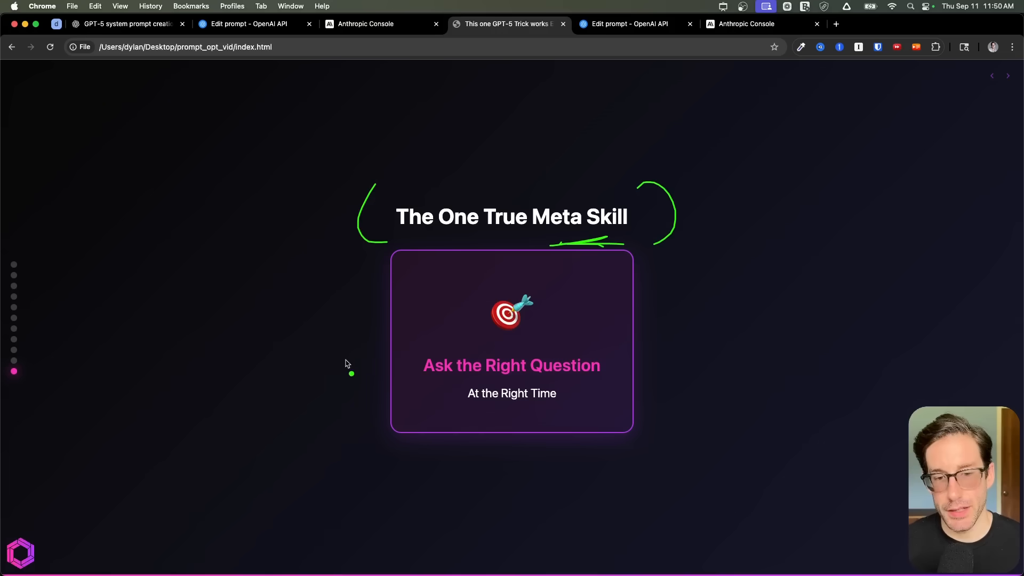